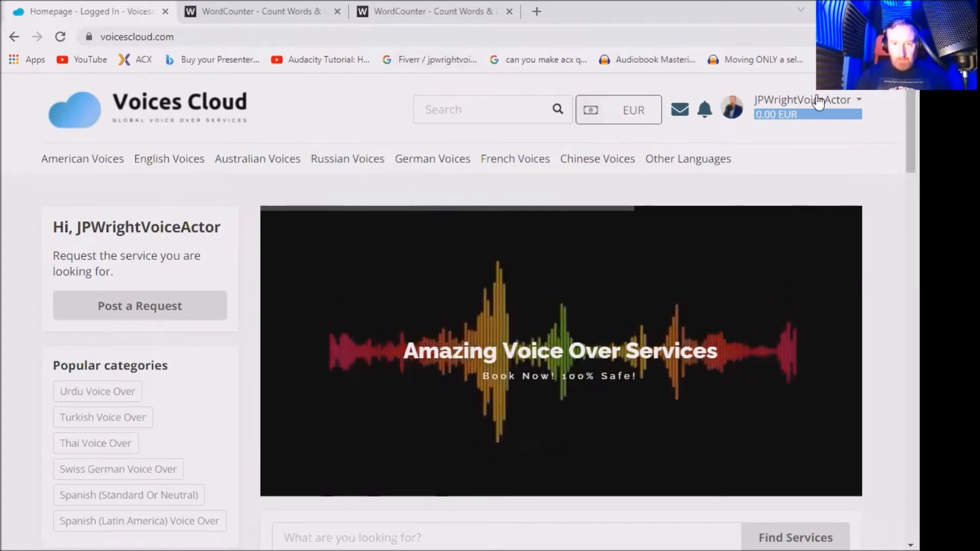
{"action": "mouse_move", "coordinate": [862, 111]}
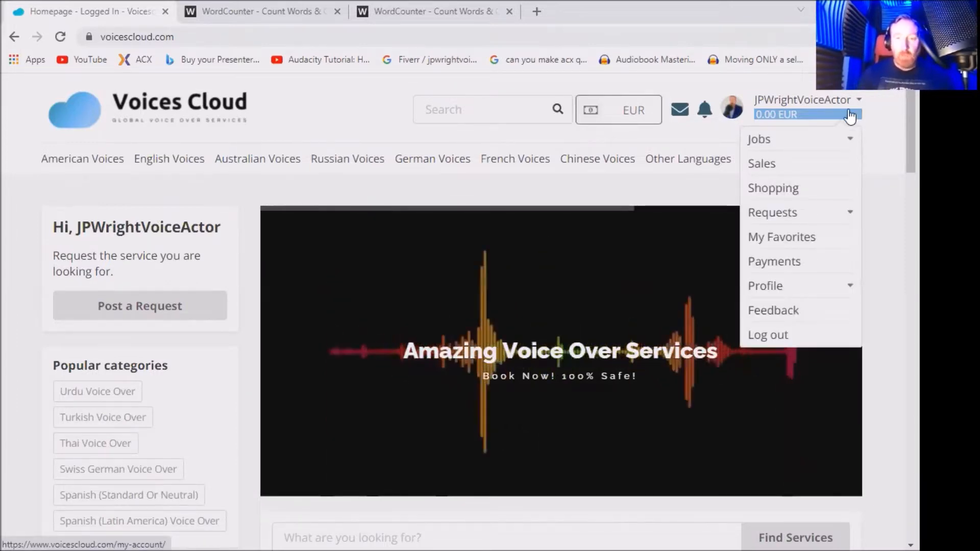
{"action": "mouse_move", "coordinate": [788, 195]}
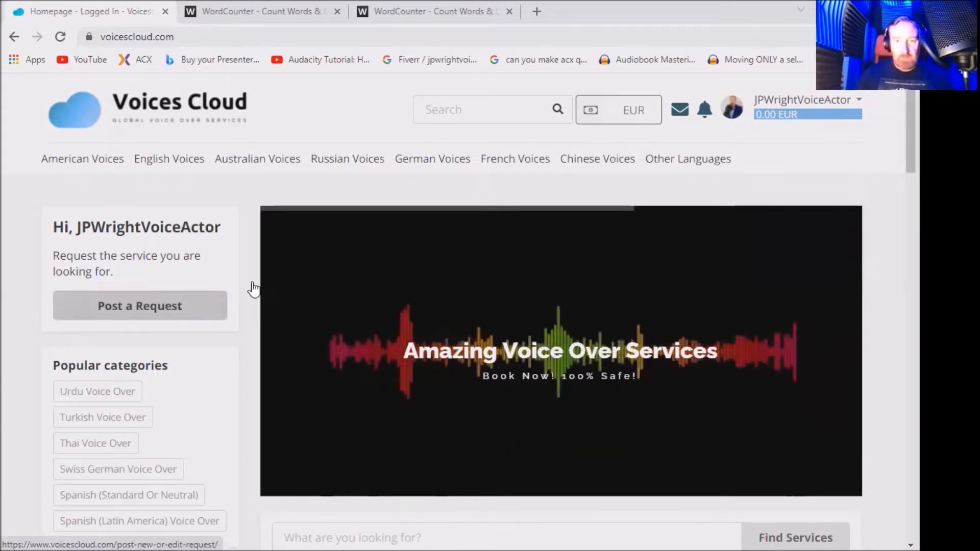
{"action": "mouse_move", "coordinate": [182, 320]}
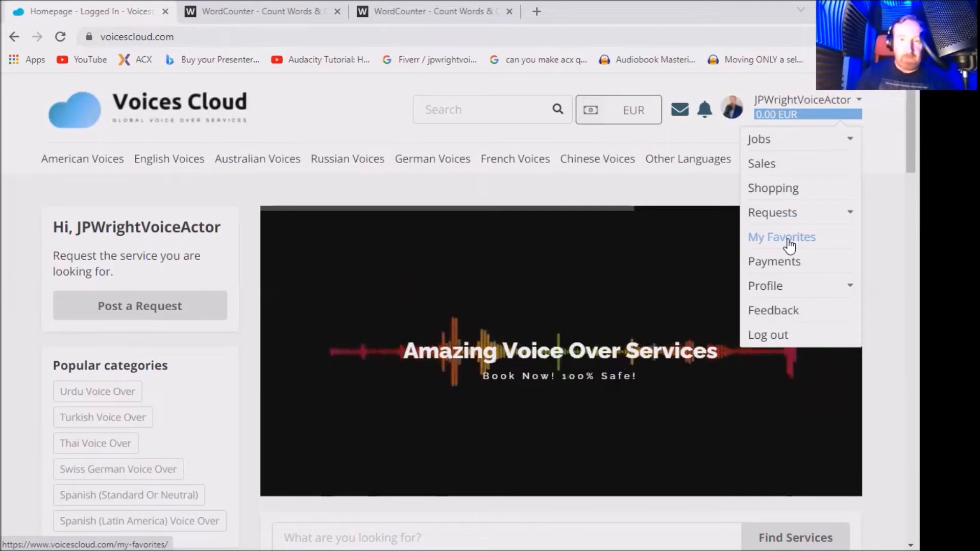
{"action": "mouse_move", "coordinate": [784, 270]}
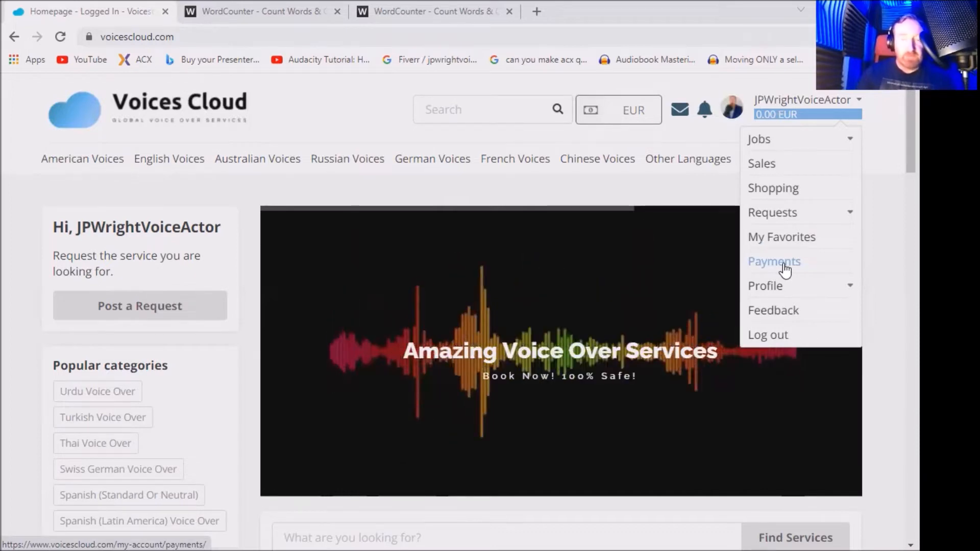
{"action": "mouse_move", "coordinate": [782, 294]}
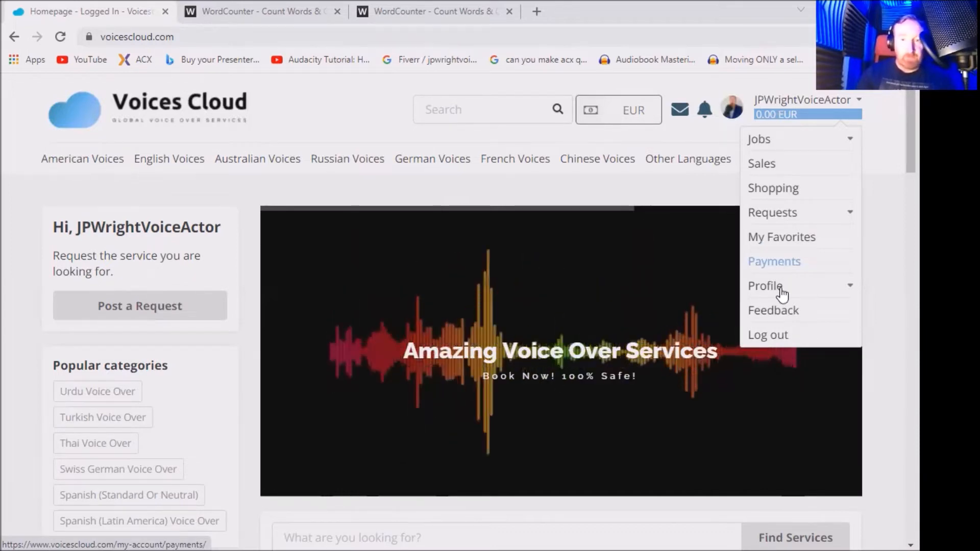
{"action": "mouse_move", "coordinate": [780, 293]}
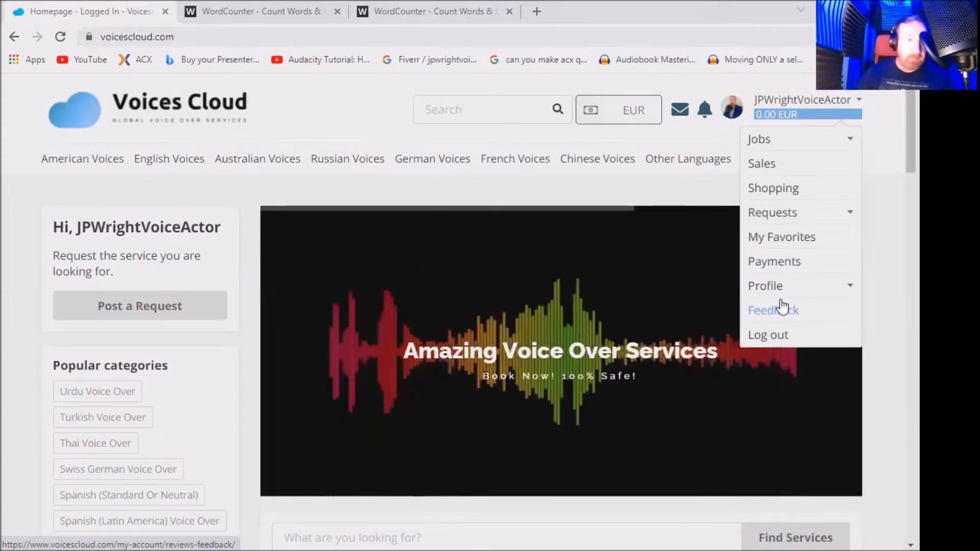
{"action": "mouse_move", "coordinate": [772, 210]}
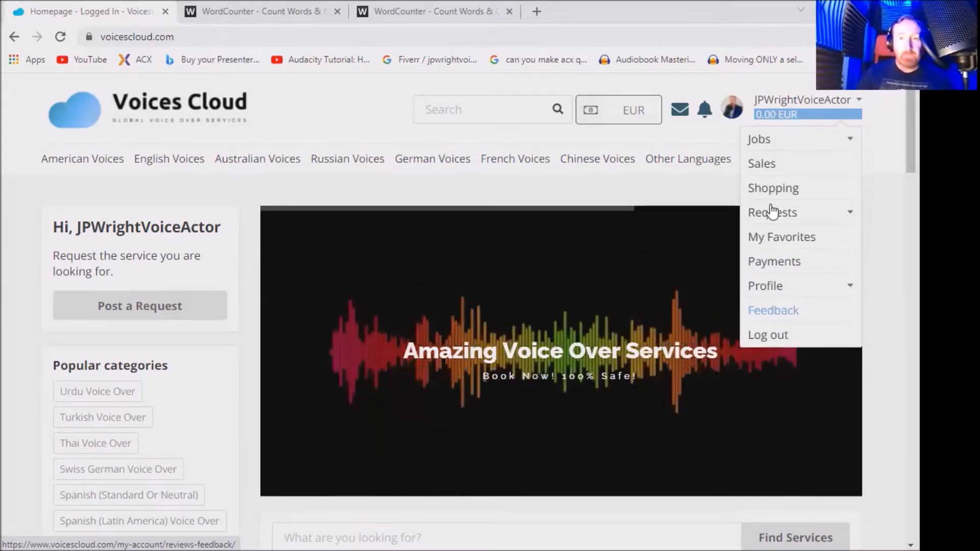
Start a new job posting from the Jobs menu
{"action": "left_click", "coordinate": [839, 115]}
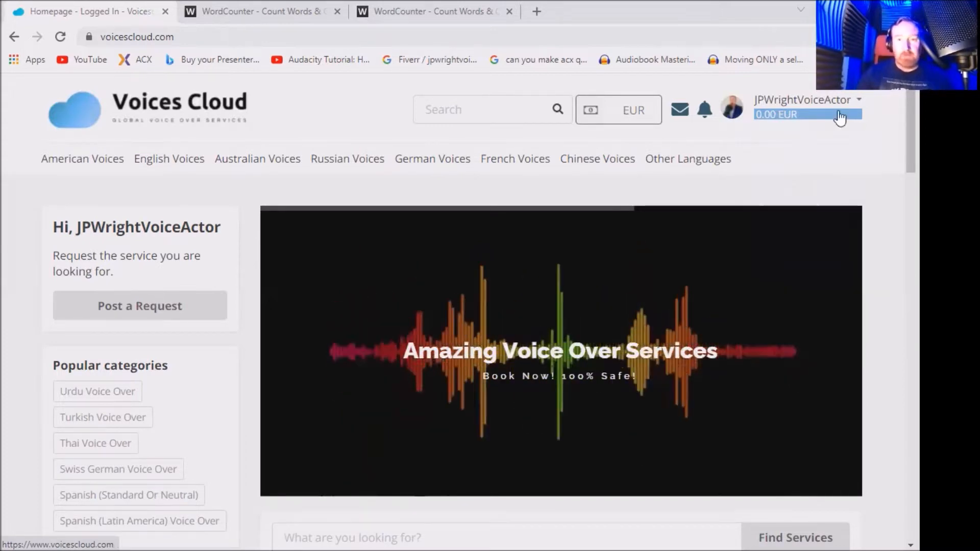
{"action": "left_click", "coordinate": [803, 100]}
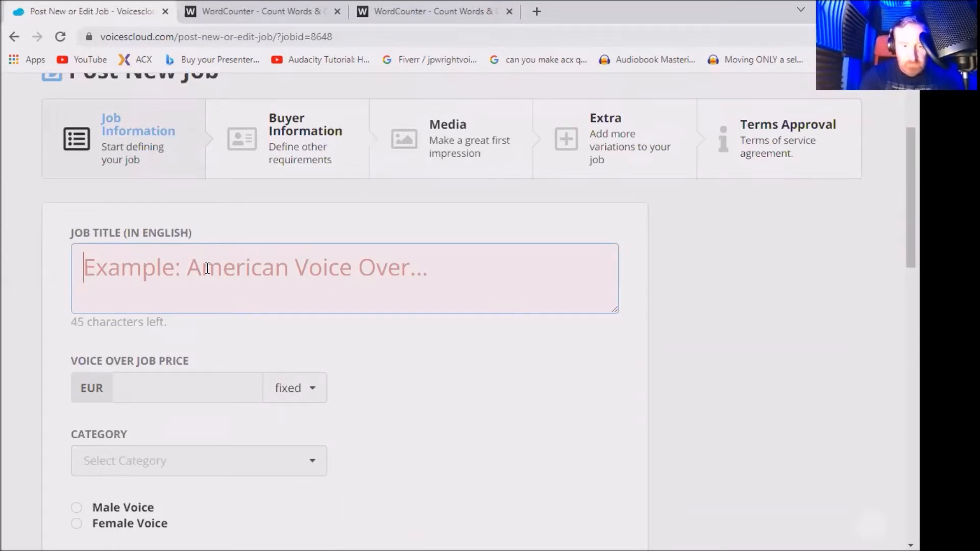
Draft the title 'I will voice over your project as a brilliant...' and then clear it
{"action": "type", "text": "I will voice over"}
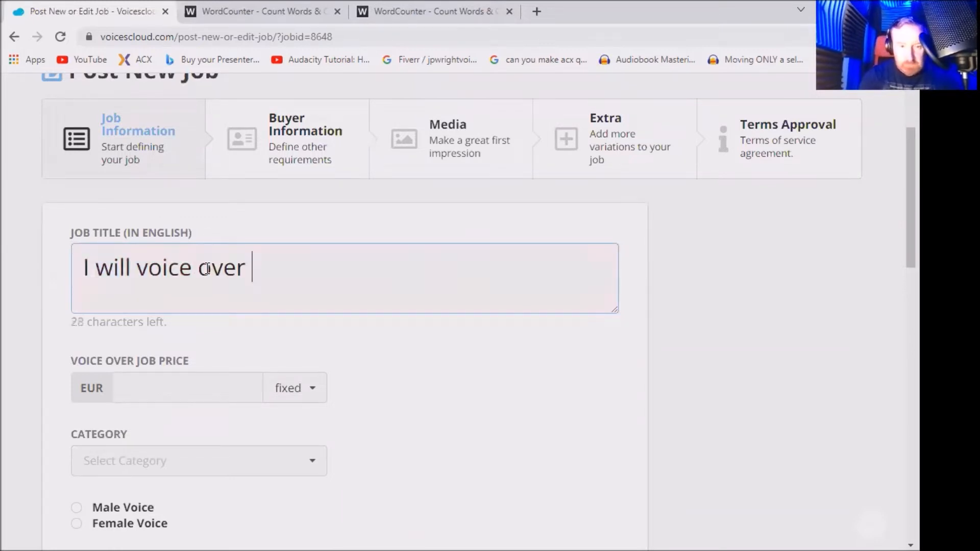
{"action": "type", "text": "your"}
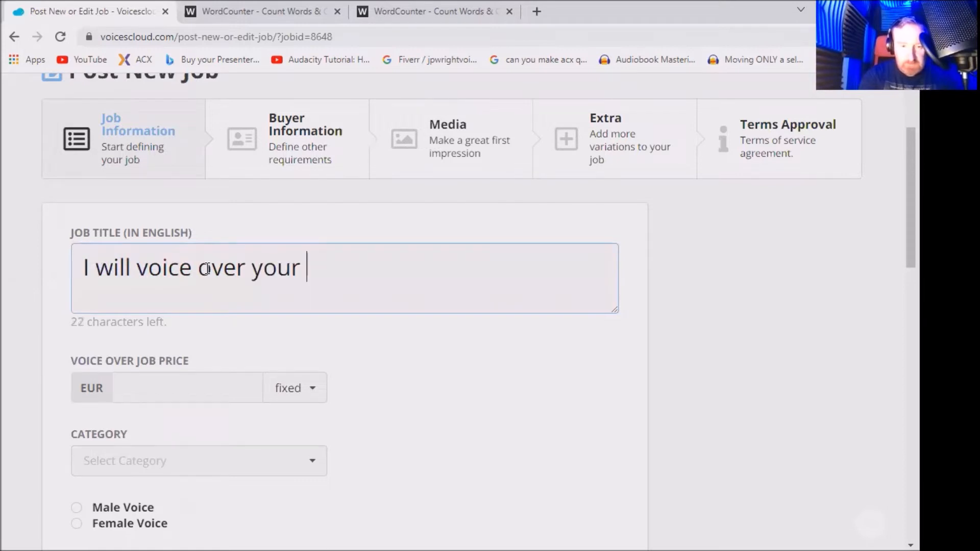
{"action": "type", "text": "projevt"}
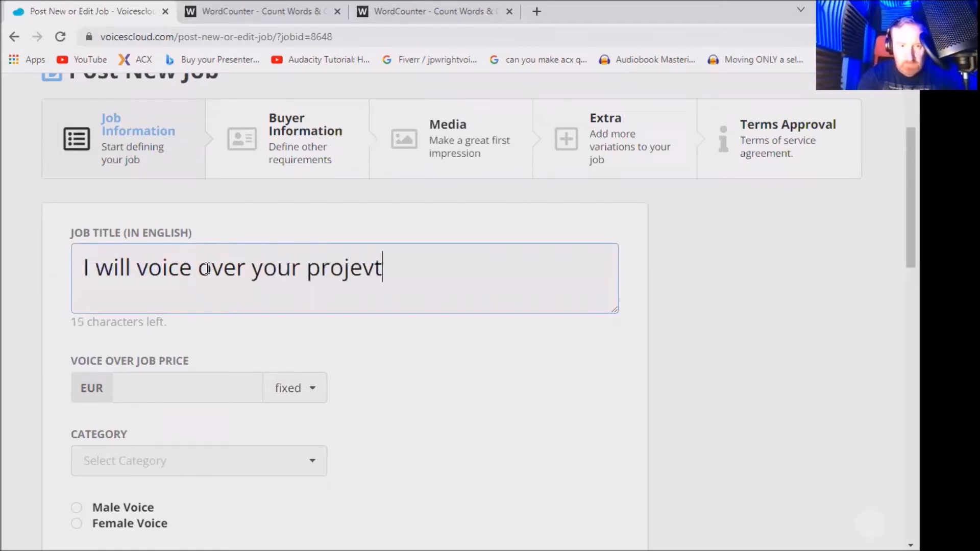
{"action": "key", "text": "Backspace"}
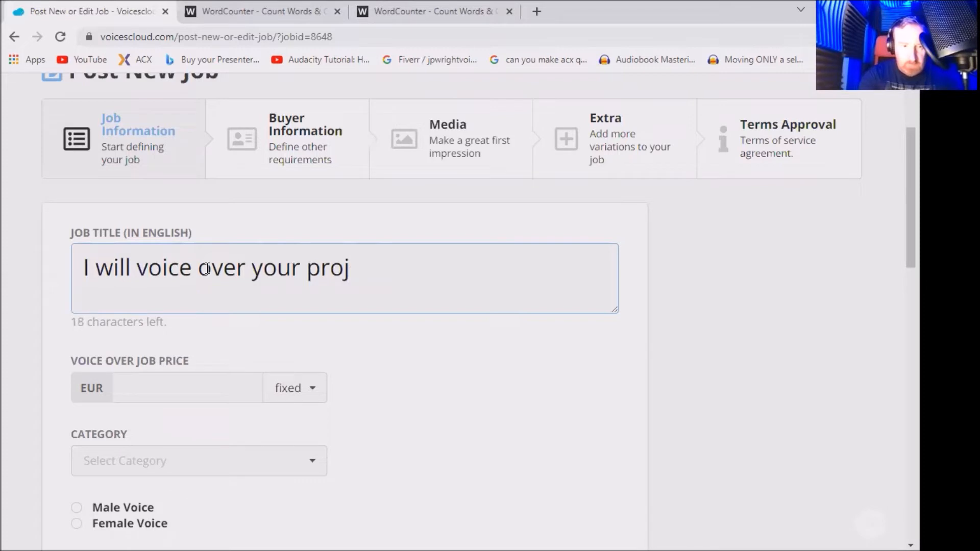
{"action": "type", "text": "ect as"}
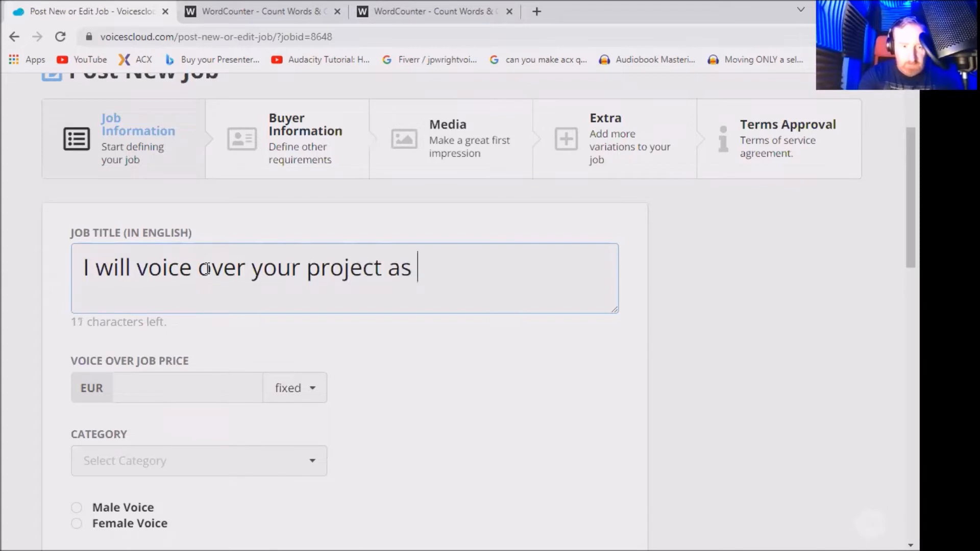
{"action": "type", "text": "a brill"}
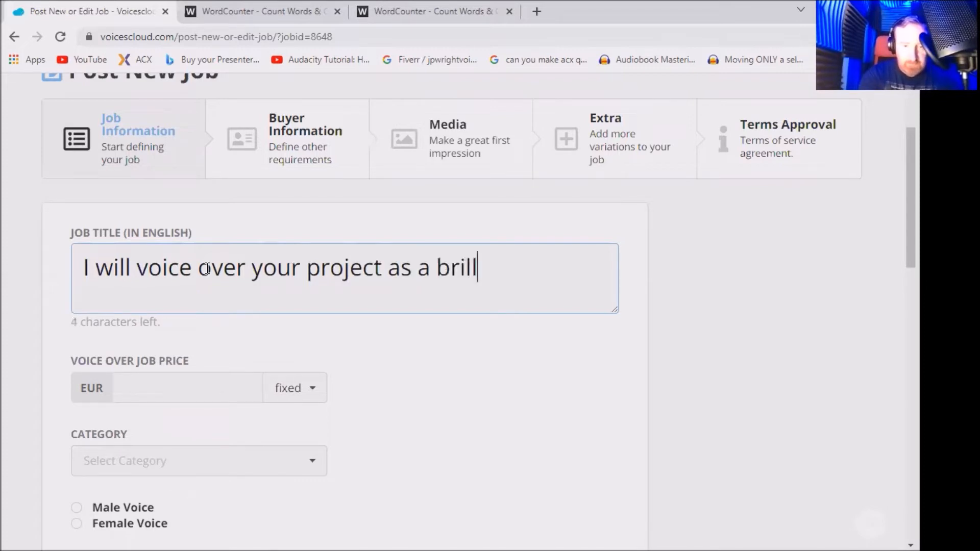
{"action": "type", "text": "iant"}
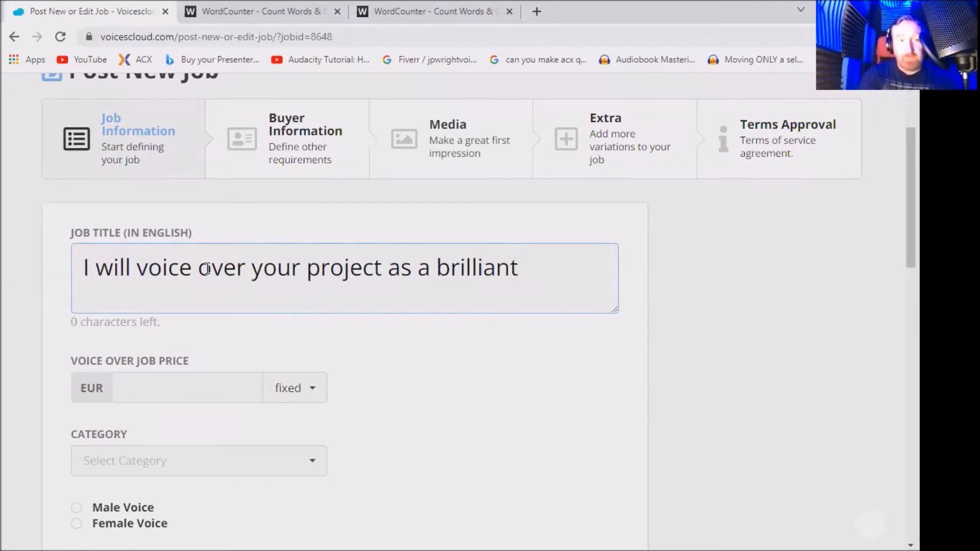
{"action": "key", "text": "Backspace"}
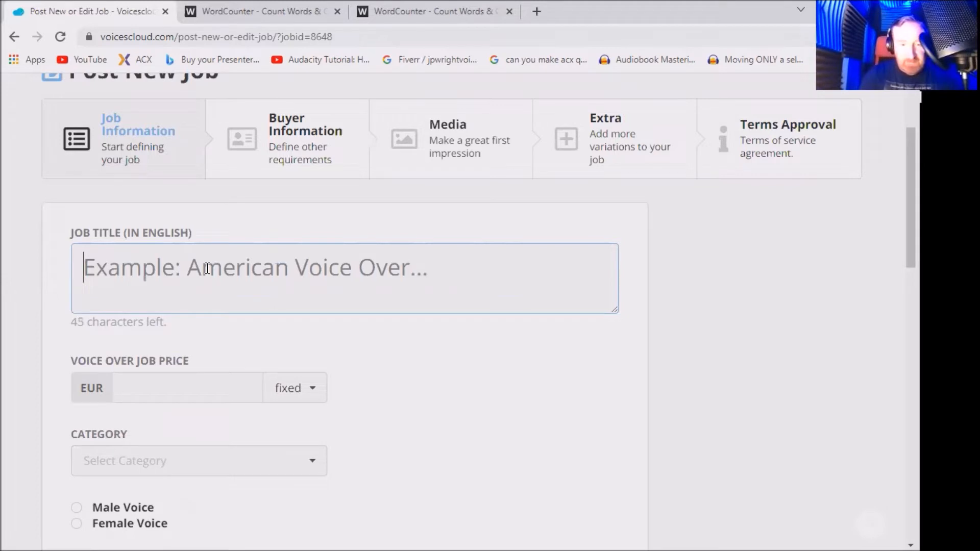
Enter 'Pirate voice over !' as the job title
{"action": "type", "text": "Pi"}
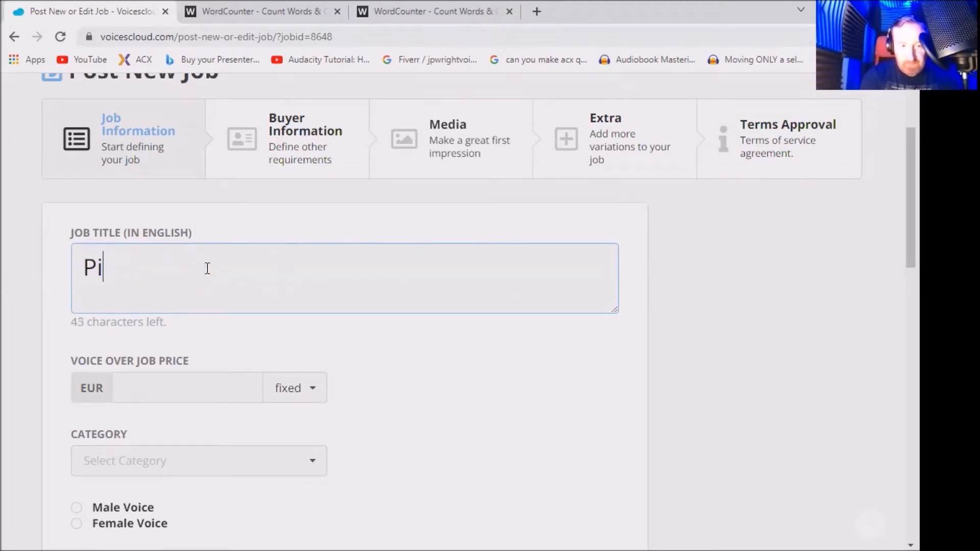
{"action": "type", "text": "rate voi"}
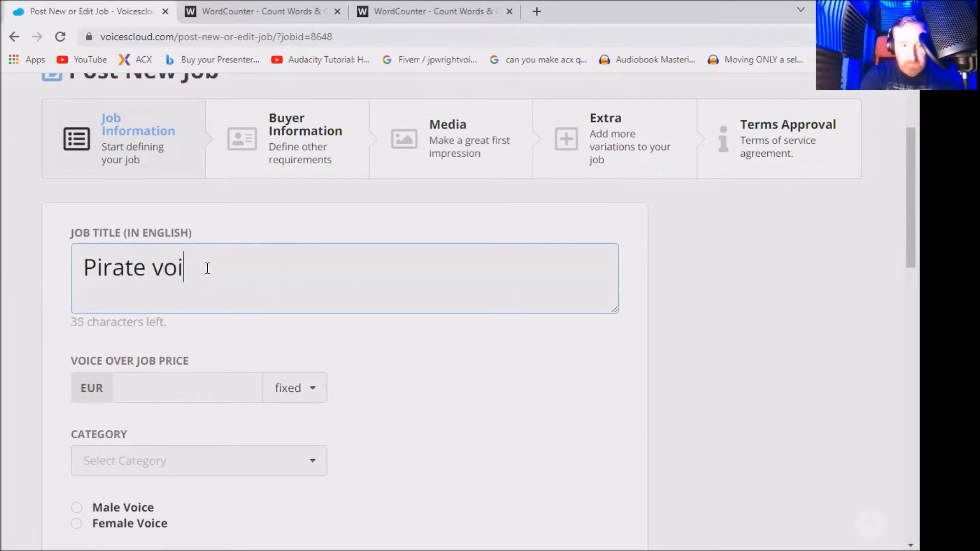
{"action": "type", "text": "ce over !"}
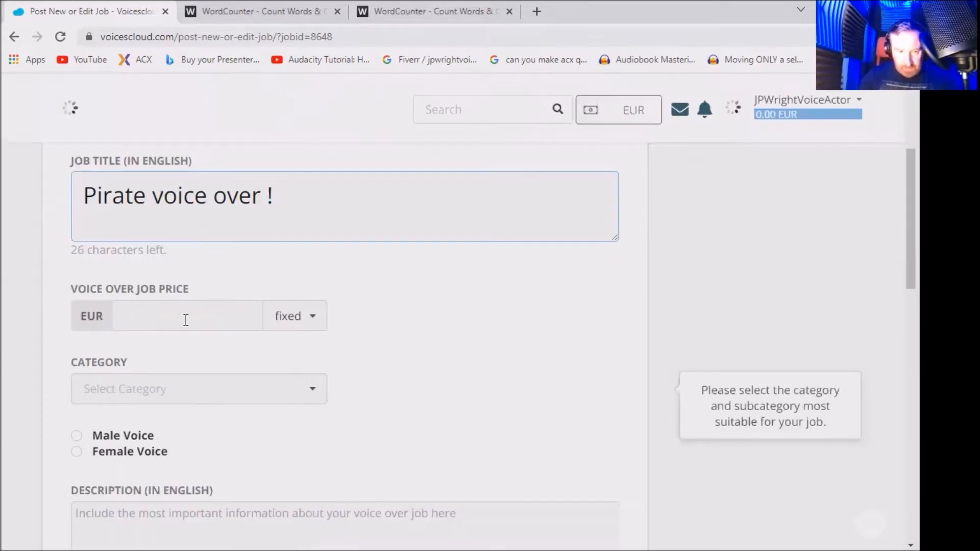
Set a fixed price of 40 EUR and browse the category list for English Voices
{"action": "left_click", "coordinate": [186, 316]}
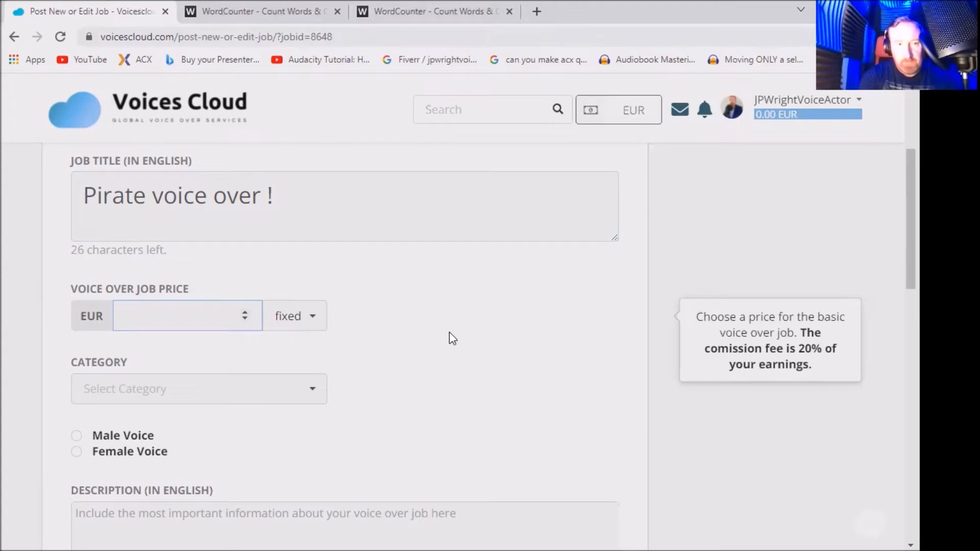
{"action": "left_click", "coordinate": [179, 317]}
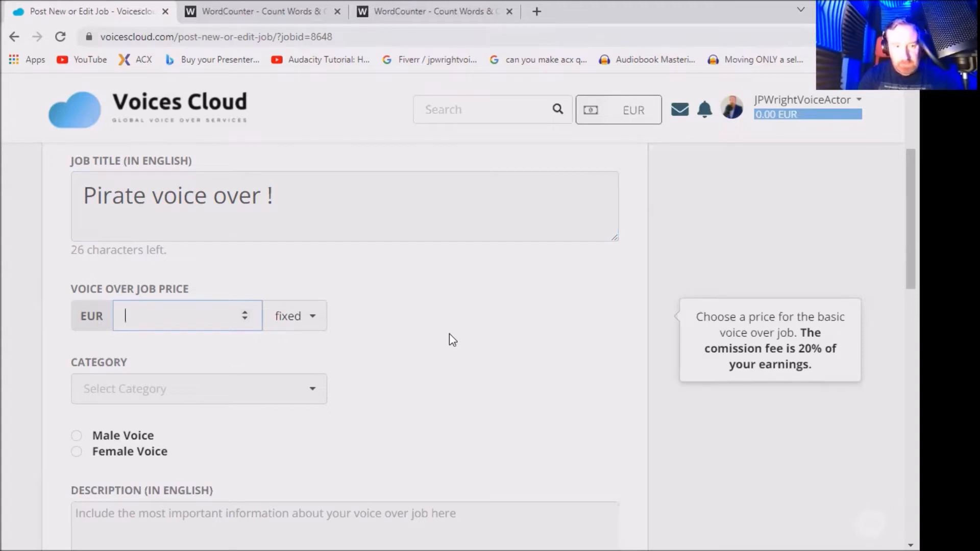
{"action": "type", "text": "40"}
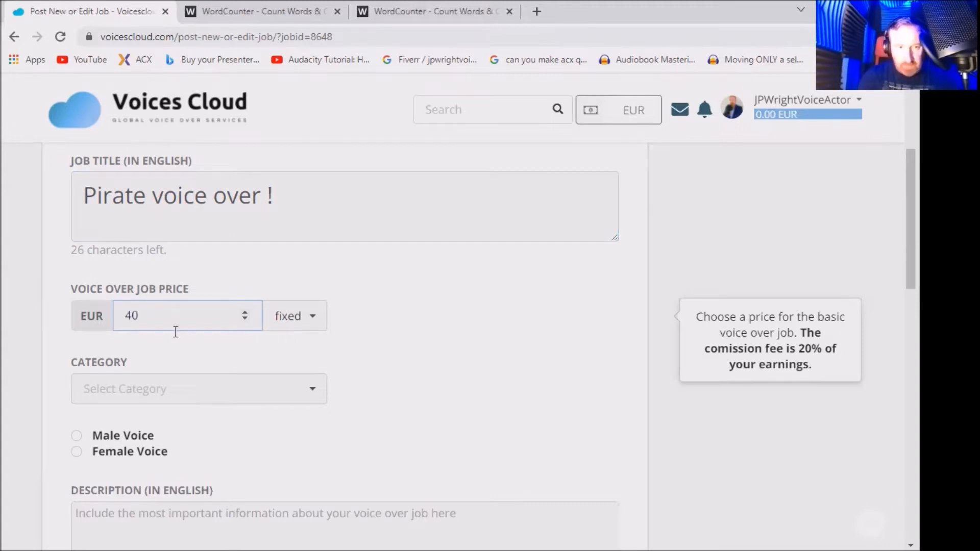
{"action": "mouse_move", "coordinate": [373, 302]}
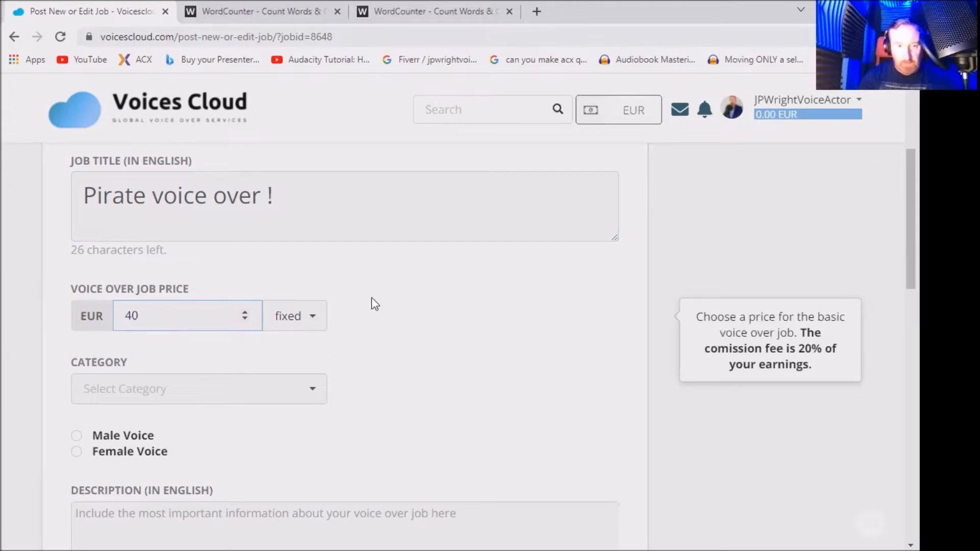
{"action": "left_click", "coordinate": [199, 389]}
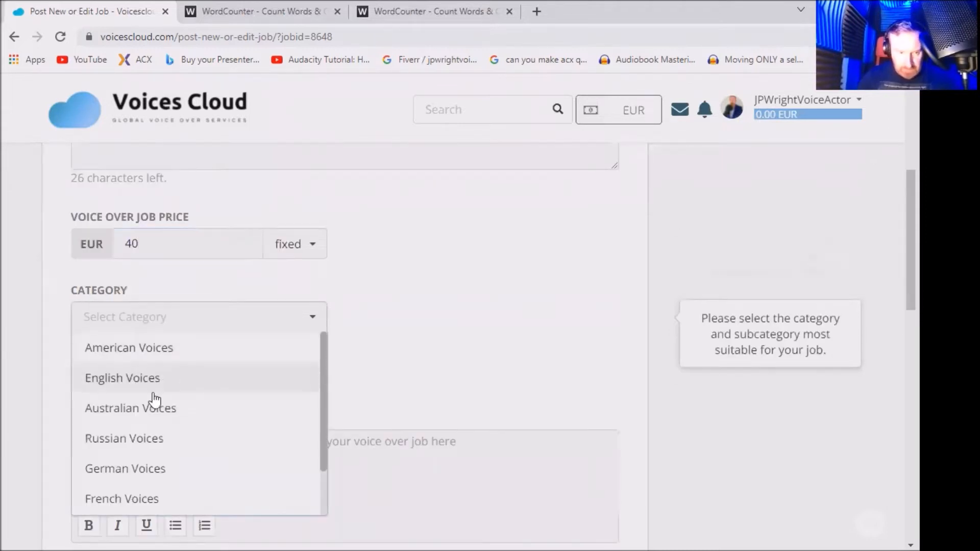
{"action": "scroll", "scroll_direction": "down", "scroll_amount": 3}
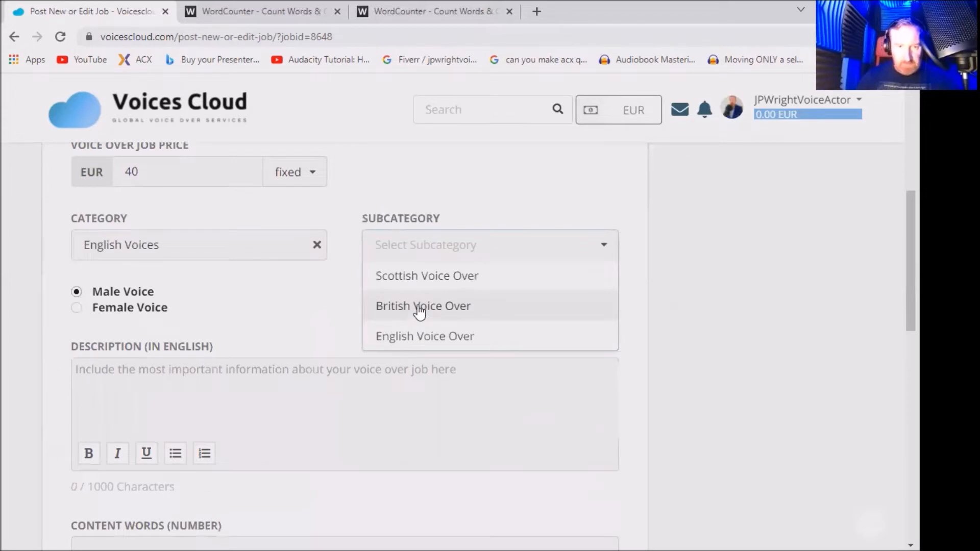
Choose British Voice Over subcategory and paste the pirate gig description from WordCounter
{"action": "left_click", "coordinate": [423, 307]}
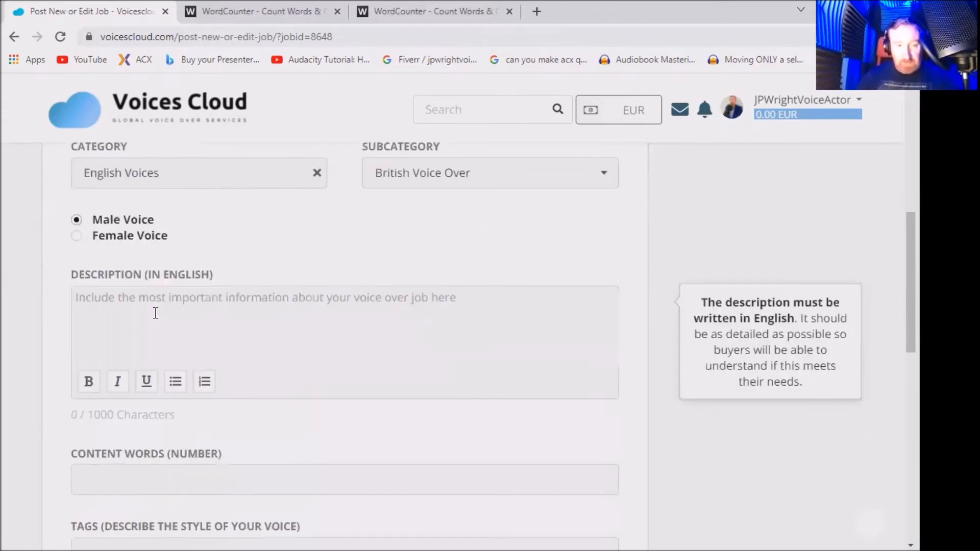
{"action": "left_click", "coordinate": [178, 308]}
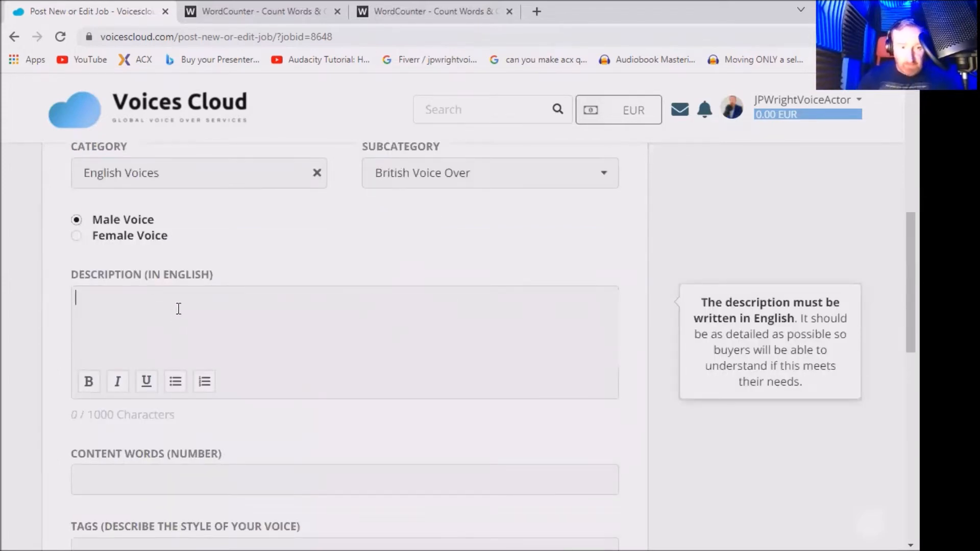
{"action": "left_click", "coordinate": [263, 11]}
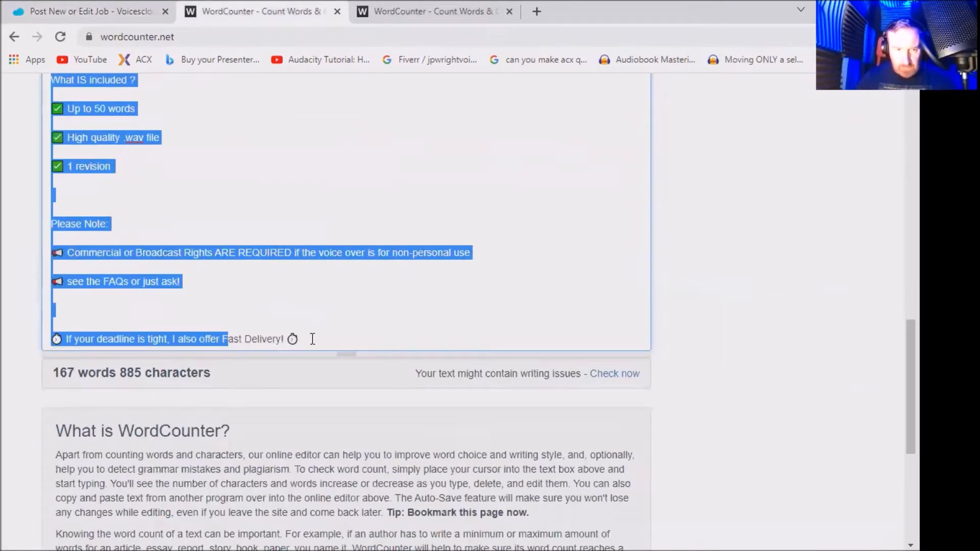
{"action": "right_click", "coordinate": [311, 339]}
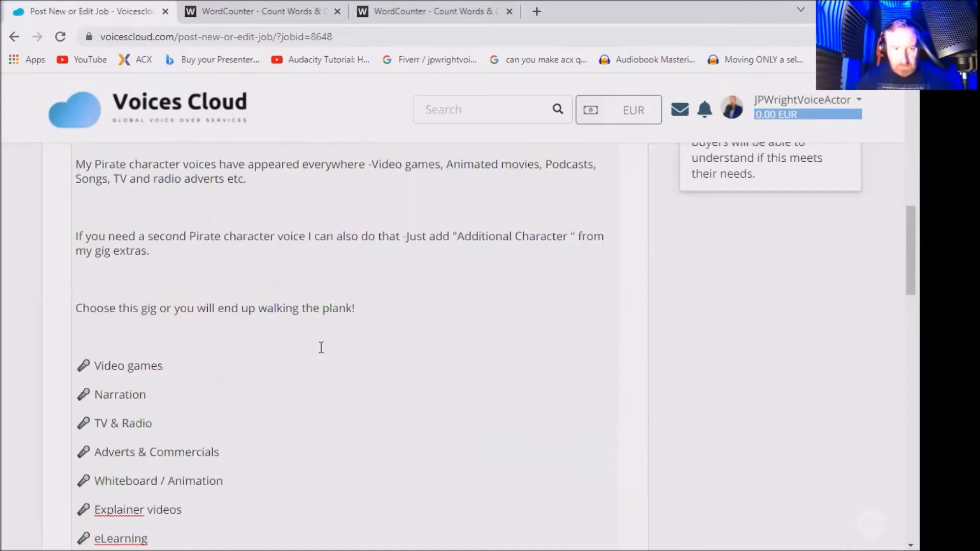
{"action": "scroll", "scroll_direction": "down", "scroll_amount": 3}
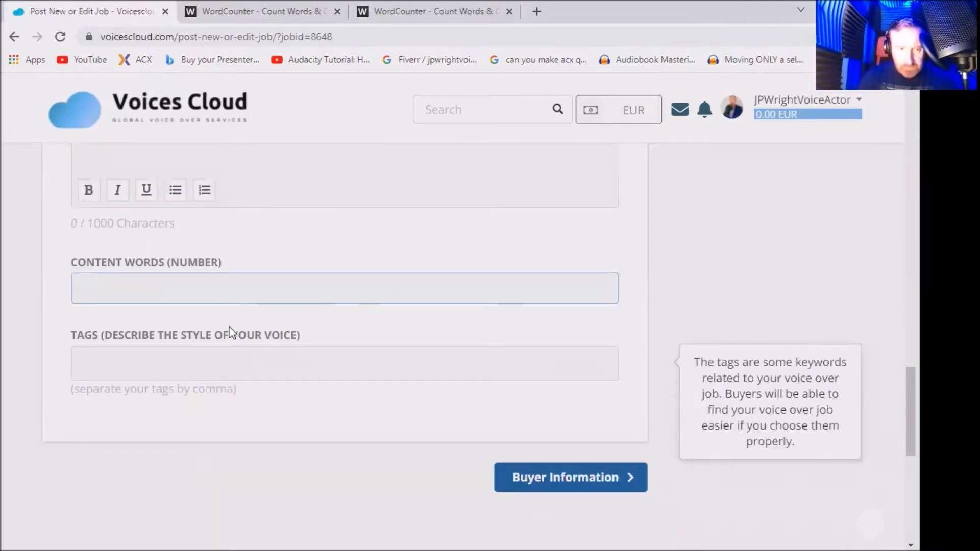
Set content words to 100 and add tags Gritty, Pirate voice, Gruff
{"action": "type", "text": "100"}
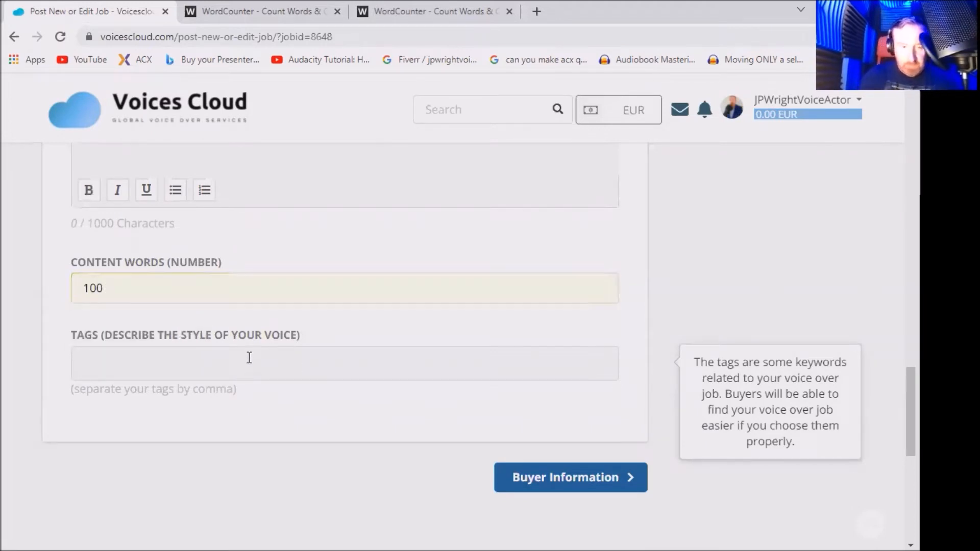
{"action": "type", "text": "Grit"}
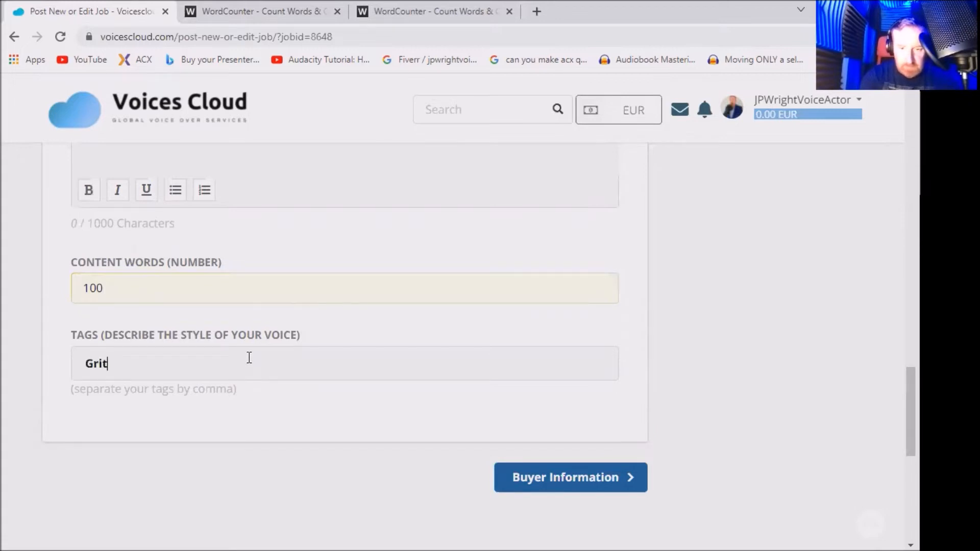
{"action": "type", "text": "ty"}
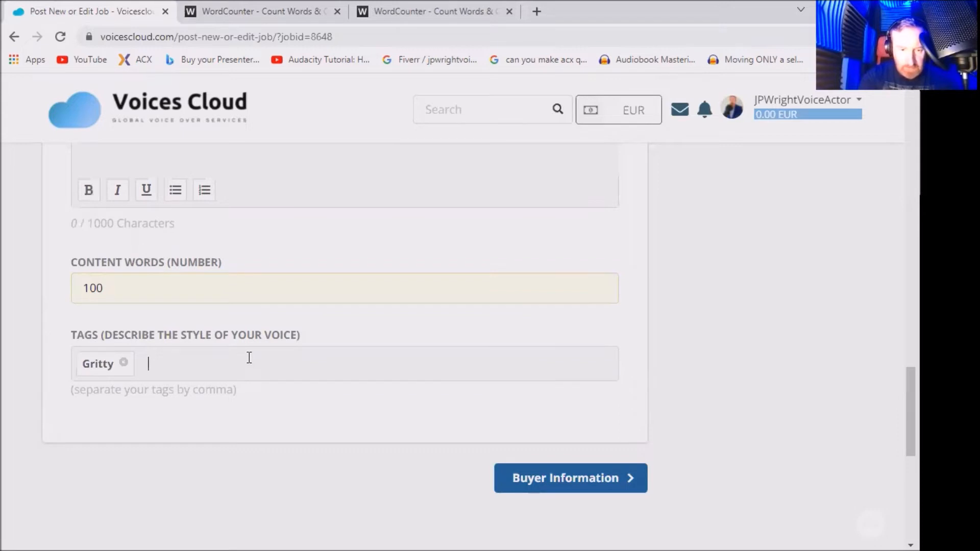
{"action": "type", "text": "Pirate voice"}
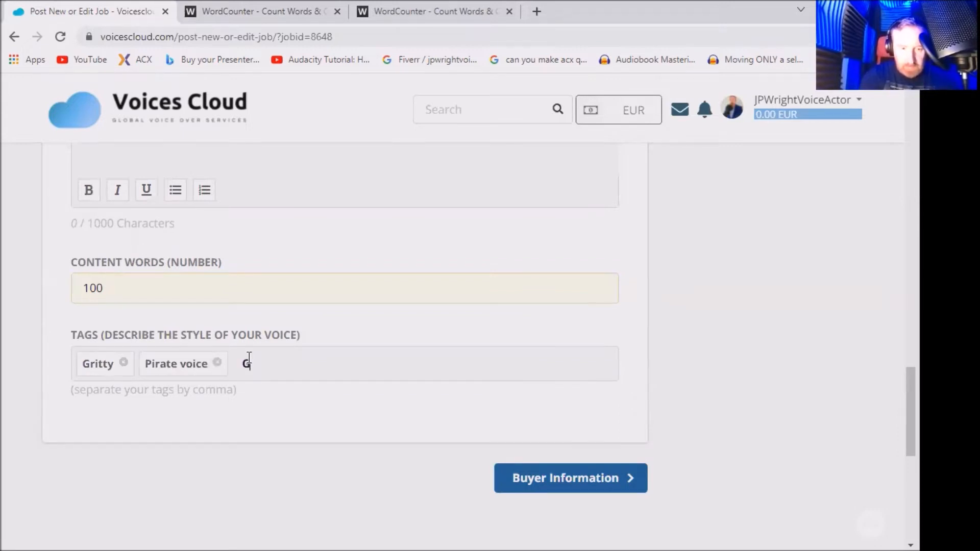
{"action": "type", "text": "Gruff,"}
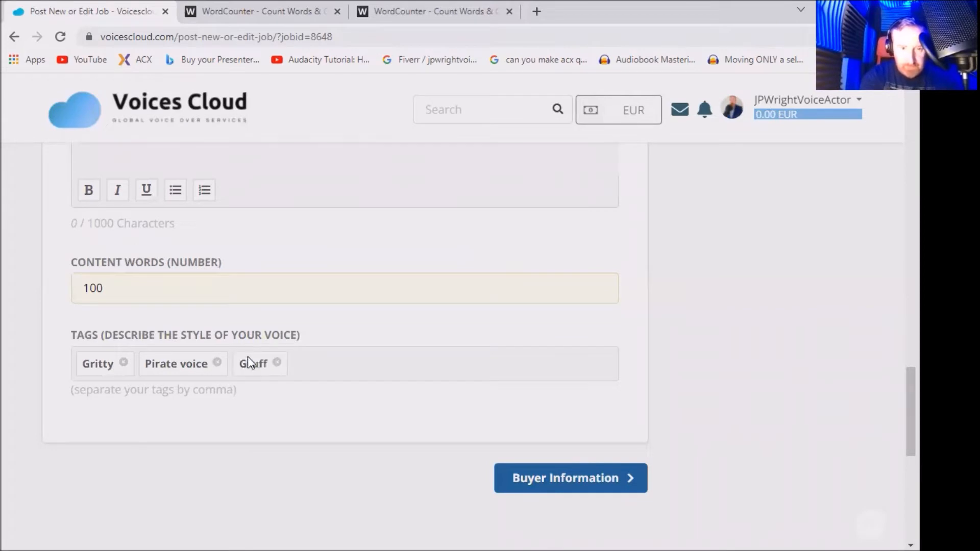
Add the tags Charming, Commercial and Deep
{"action": "type", "text": "Chra"}
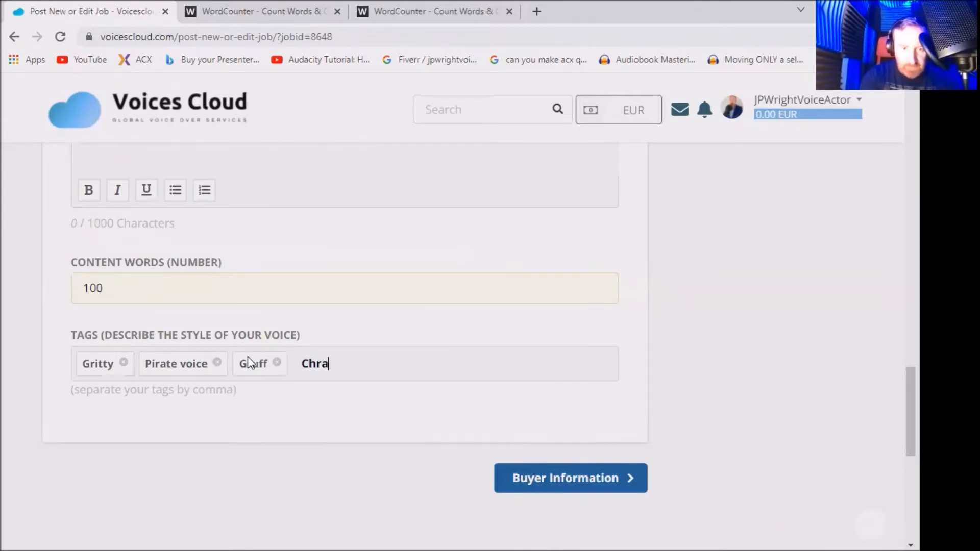
{"action": "type", "text": "Charming"}
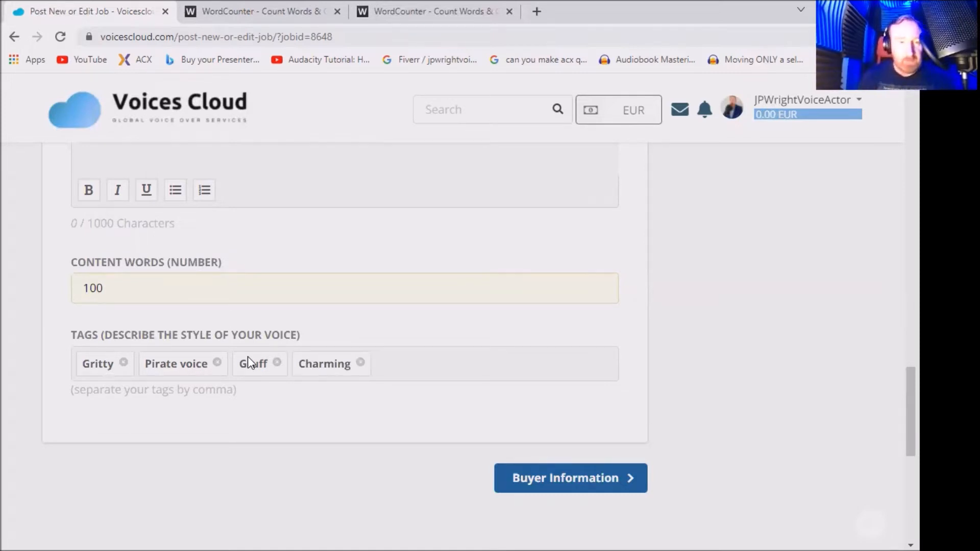
{"action": "left_click", "coordinate": [386, 363]}
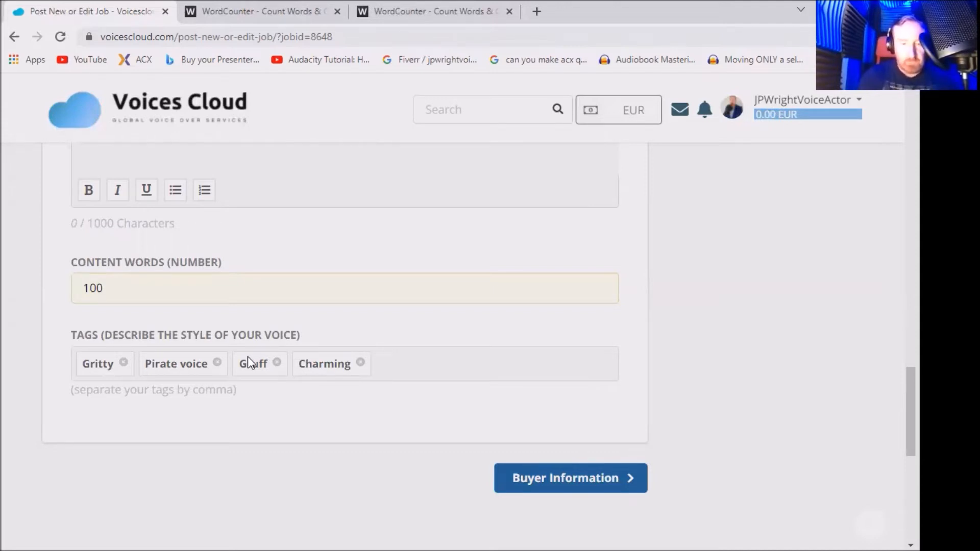
{"action": "type", "text": "Commerc"}
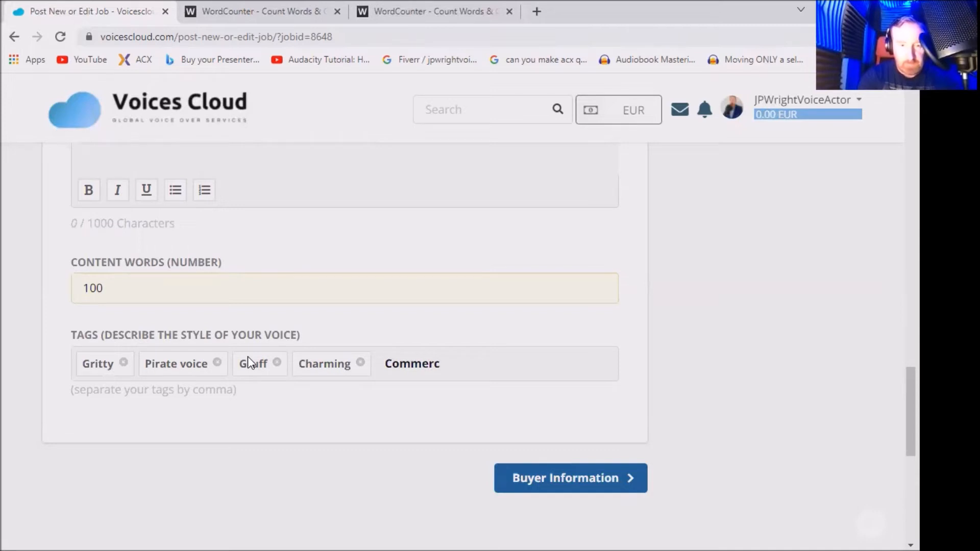
{"action": "type", "text": "ial"}
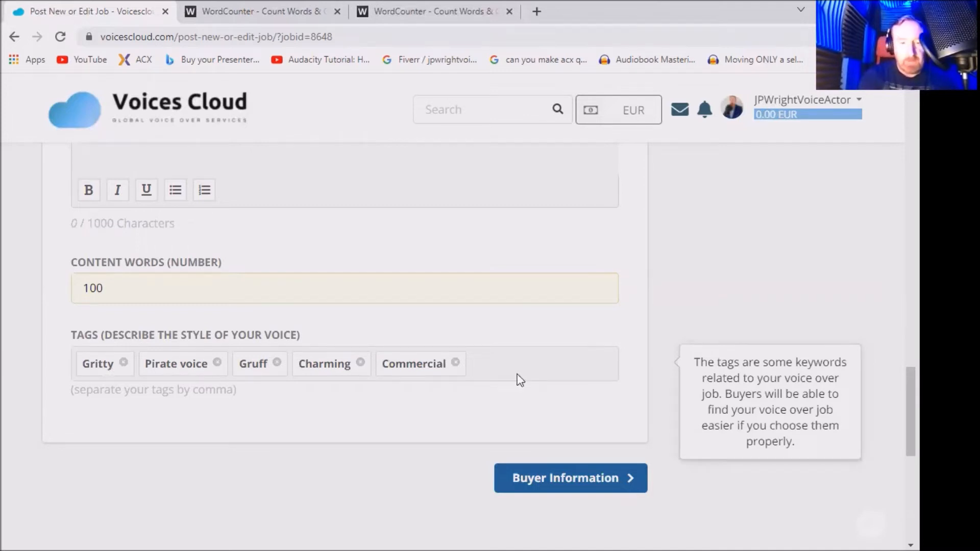
{"action": "type", "text": "Depp"}
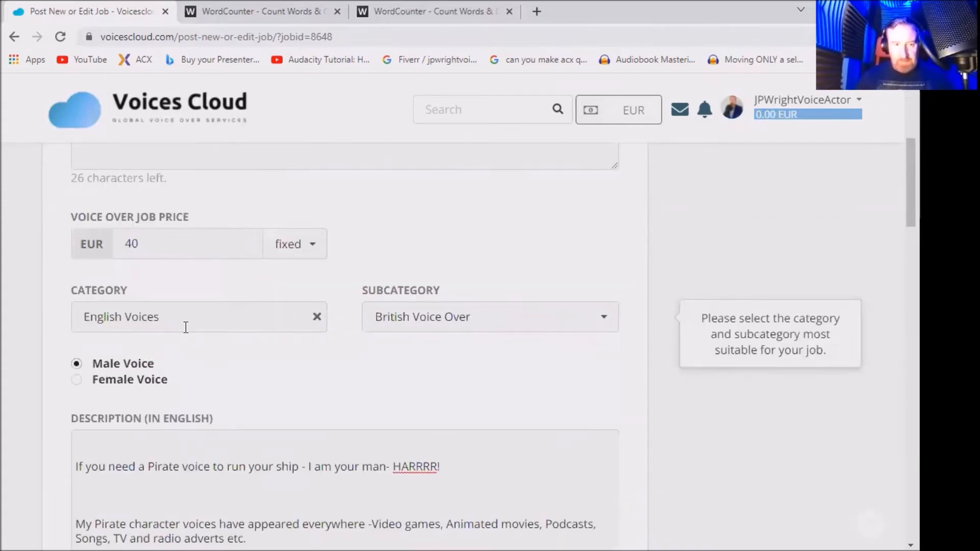
Change the description to 'Up to 100 words' and scroll to the Buyer Information button
{"action": "scroll", "scroll_direction": "down", "scroll_amount": 3}
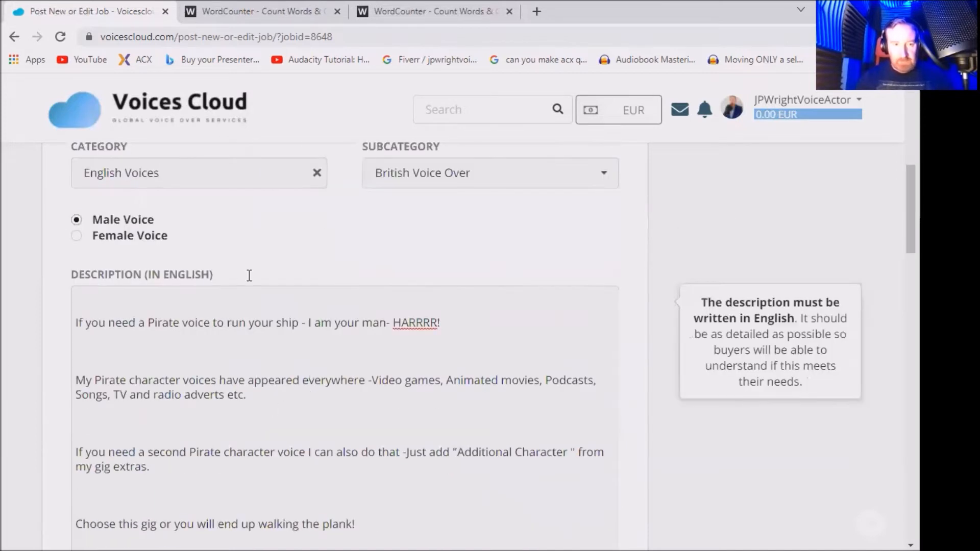
{"action": "scroll", "scroll_direction": "down", "scroll_amount": 3}
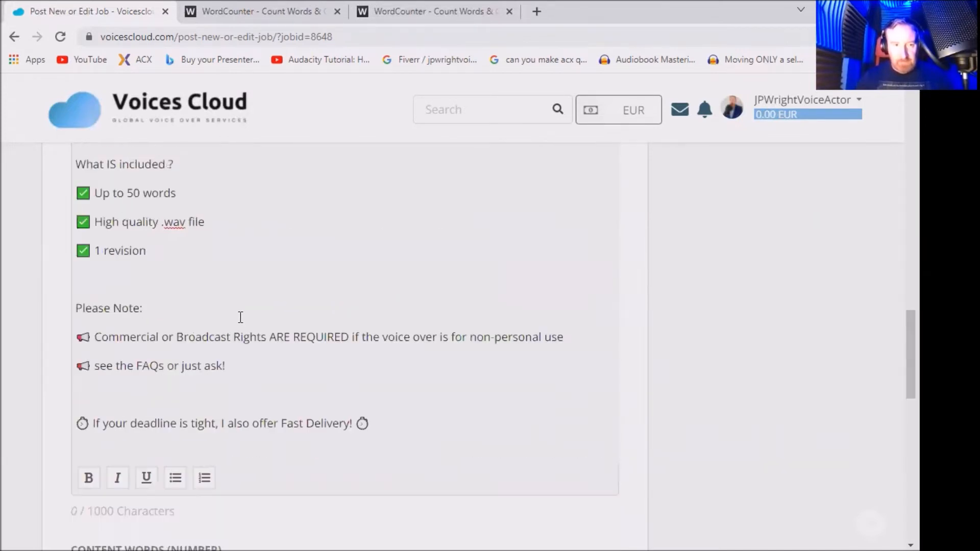
{"action": "mouse_move", "coordinate": [128, 193]}
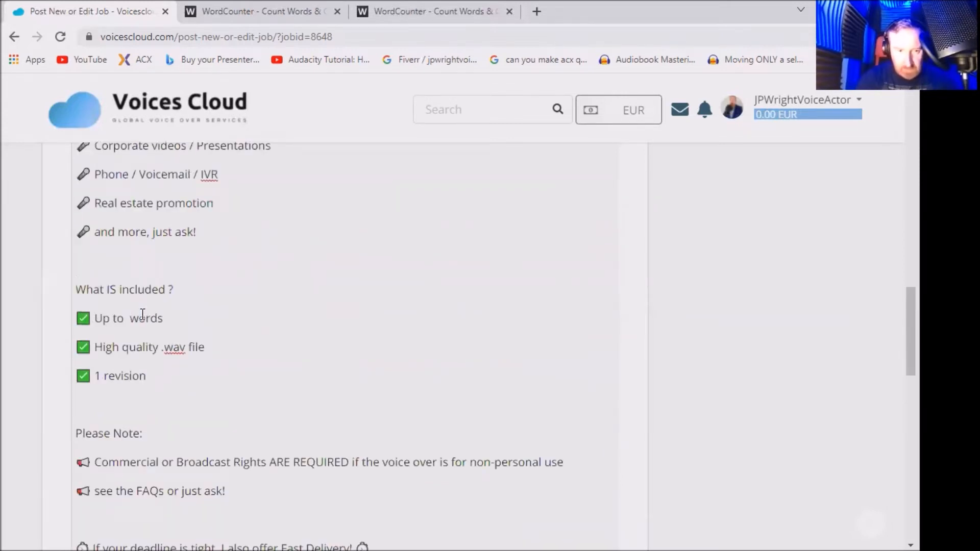
{"action": "scroll", "scroll_direction": "down", "scroll_amount": 3}
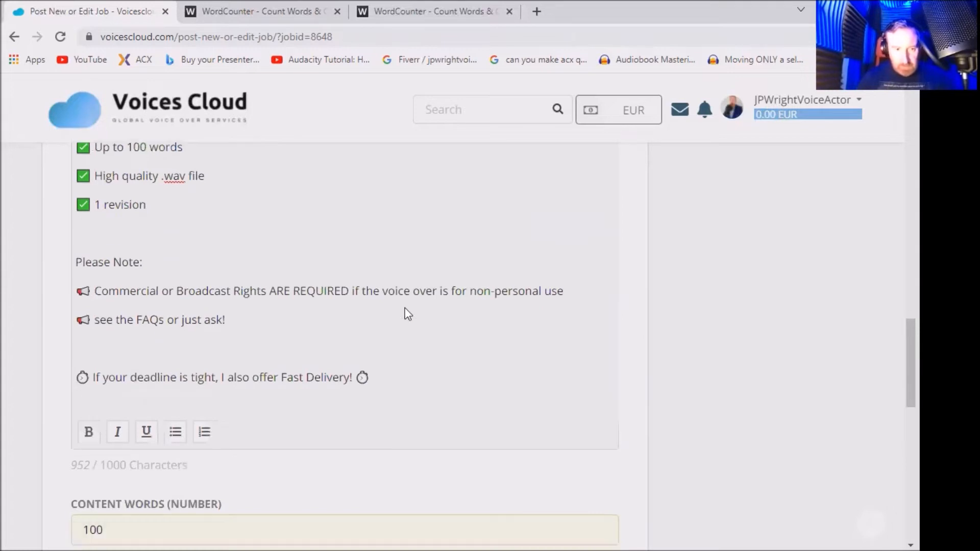
{"action": "scroll", "scroll_direction": "down", "scroll_amount": 3}
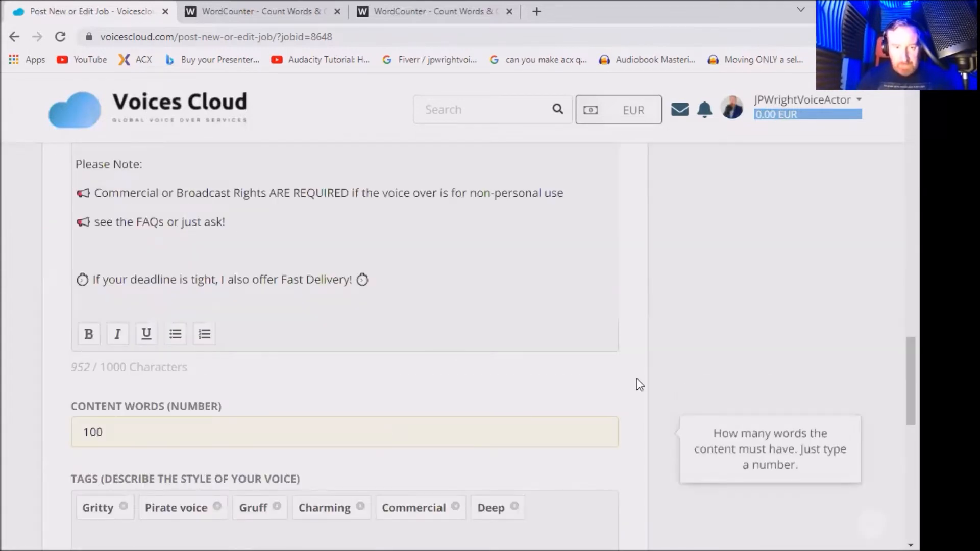
{"action": "scroll", "scroll_direction": "down", "scroll_amount": 3}
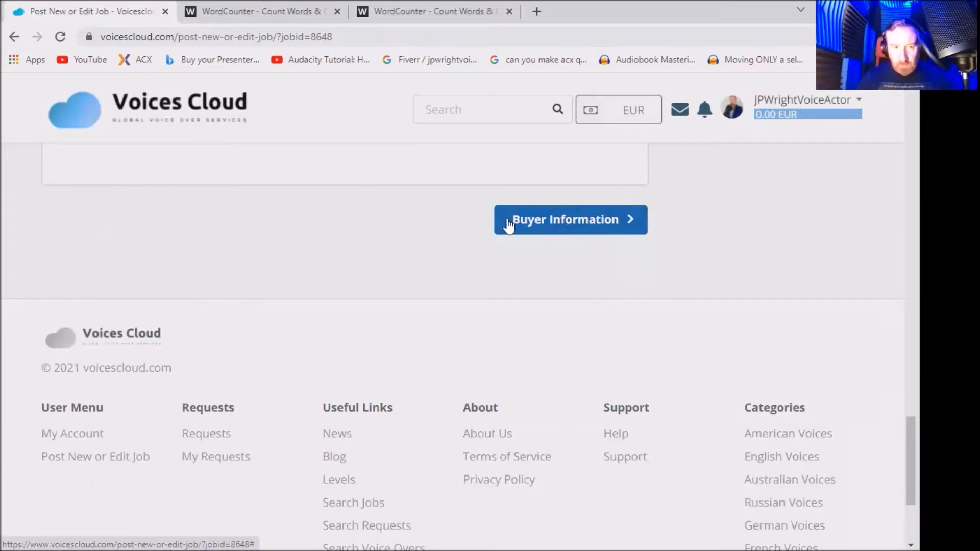
Write buyer instructions 'Check if you need Commercial or Broadcasting rights?'
{"action": "left_click", "coordinate": [570, 220]}
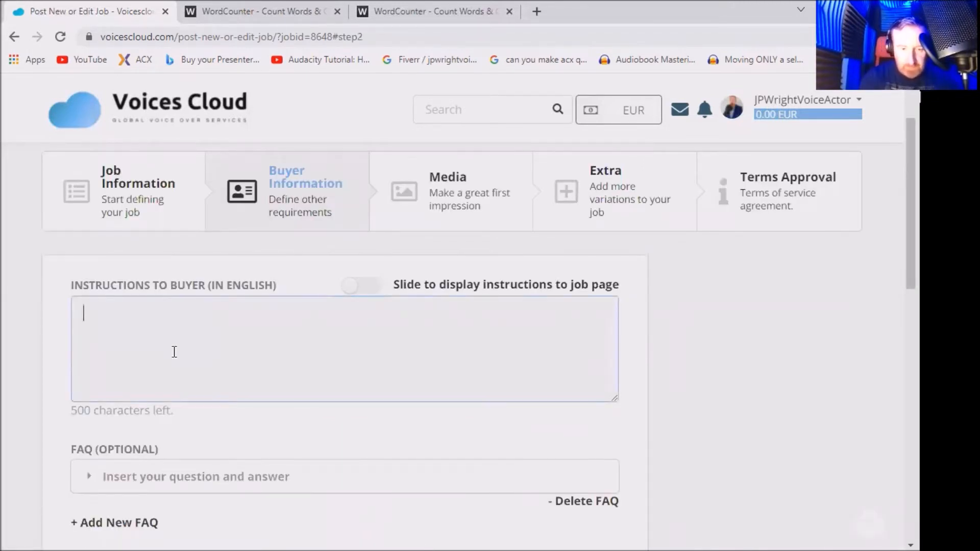
{"action": "type", "text": "Check"}
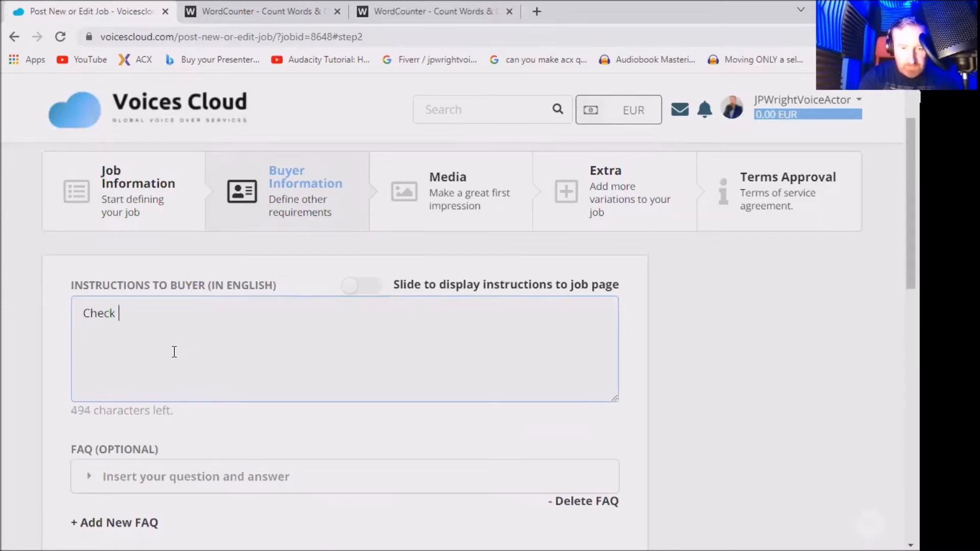
{"action": "type", "text": "if you"}
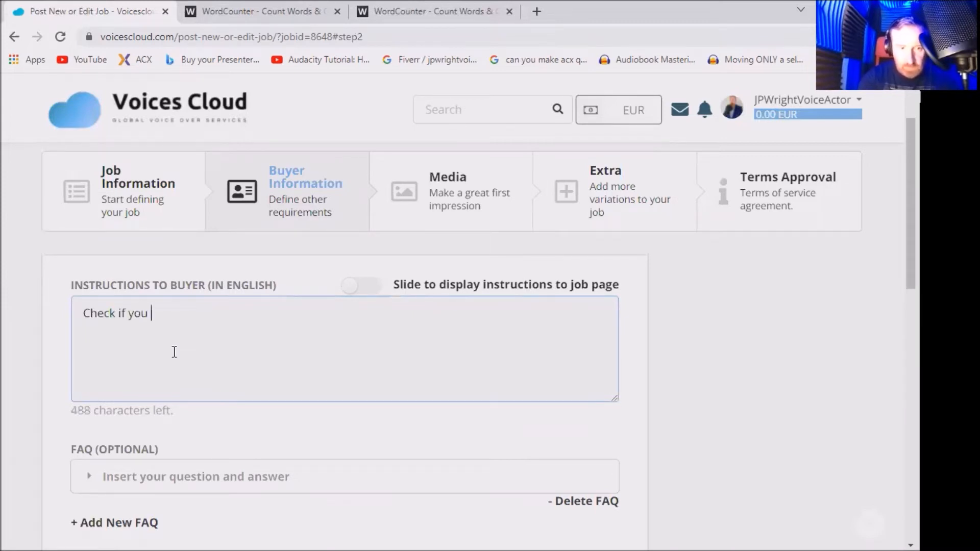
{"action": "type", "text": "need Com"}
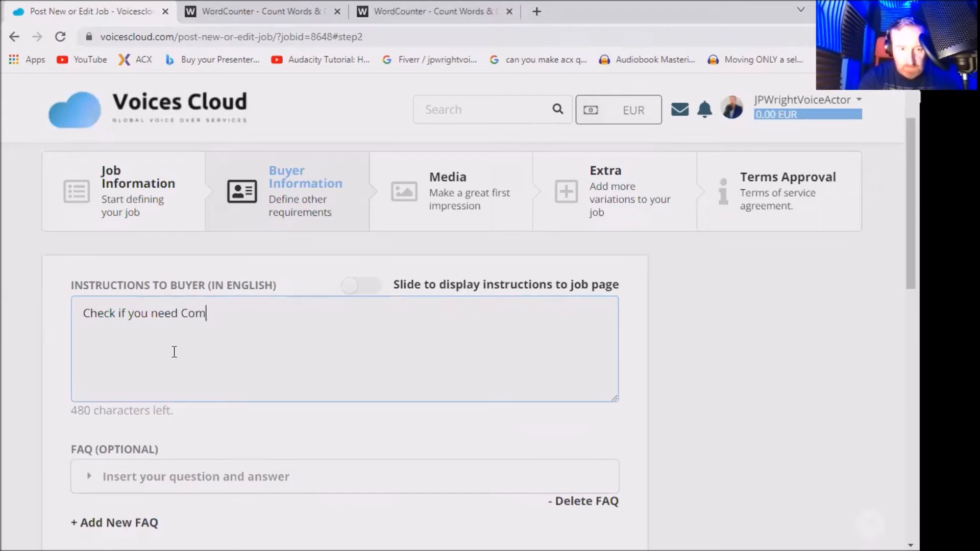
{"action": "type", "text": "meric"}
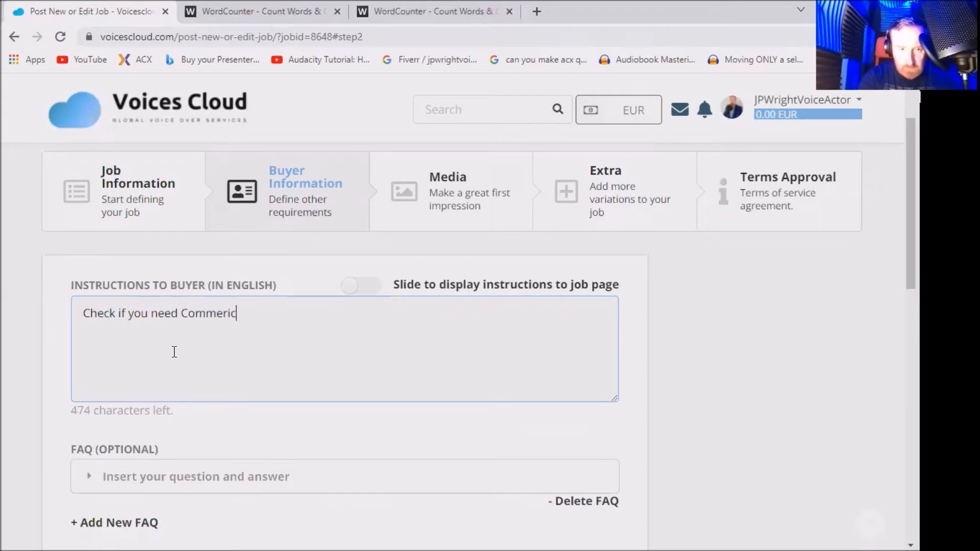
{"action": "key", "text": "Backspace"}
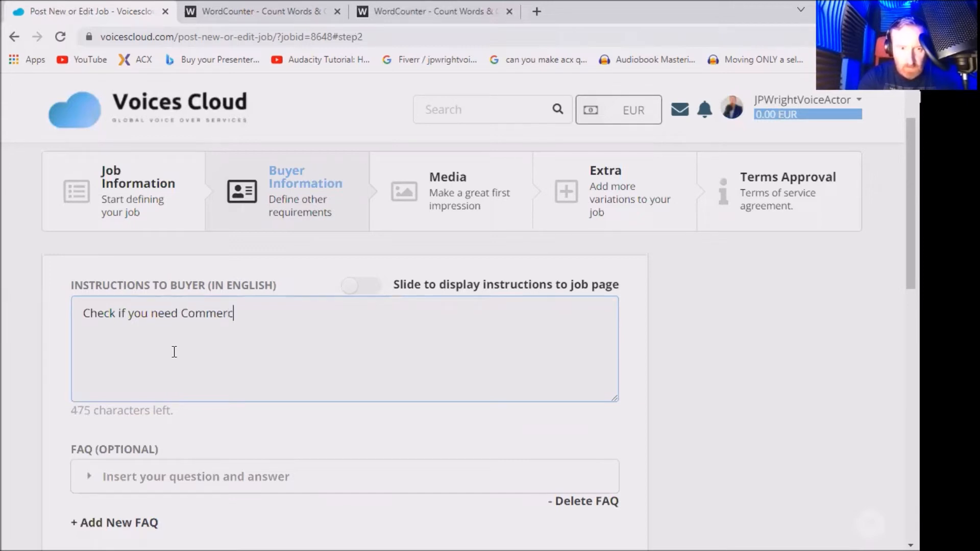
{"action": "type", "text": "ial or Broa"}
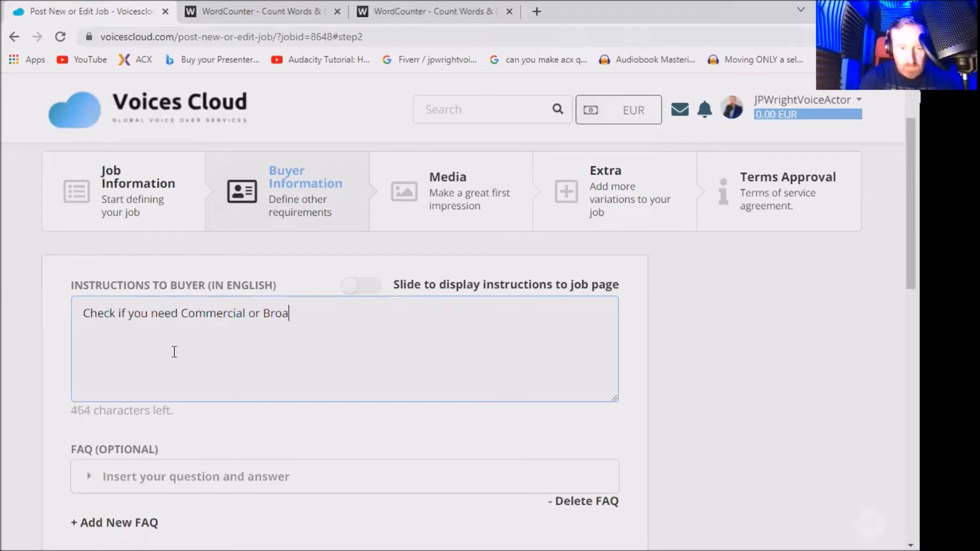
{"action": "type", "text": "dcasting Right"}
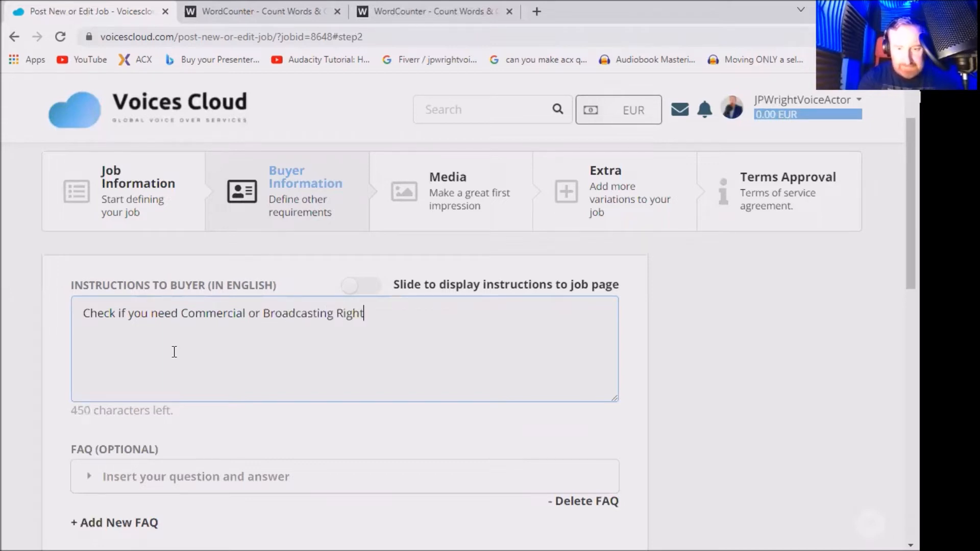
{"action": "type", "text": "s?"}
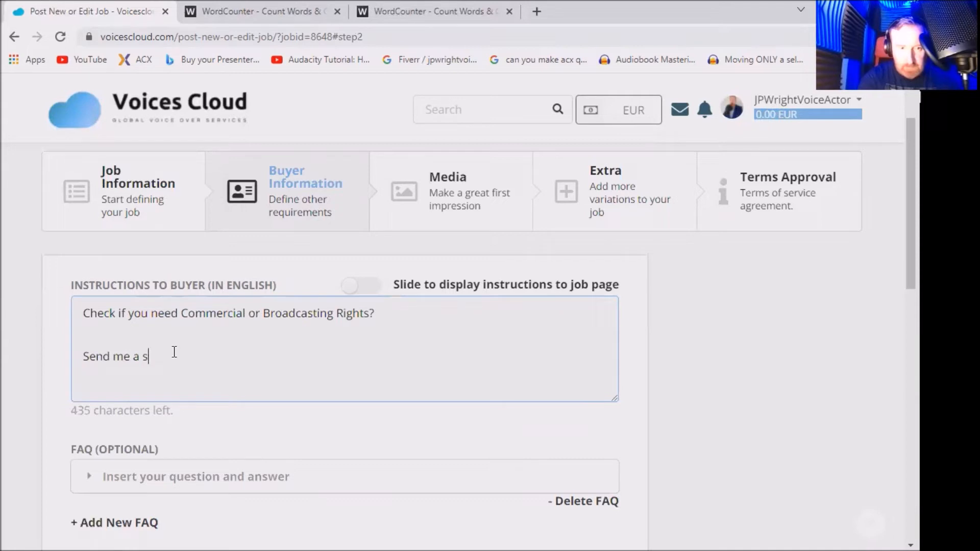
Add 'Send me a script and explain what you need.' to the buyer instructions
{"action": "type", "text": "cript and"}
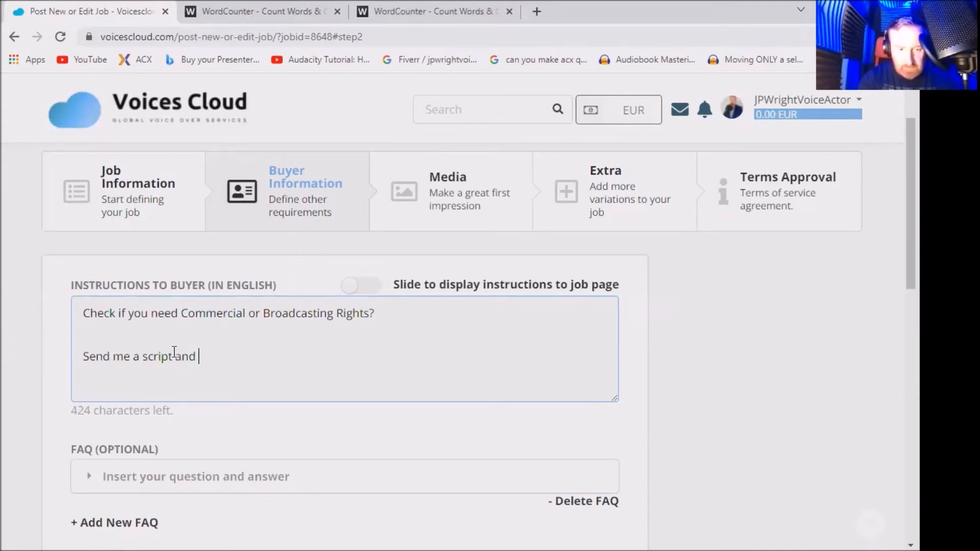
{"action": "type", "text": "explain what you need."}
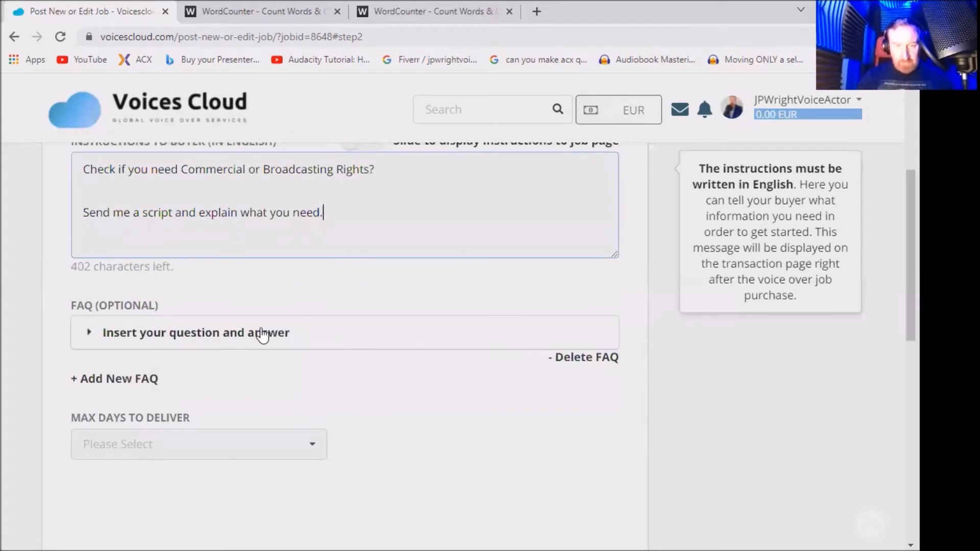
Add the commercial rights FAQ with its answer pasted from WordCounter
{"action": "scroll", "scroll_direction": "down", "scroll_amount": 3}
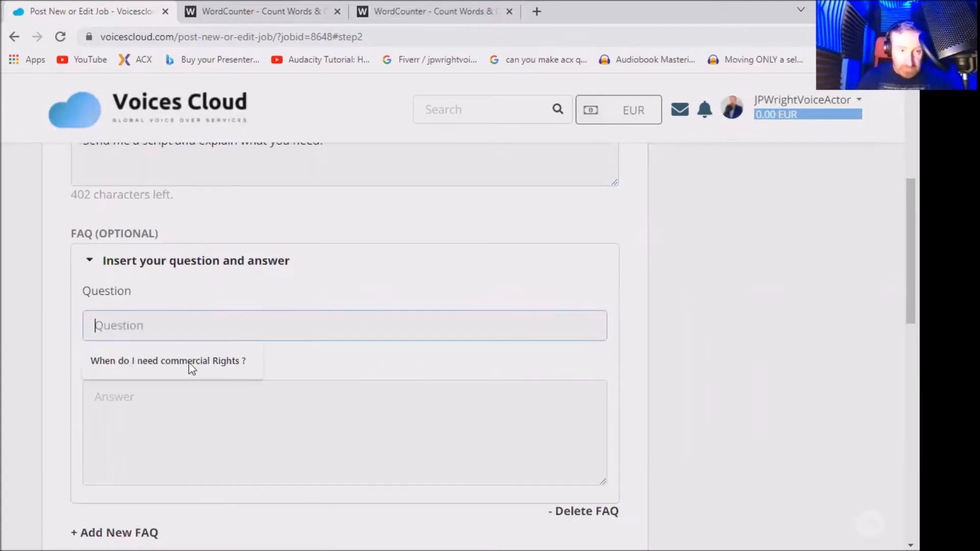
{"action": "left_click", "coordinate": [168, 362]}
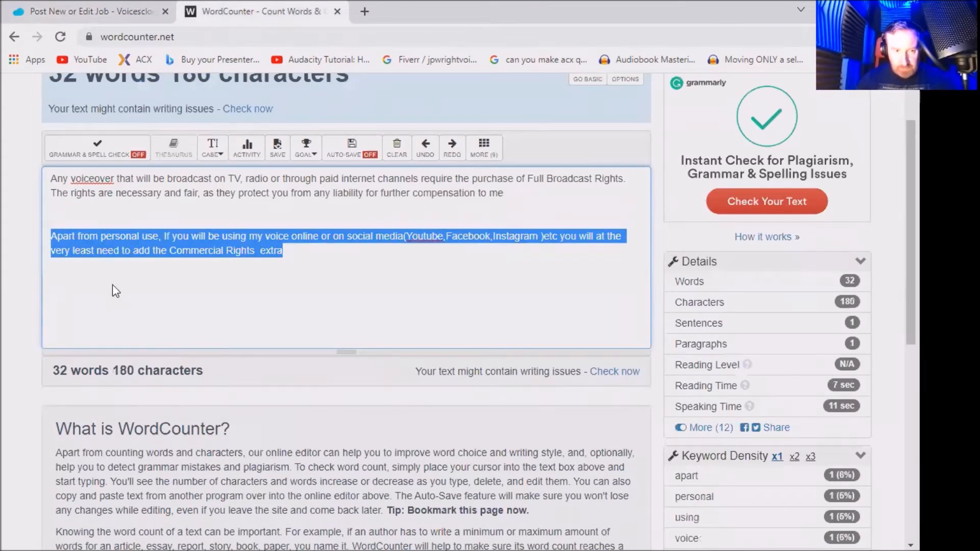
{"action": "right_click", "coordinate": [115, 290]}
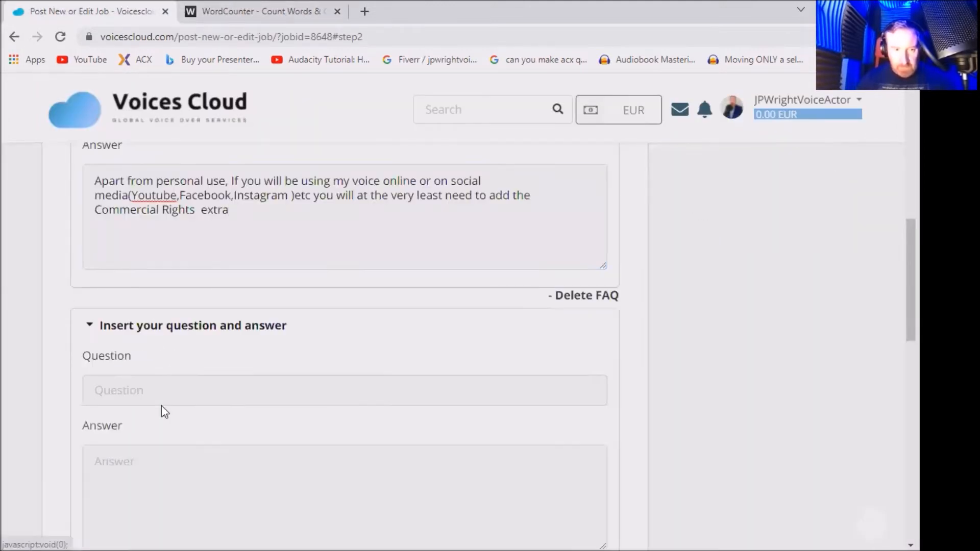
Add a second FAQ asking 'When do I need broadcasting rights?'
{"action": "type", "text": "W"}
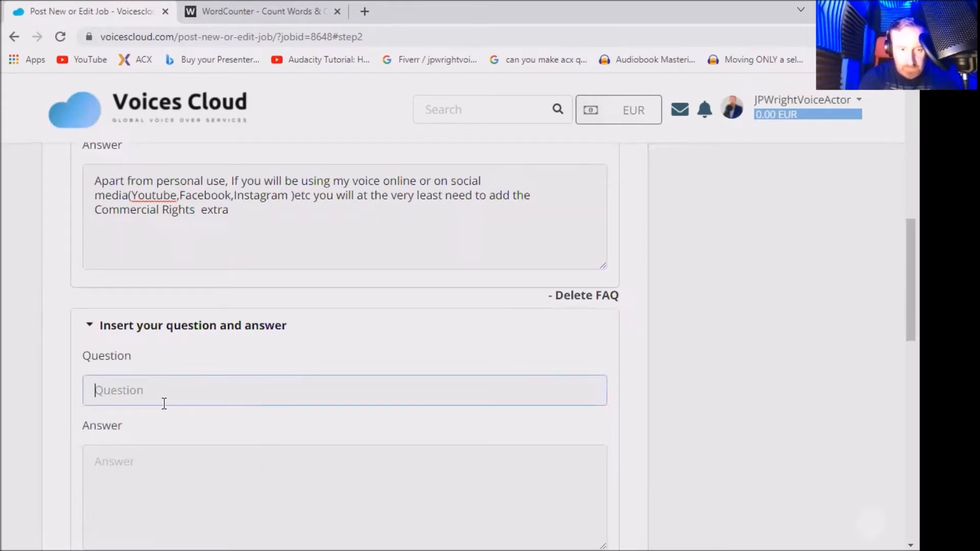
{"action": "type", "text": "When"}
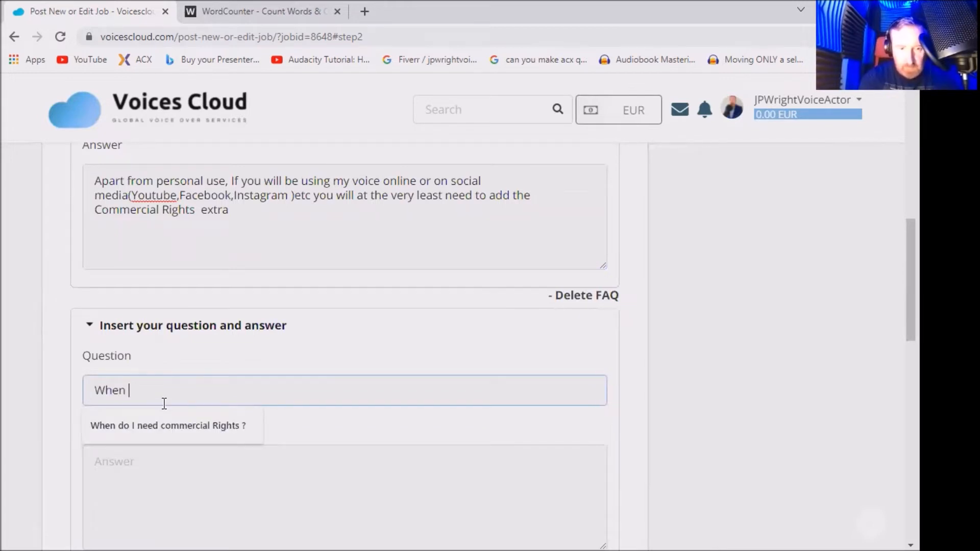
{"action": "type", "text": "Do I"}
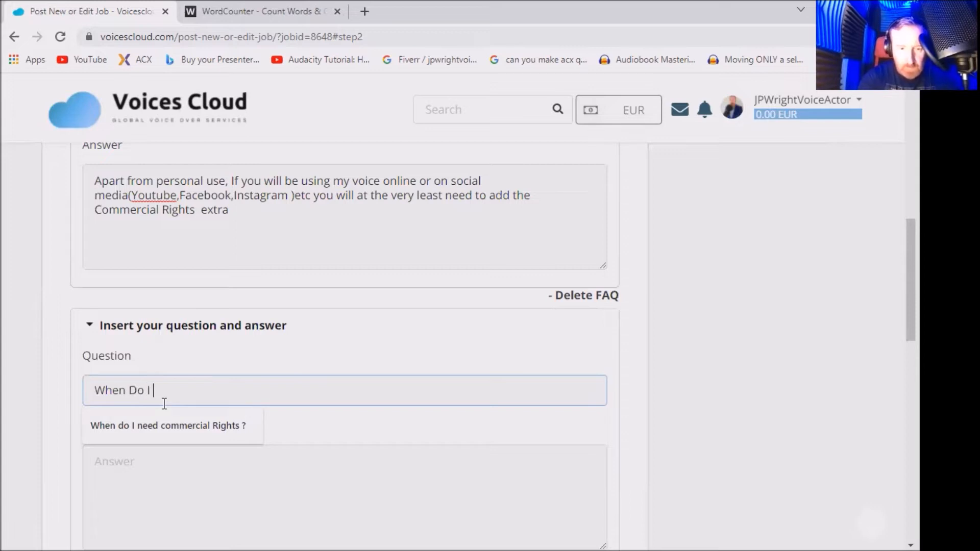
{"action": "type", "text": "need broad"}
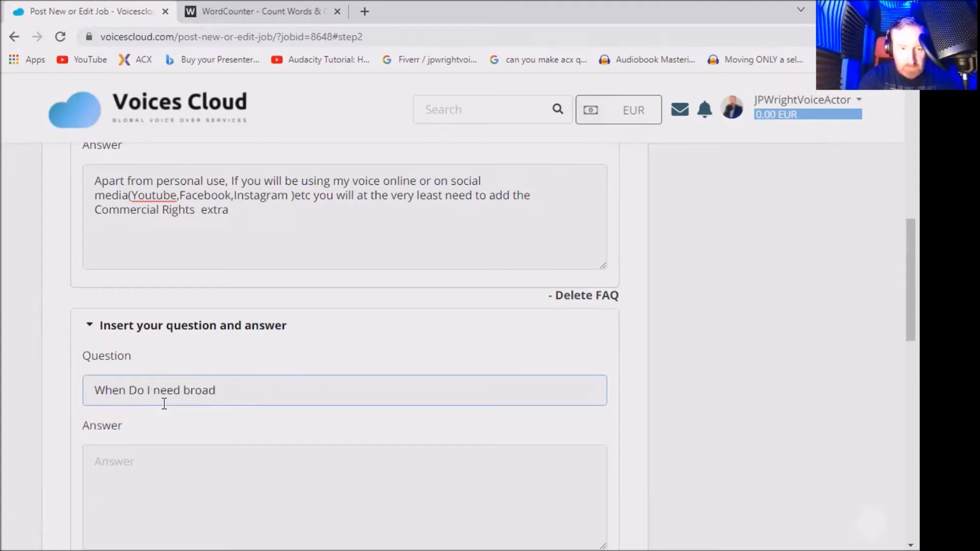
{"action": "type", "text": "casting ri"}
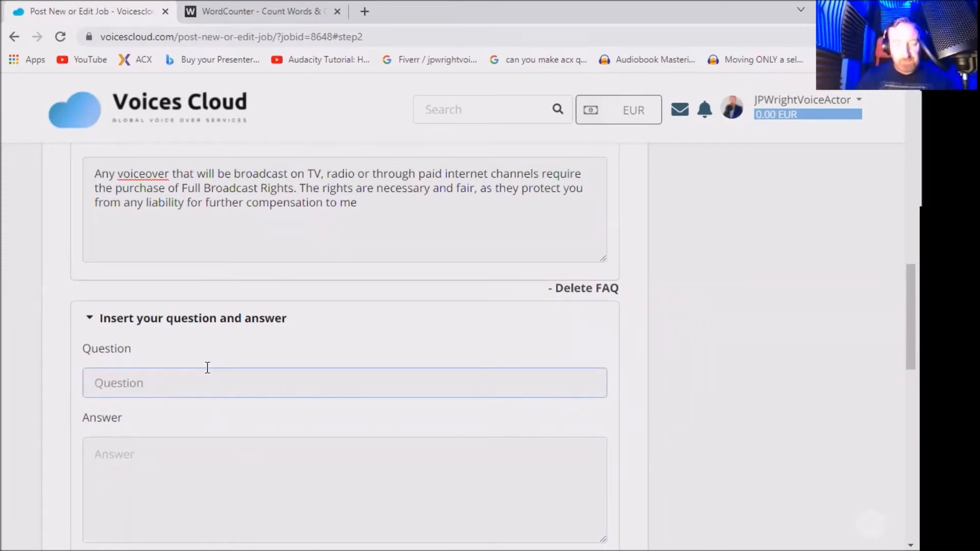
Add a third FAQ question 'How fast can you deliver?'
{"action": "type", "text": "How"}
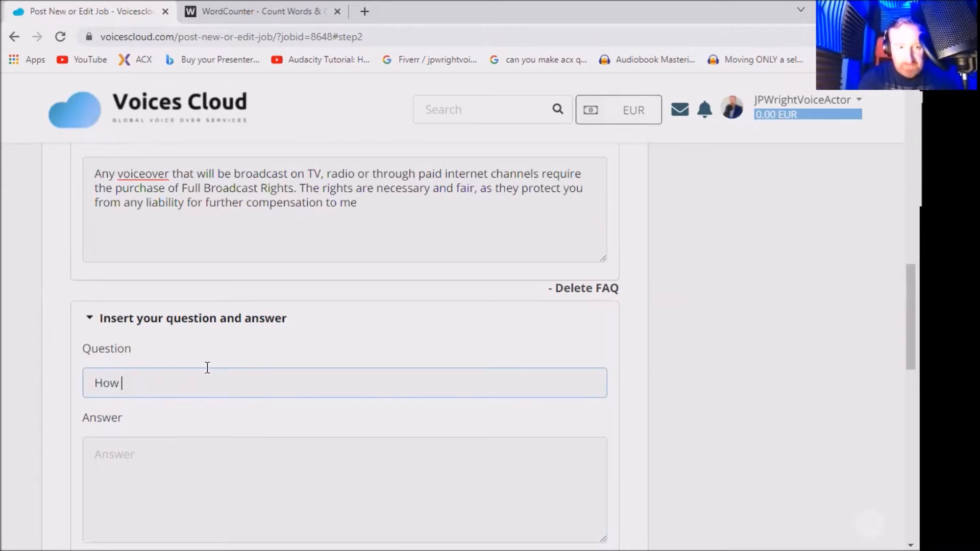
{"action": "type", "text": "fast can"}
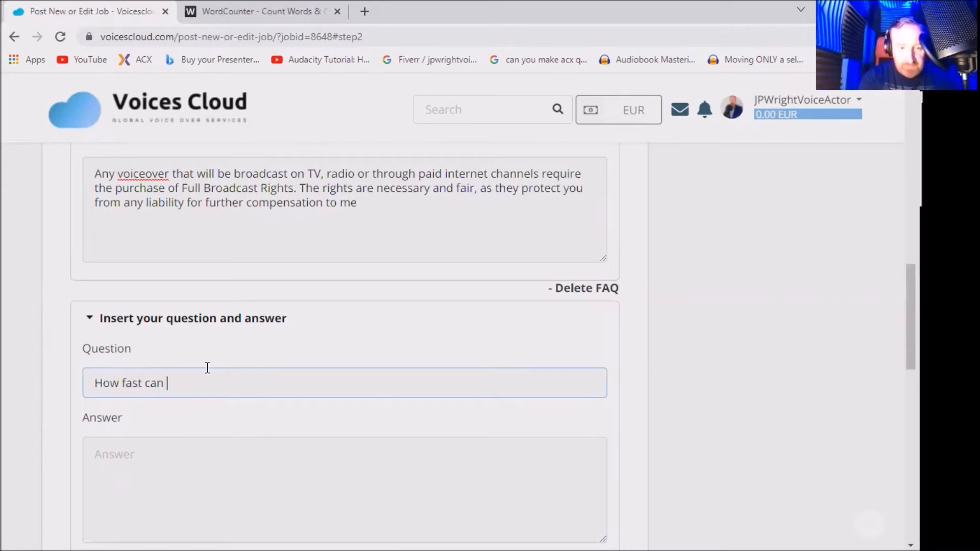
{"action": "type", "text": "you deliver"}
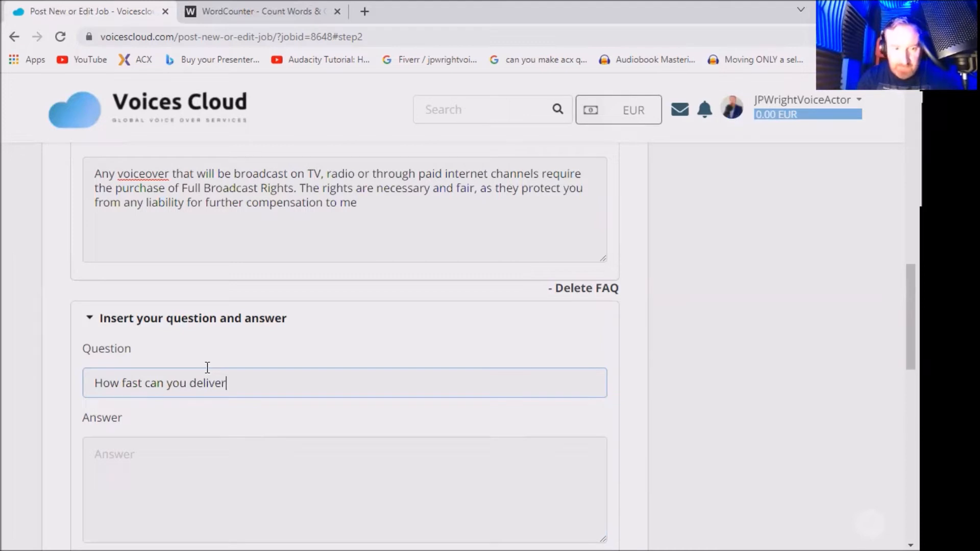
{"action": "mouse_move", "coordinate": [213, 378]}
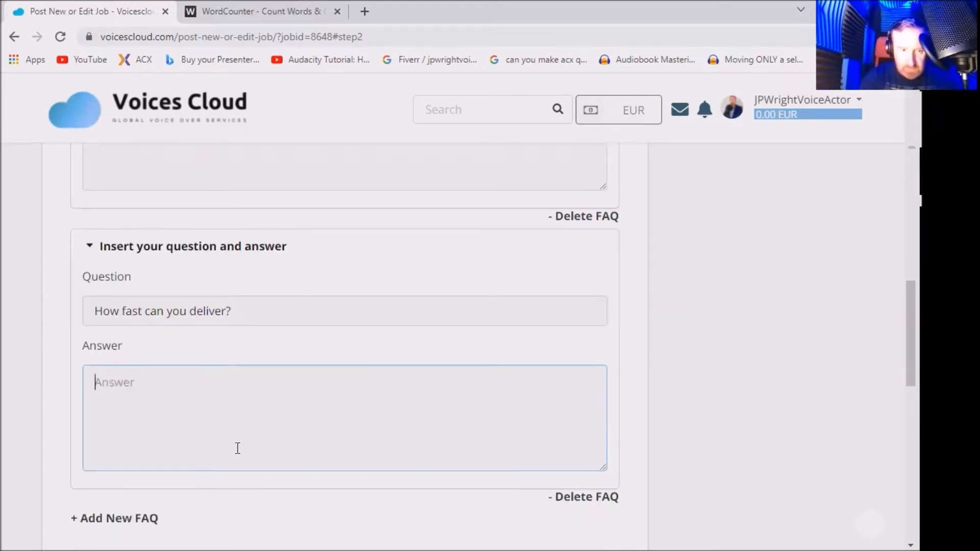
Answer it with 'I offer a super fast 12 hour delivery service.'
{"action": "type", "text": "I offer a"}
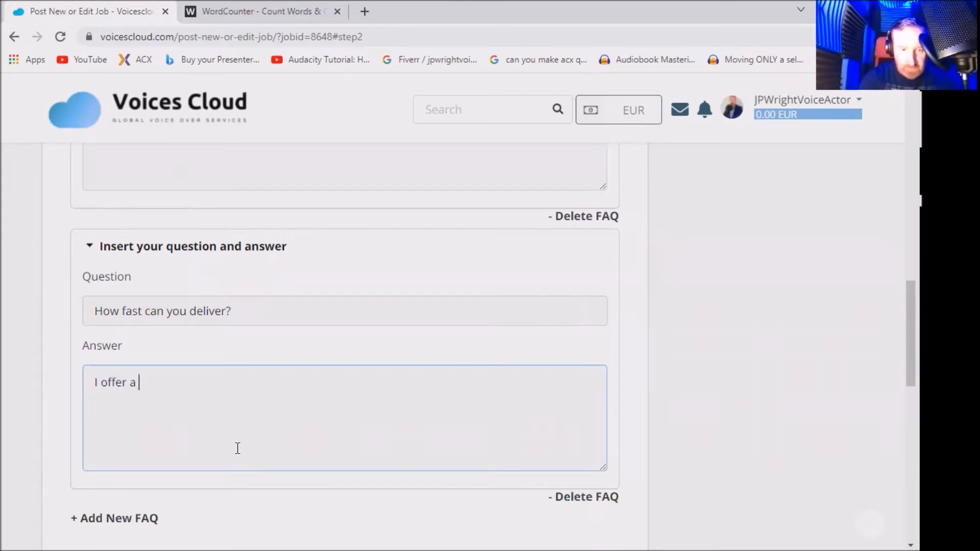
{"action": "type", "text": "super"}
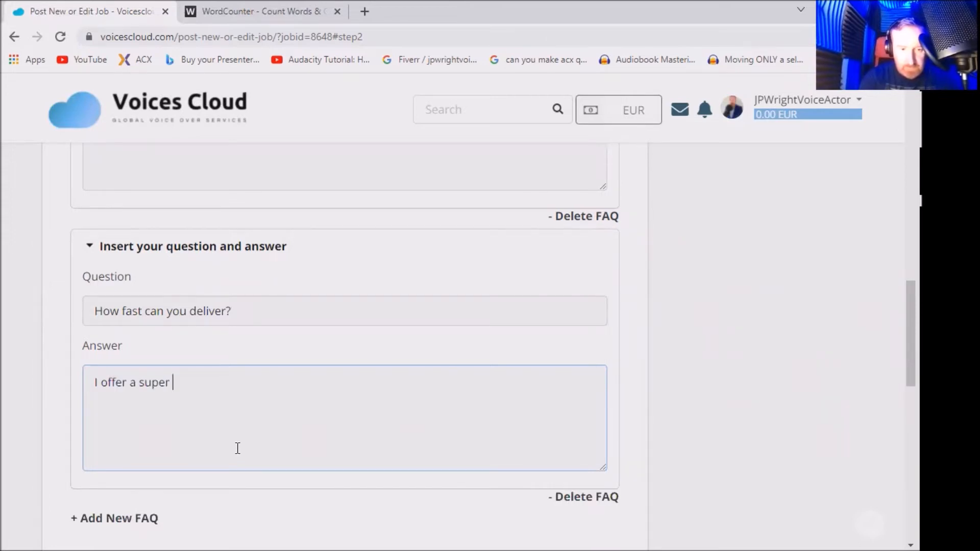
{"action": "type", "text": "fast 12 ho"}
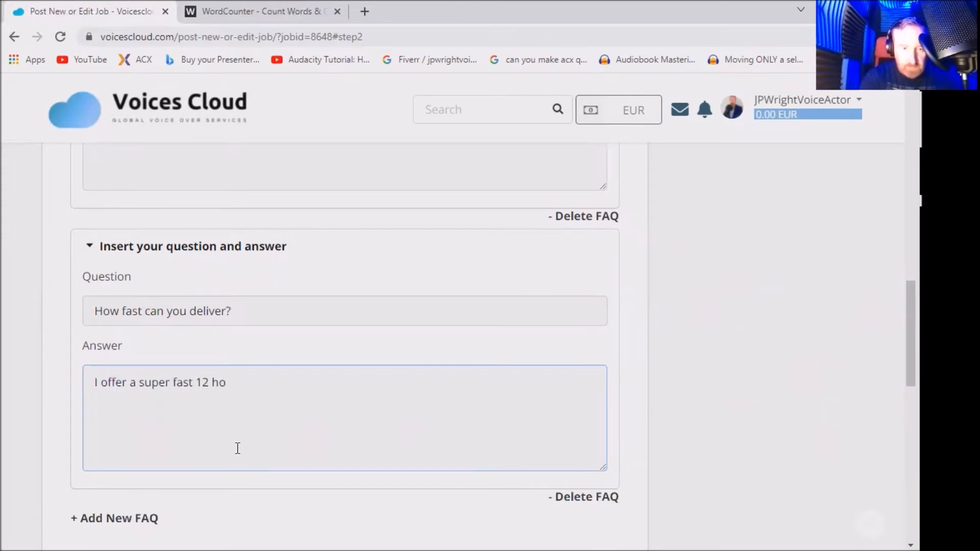
{"action": "type", "text": "ur delivery"}
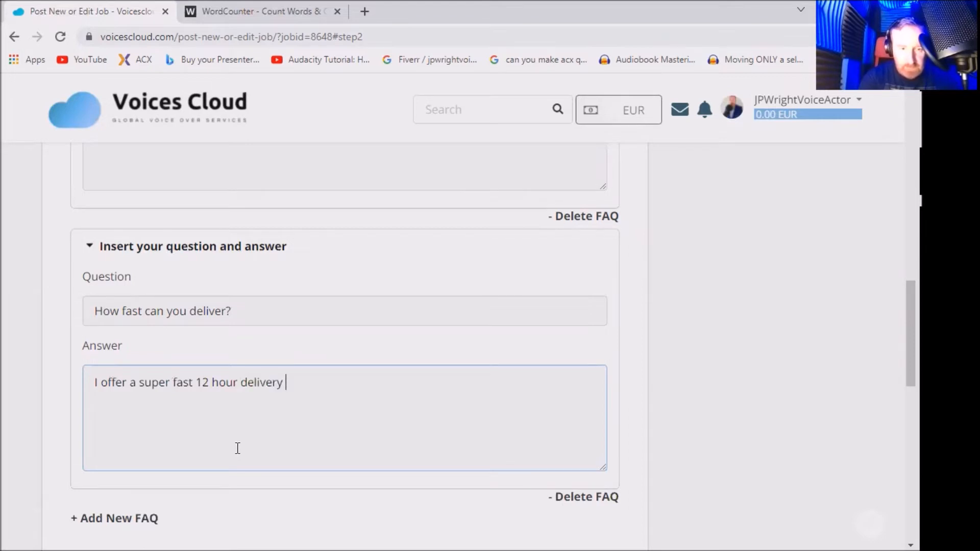
{"action": "type", "text": "service."}
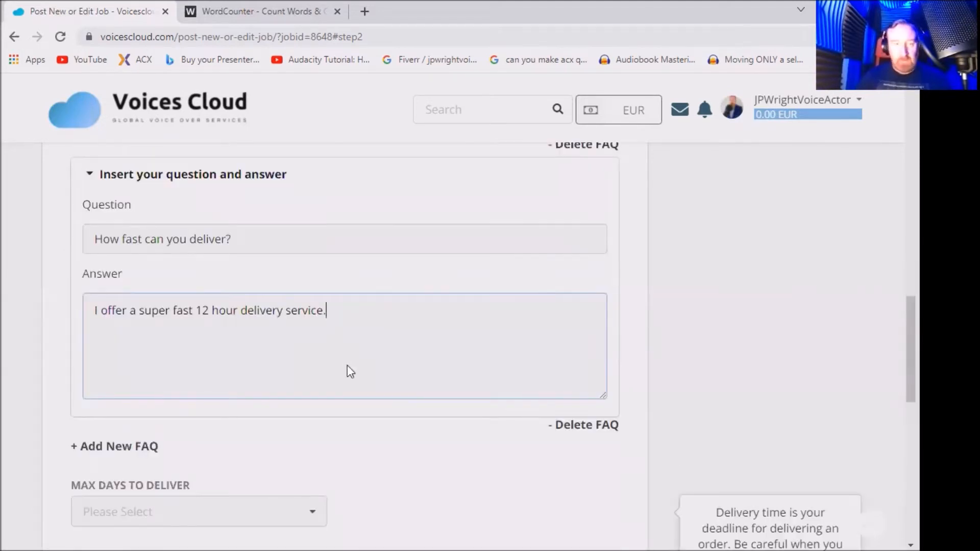
Set Max Days to Deliver to 2 days and prefix the buyer instructions with 'Please'
{"action": "scroll", "scroll_direction": "down", "scroll_amount": 3}
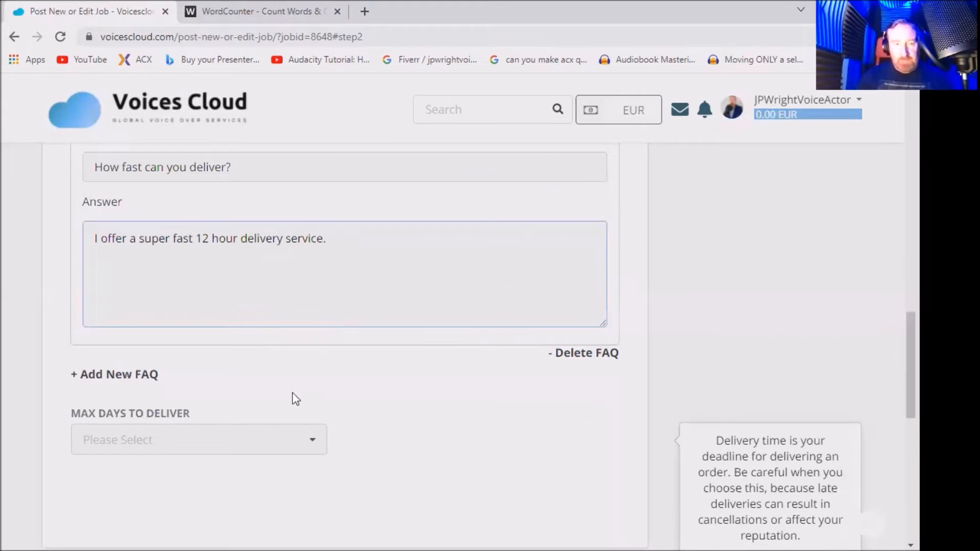
{"action": "mouse_move", "coordinate": [301, 397]}
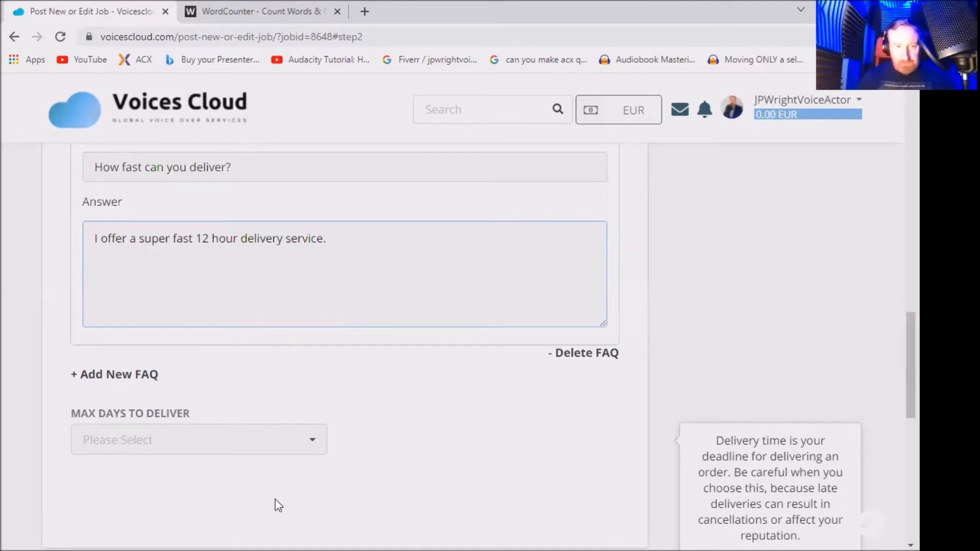
{"action": "left_click", "coordinate": [198, 439]}
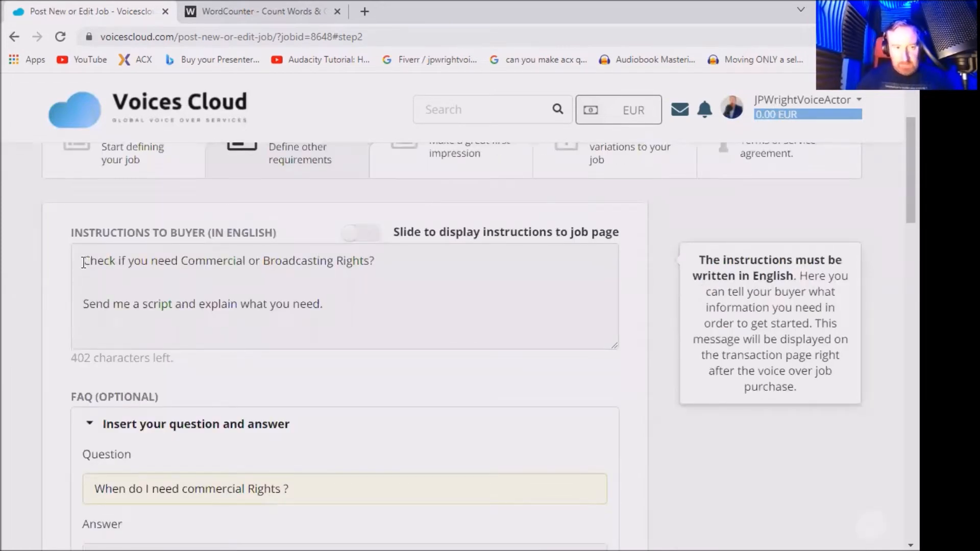
{"action": "type", "text": "Please"}
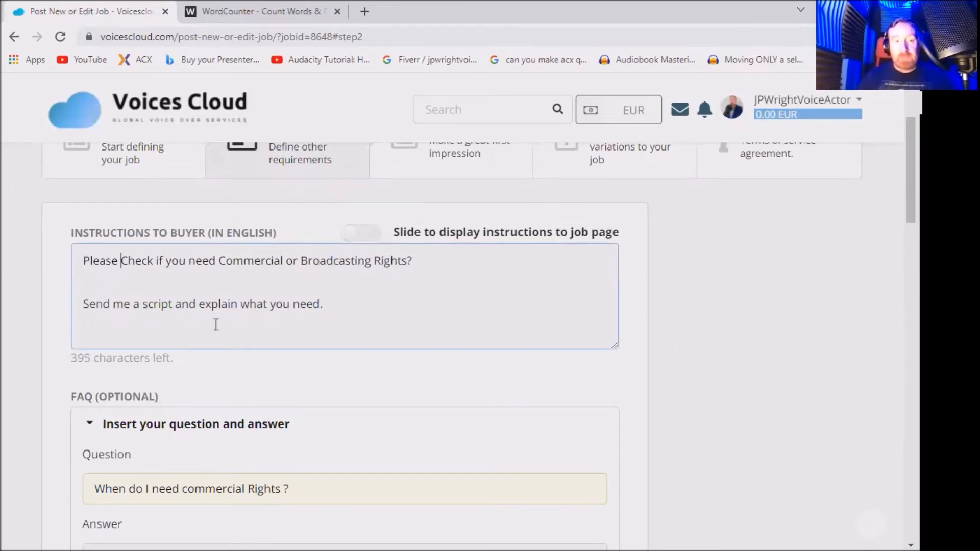
{"action": "scroll", "scroll_direction": "down", "scroll_amount": 3}
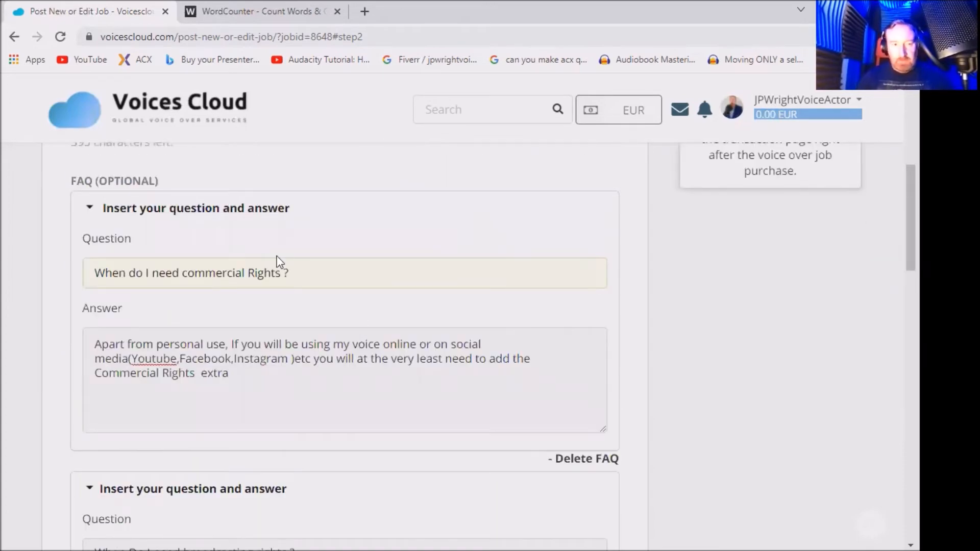
{"action": "scroll", "scroll_direction": "down", "scroll_amount": 3}
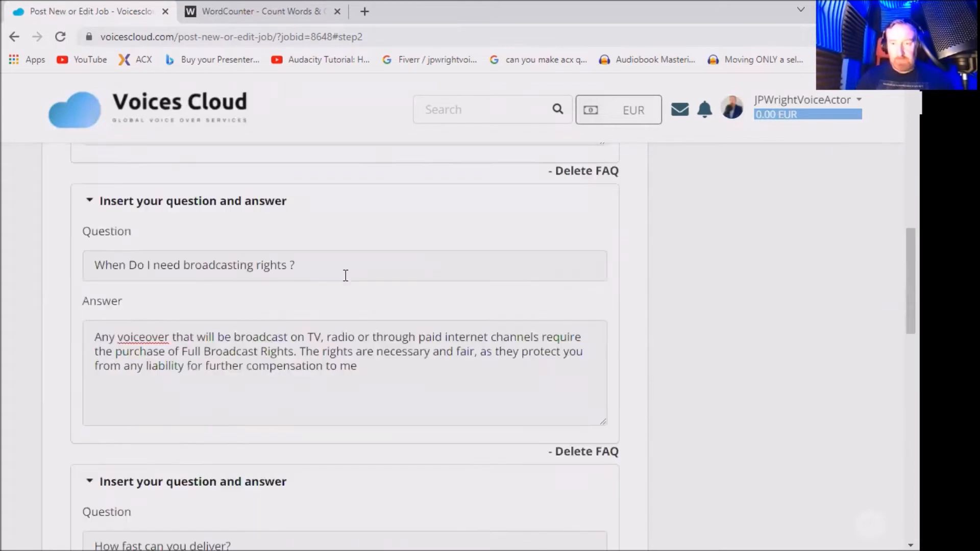
{"action": "mouse_move", "coordinate": [336, 304]}
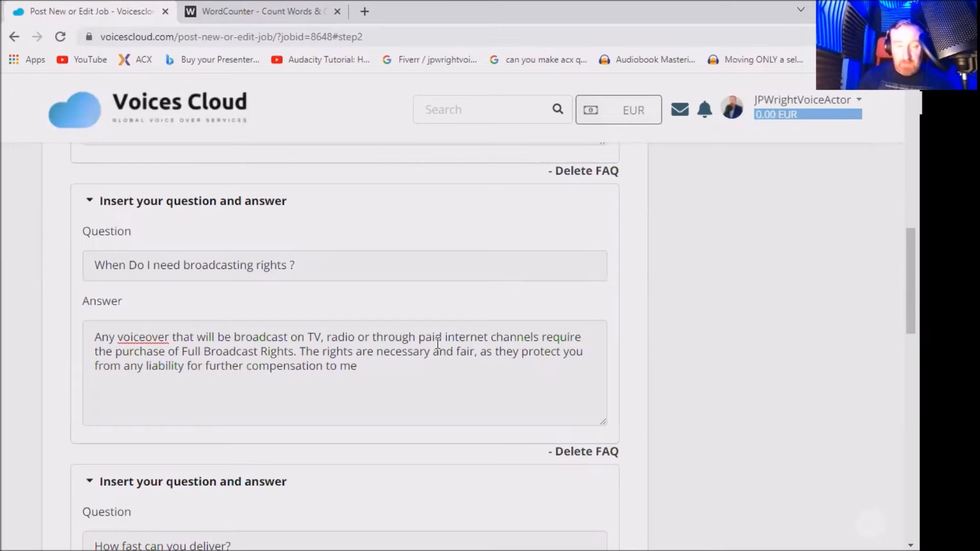
{"action": "scroll", "scroll_direction": "down", "scroll_amount": 3}
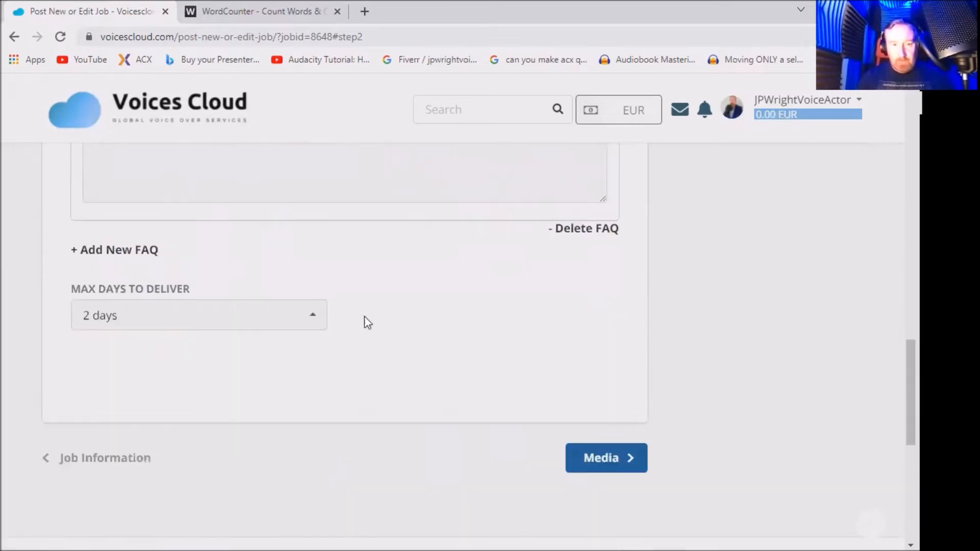
On the media step, upload VOICES CLOUD HEADING from Downloads as the cover image
{"action": "left_click", "coordinate": [607, 457]}
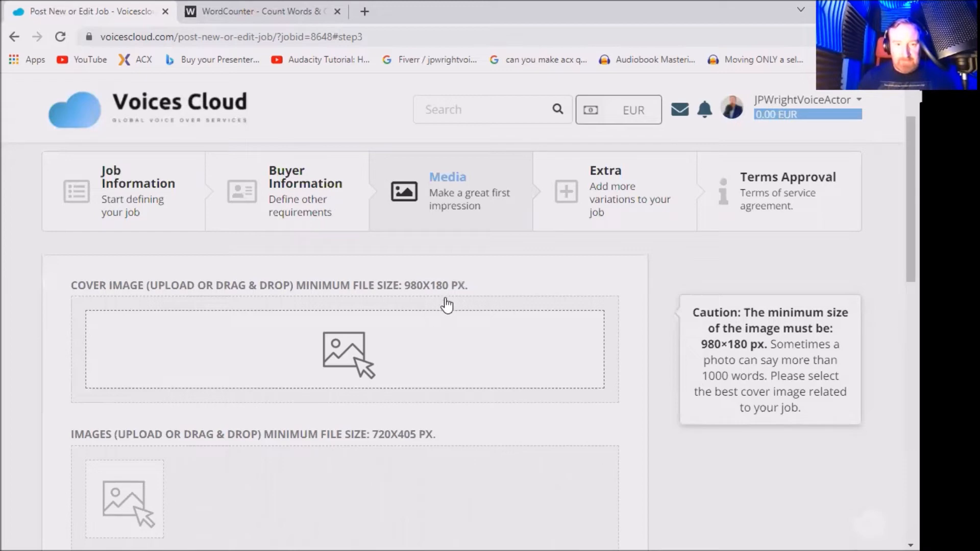
{"action": "mouse_move", "coordinate": [341, 355]}
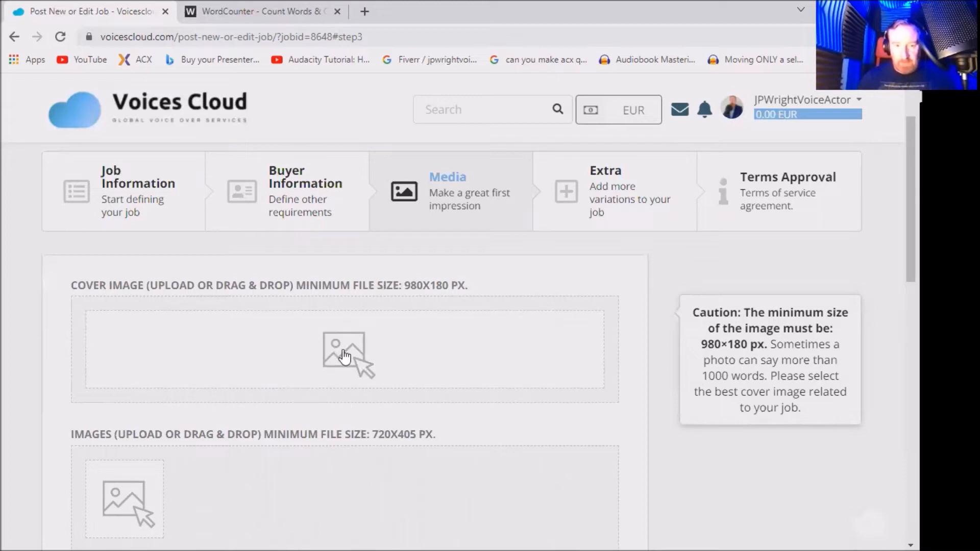
{"action": "left_click", "coordinate": [343, 353]}
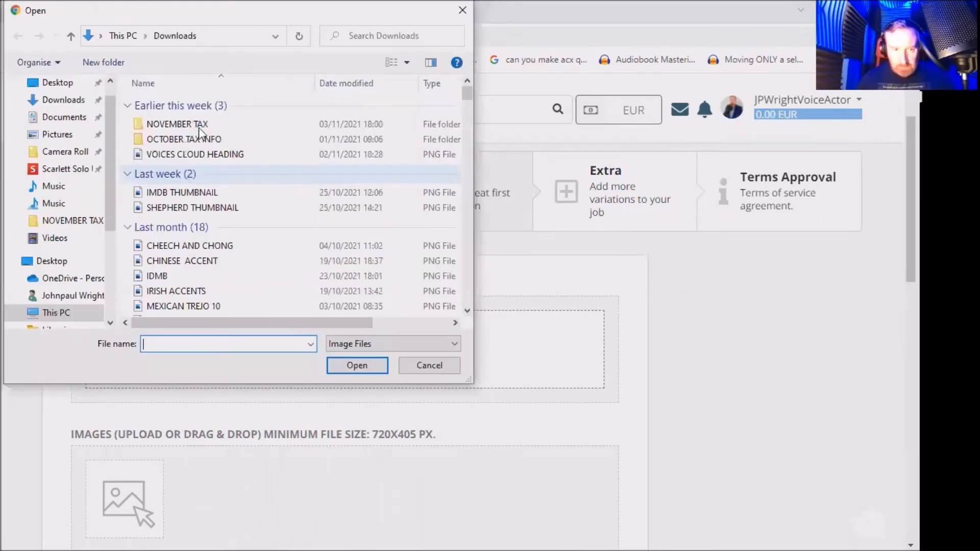
{"action": "left_click", "coordinate": [194, 154]}
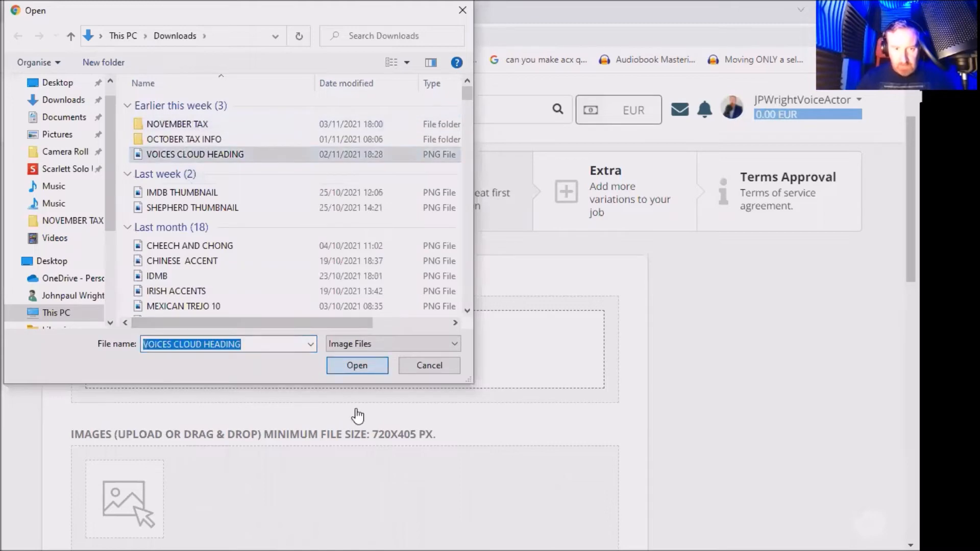
{"action": "left_click", "coordinate": [357, 365]}
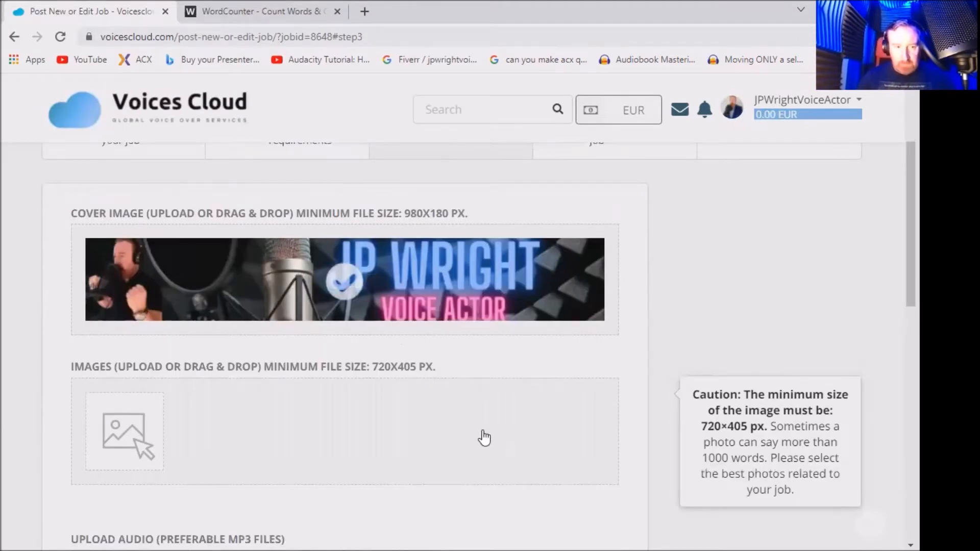
{"action": "scroll", "scroll_direction": "down", "scroll_amount": 3}
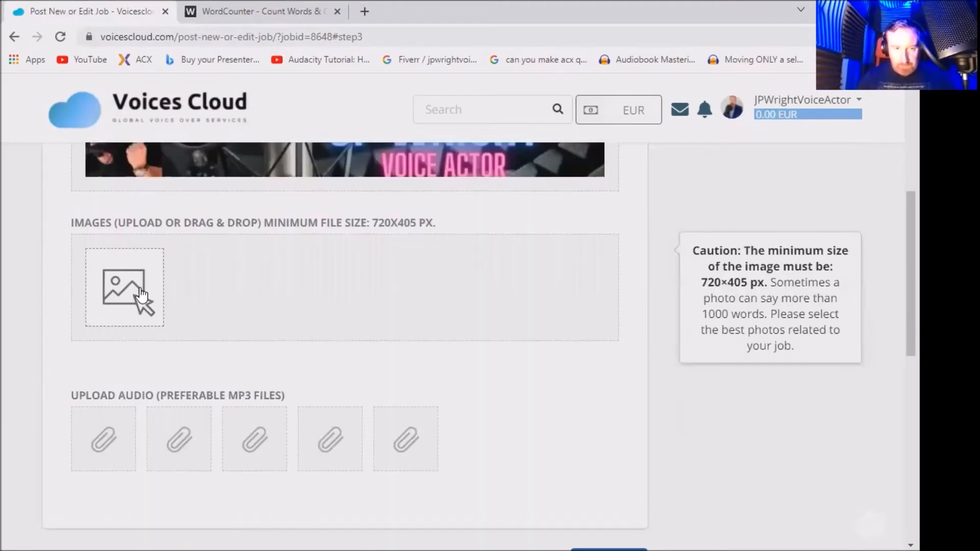
Upload the pirate picture into the job's images gallery beside the JP Wright banner
{"action": "left_click", "coordinate": [123, 288]}
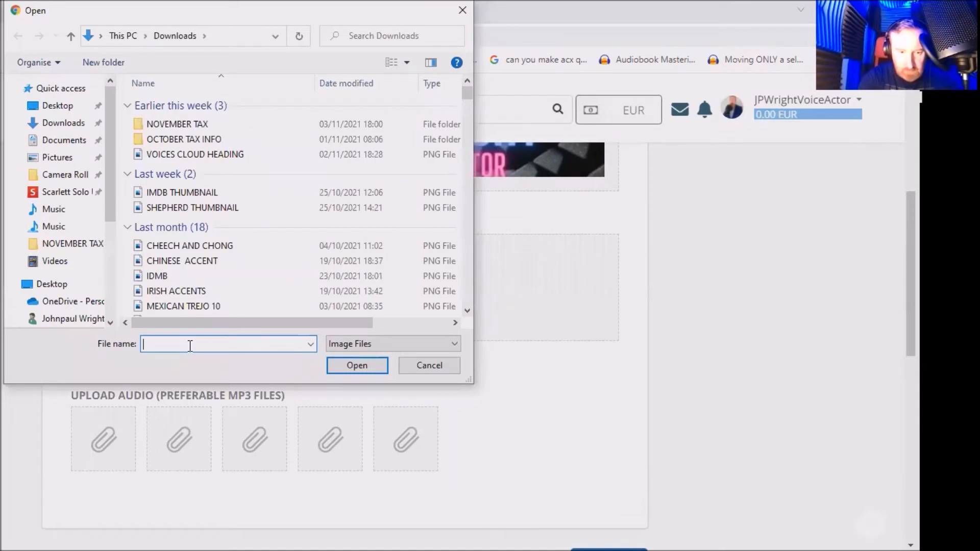
{"action": "type", "text": "THE PIR"}
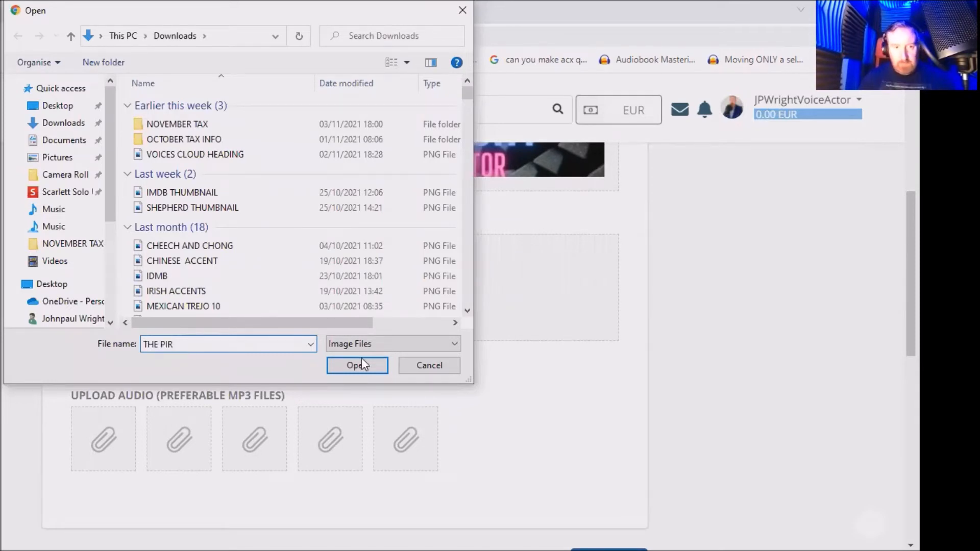
{"action": "left_click", "coordinate": [357, 366]}
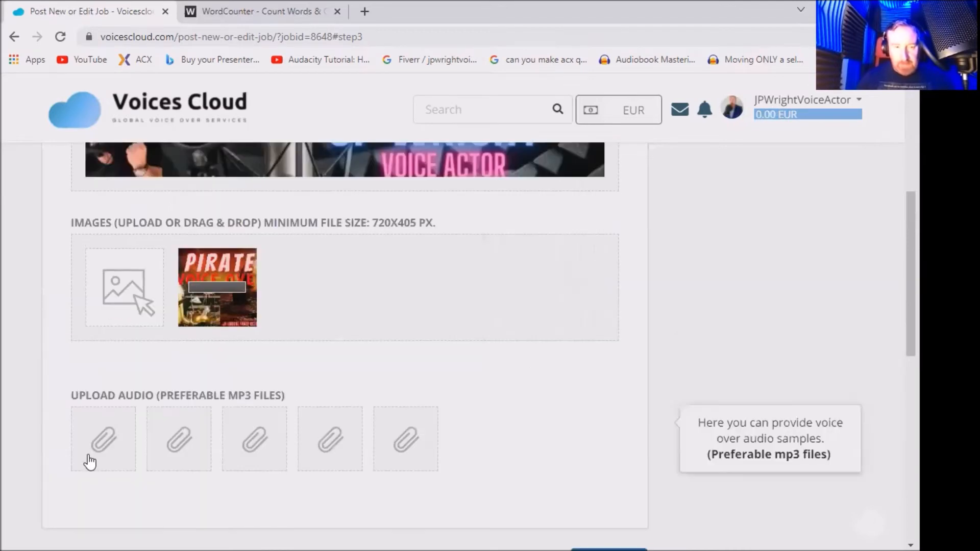
{"action": "mouse_move", "coordinate": [151, 464]}
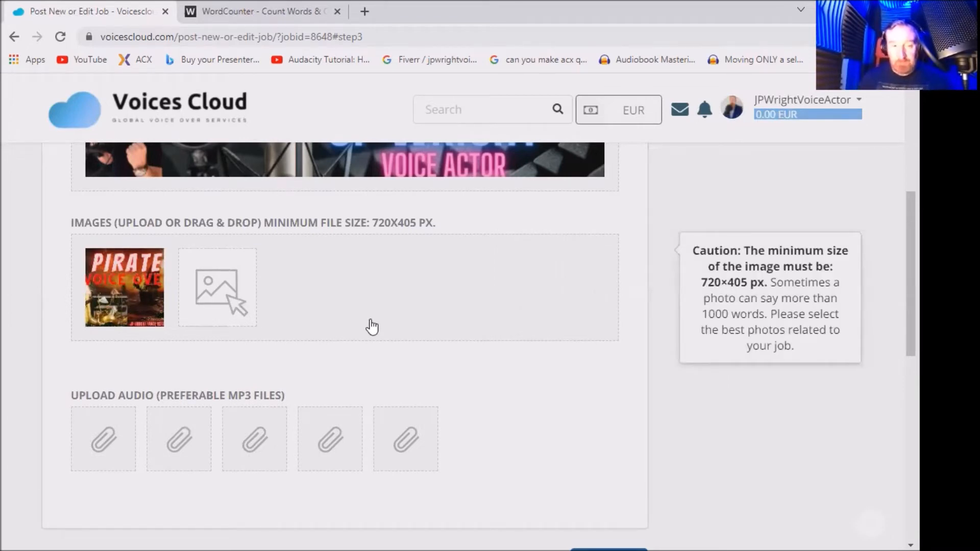
{"action": "mouse_move", "coordinate": [301, 357]}
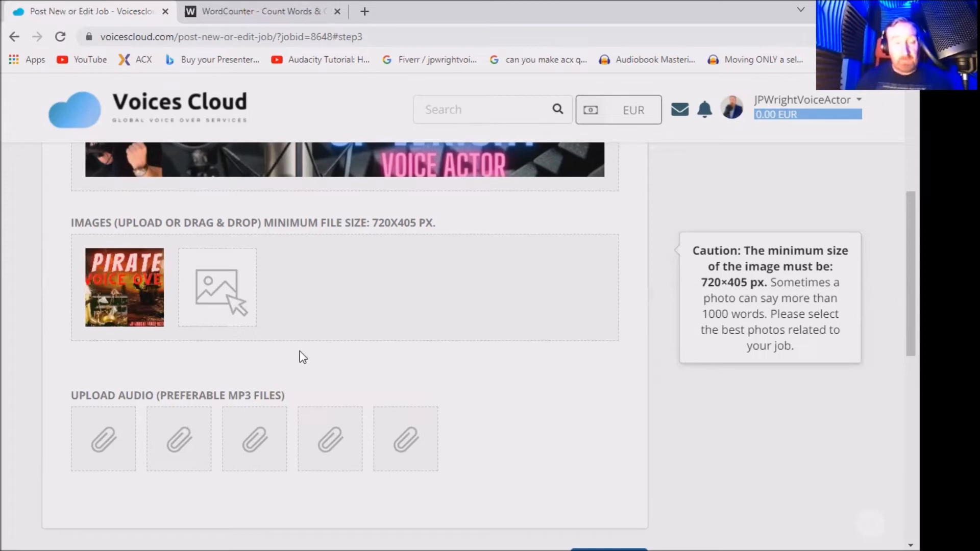
{"action": "mouse_move", "coordinate": [322, 347]}
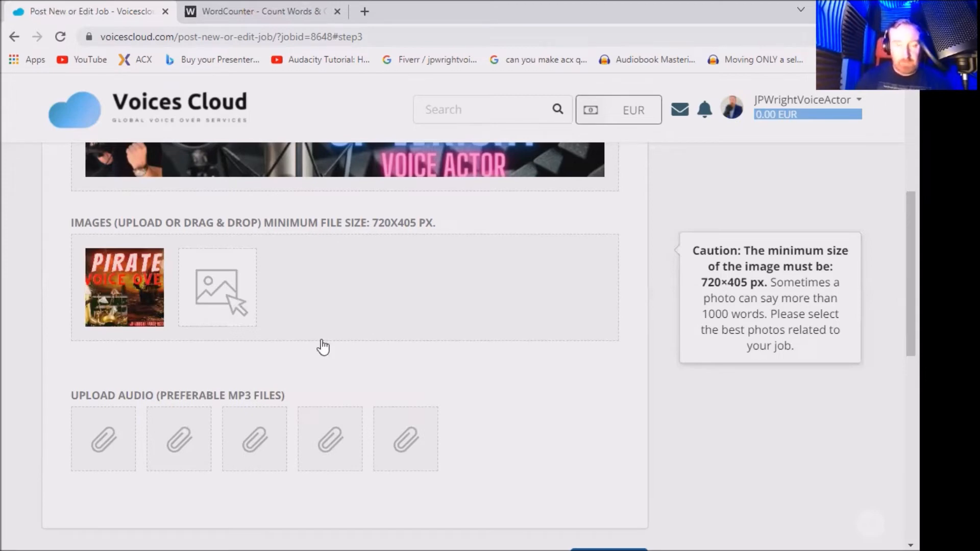
{"action": "mouse_move", "coordinate": [435, 312]}
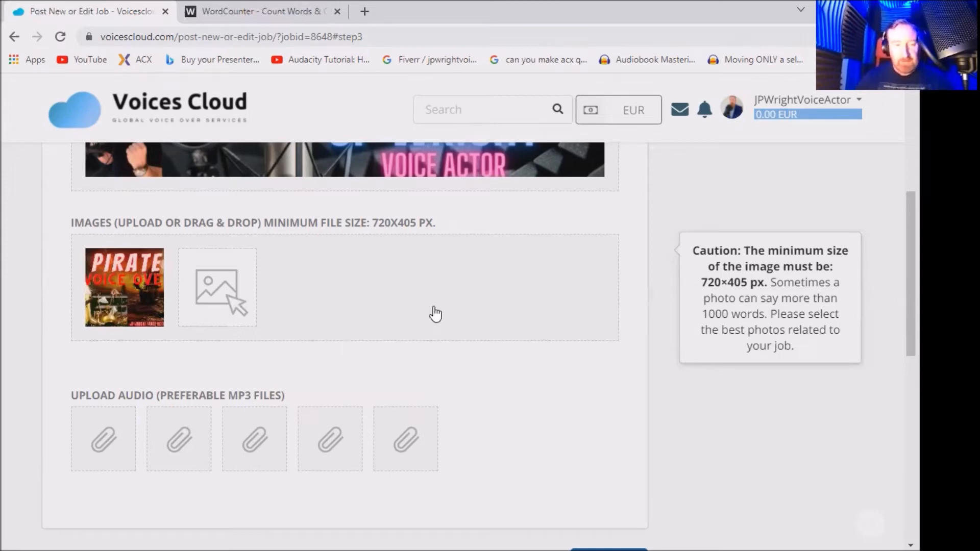
{"action": "mouse_move", "coordinate": [241, 435]}
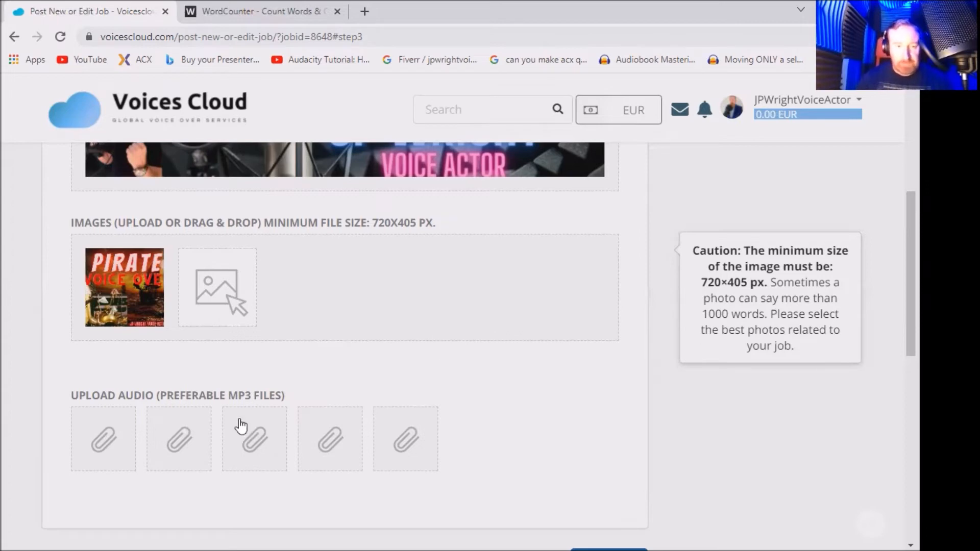
Upload the pirate audio file into the job's first audio sample slot
{"action": "left_click", "coordinate": [253, 439]}
{"action": "type", "text": "PIR"}
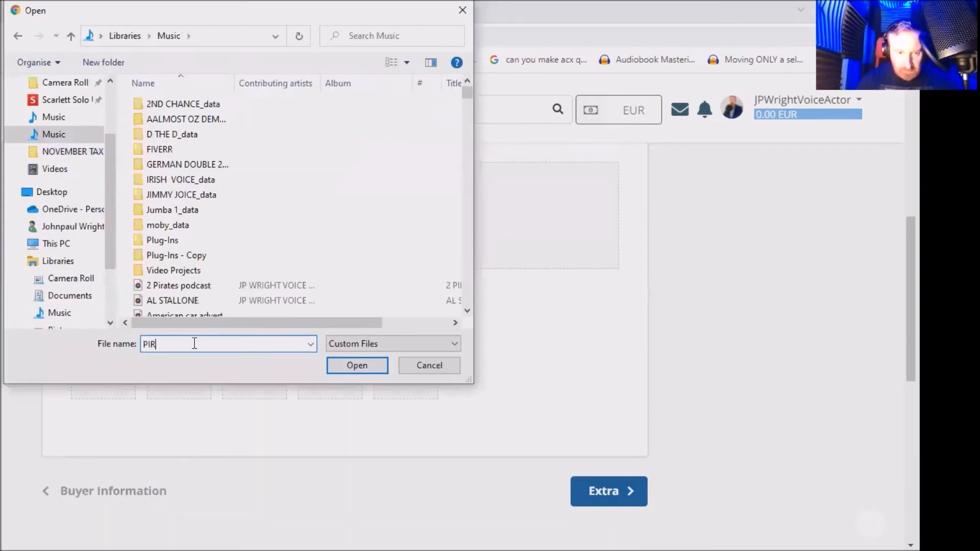
{"action": "type", "text": "A"}
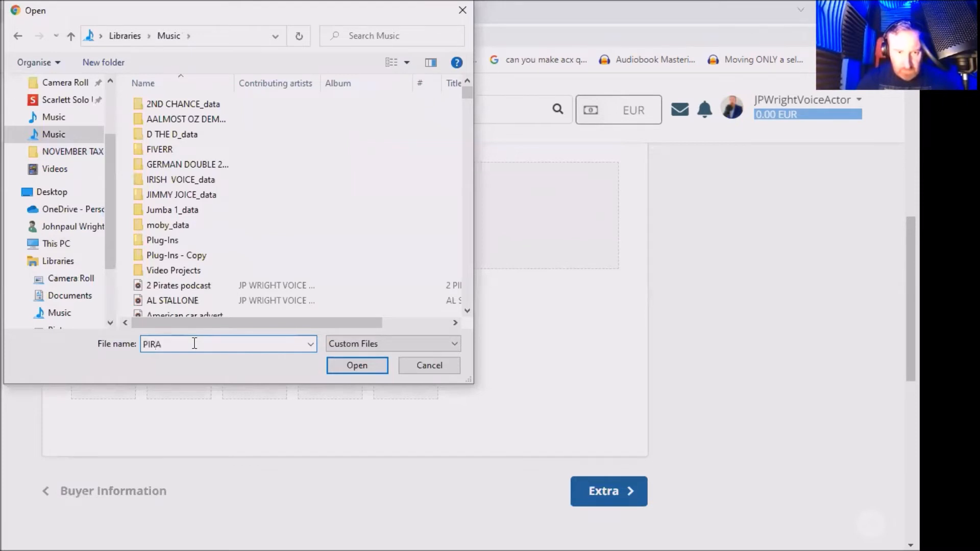
{"action": "left_click", "coordinate": [357, 365]}
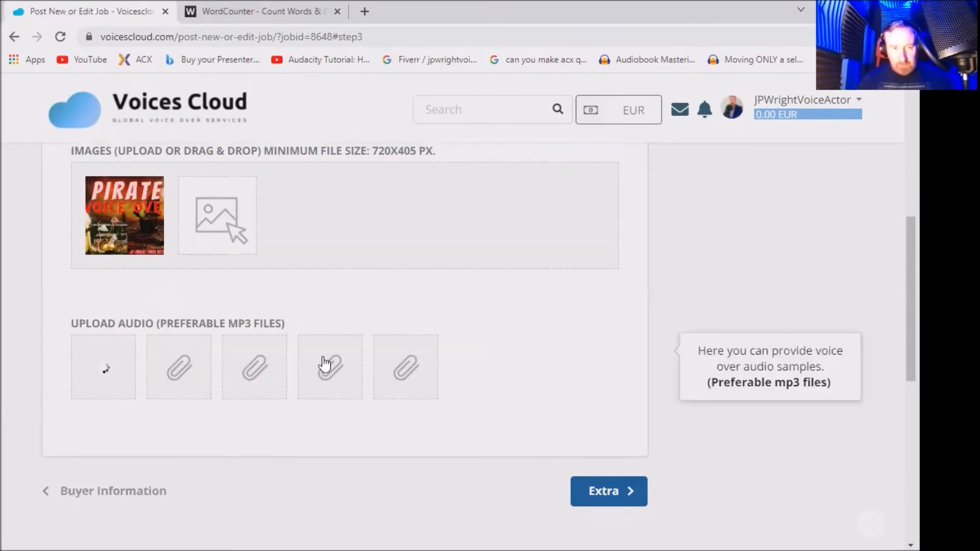
Scroll through the media step to review the banner, picture and audio sample slots
{"action": "scroll", "scroll_direction": "down", "scroll_amount": 3}
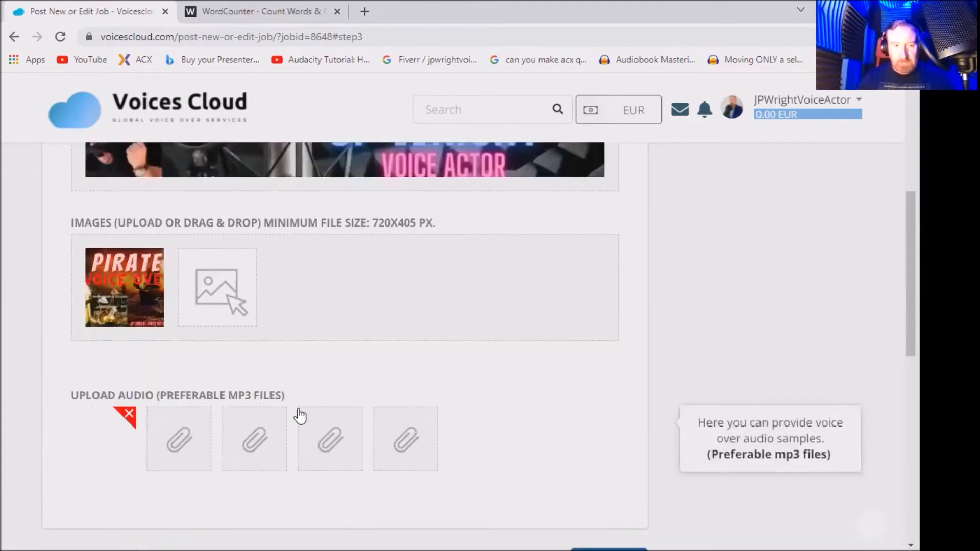
{"action": "scroll", "scroll_direction": "down", "scroll_amount": 3}
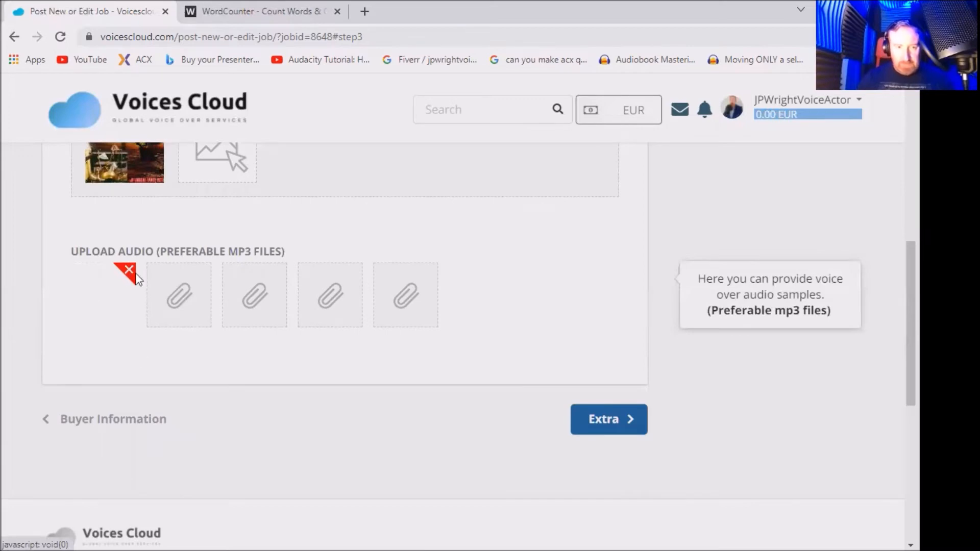
{"action": "mouse_move", "coordinate": [112, 292]}
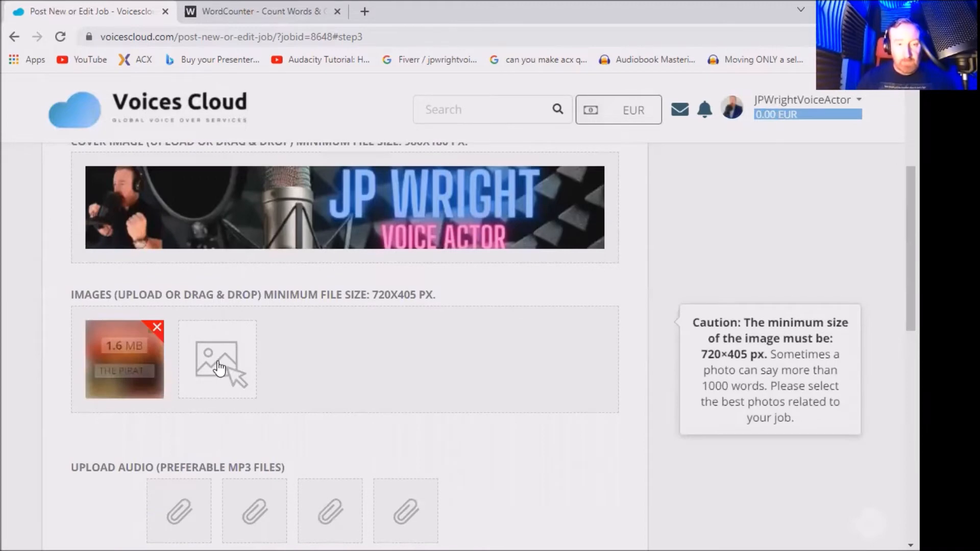
{"action": "scroll", "scroll_direction": "down", "scroll_amount": 3}
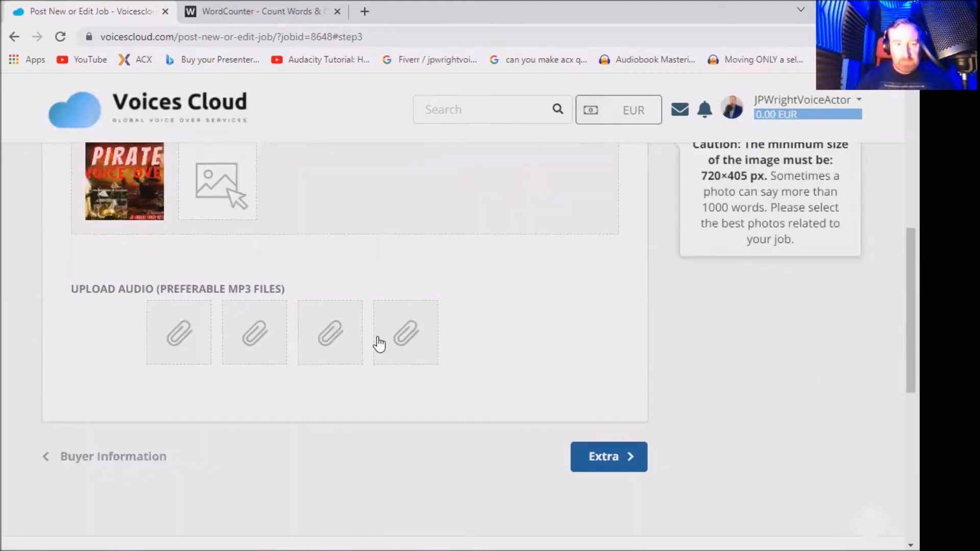
{"action": "scroll", "scroll_direction": "up", "scroll_amount": 3}
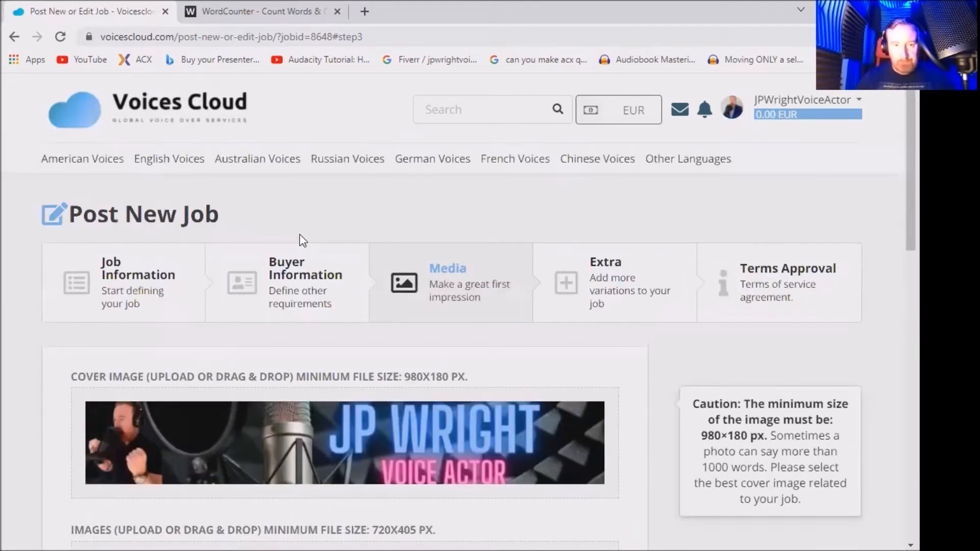
{"action": "scroll", "scroll_direction": "down", "scroll_amount": 3}
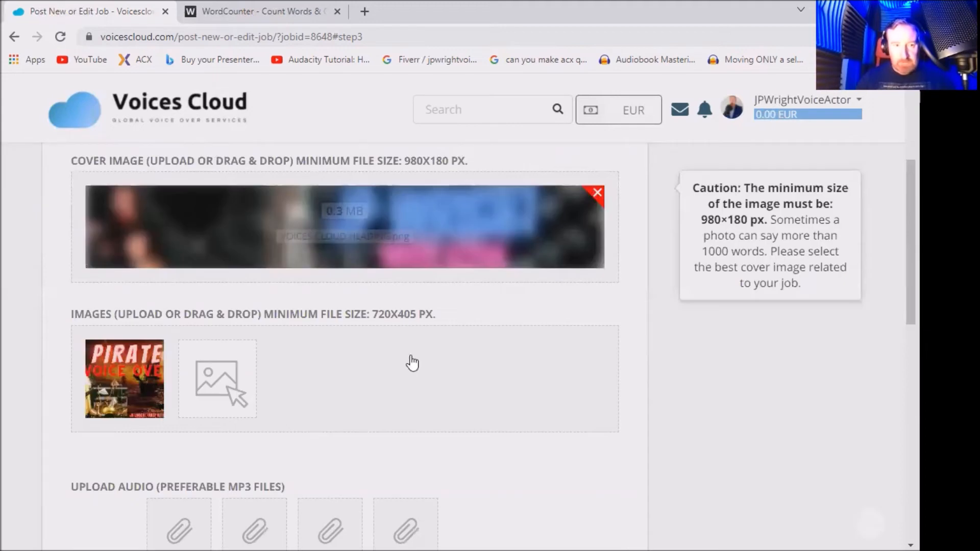
{"action": "scroll", "scroll_direction": "down", "scroll_amount": 3}
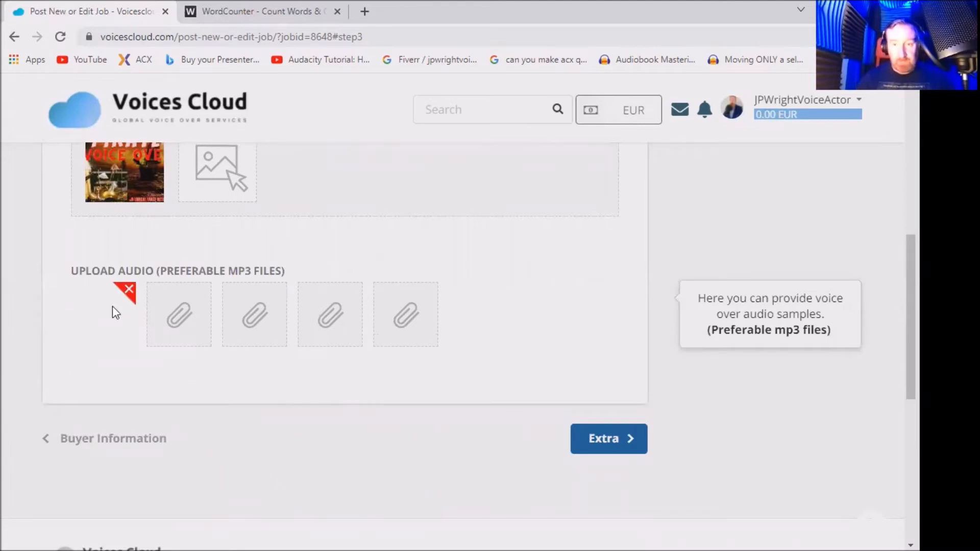
{"action": "mouse_move", "coordinate": [461, 368]}
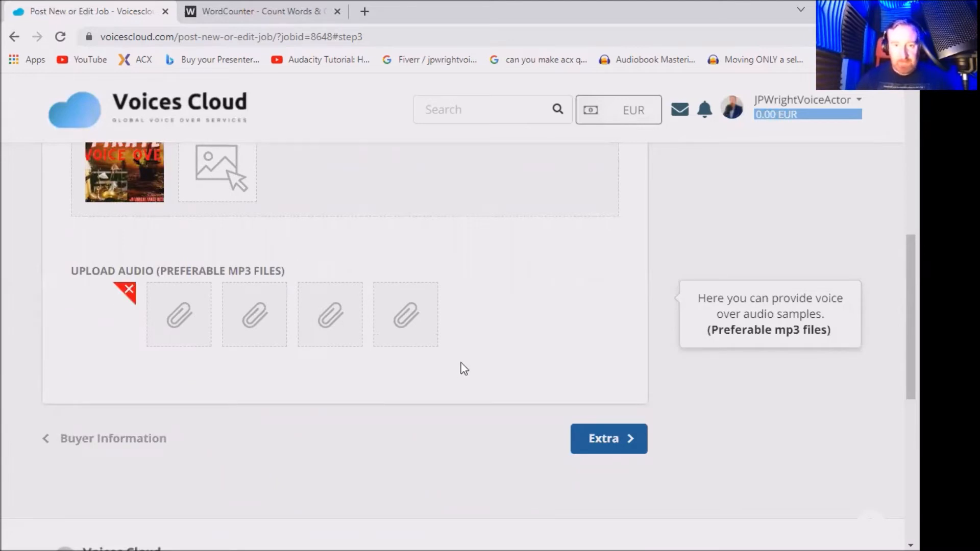
{"action": "scroll", "scroll_direction": "down", "scroll_amount": 3}
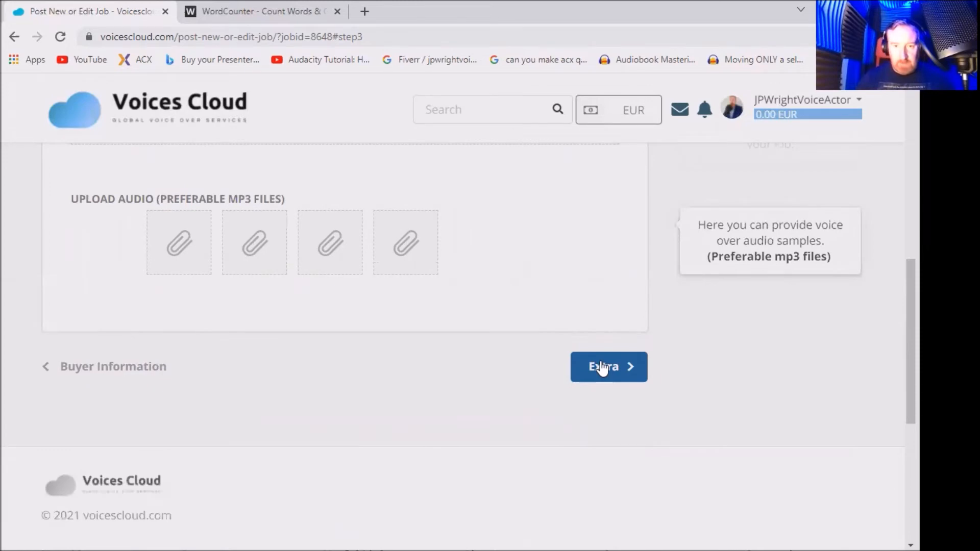
On the Extra step, enable Extra Fast Delivery at 25 EUR within 1 day
{"action": "left_click", "coordinate": [608, 366]}
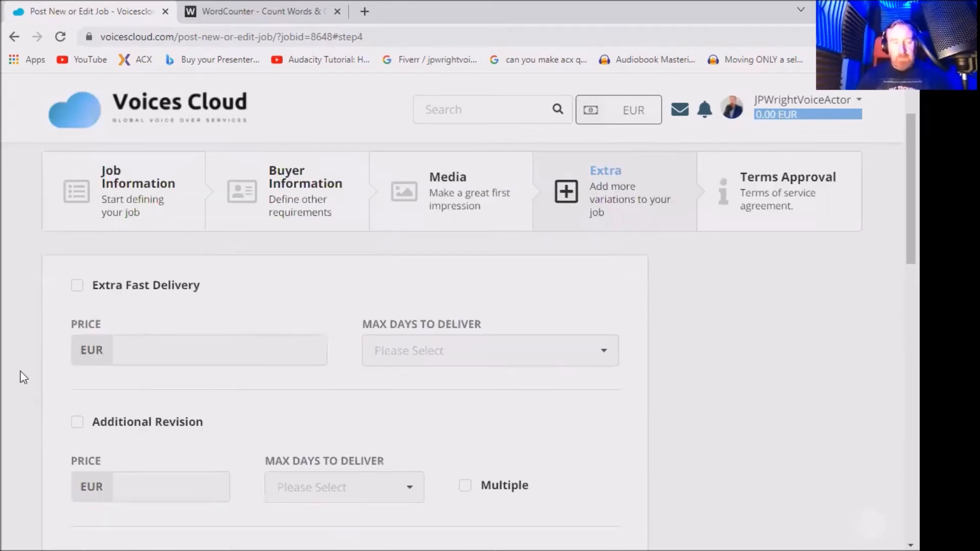
{"action": "mouse_move", "coordinate": [103, 326]}
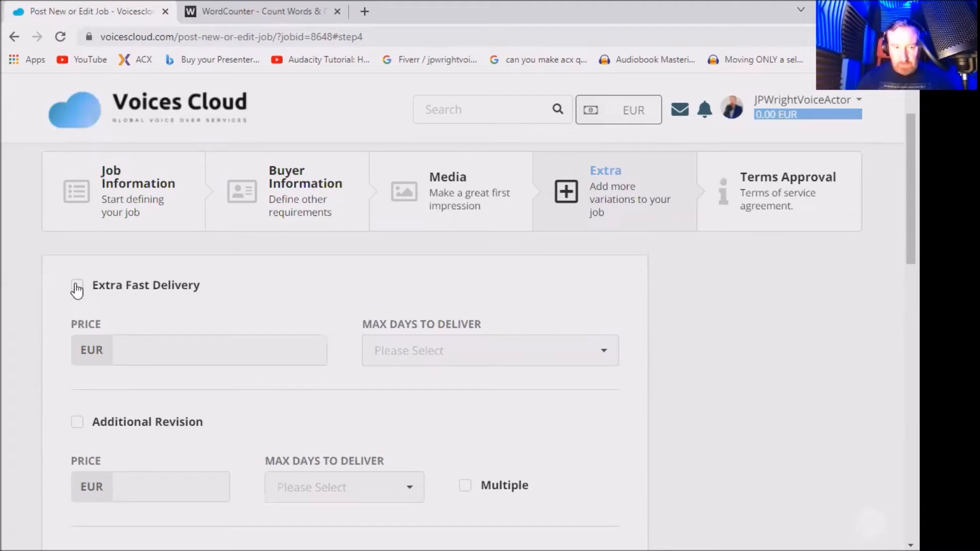
{"action": "left_click", "coordinate": [77, 286]}
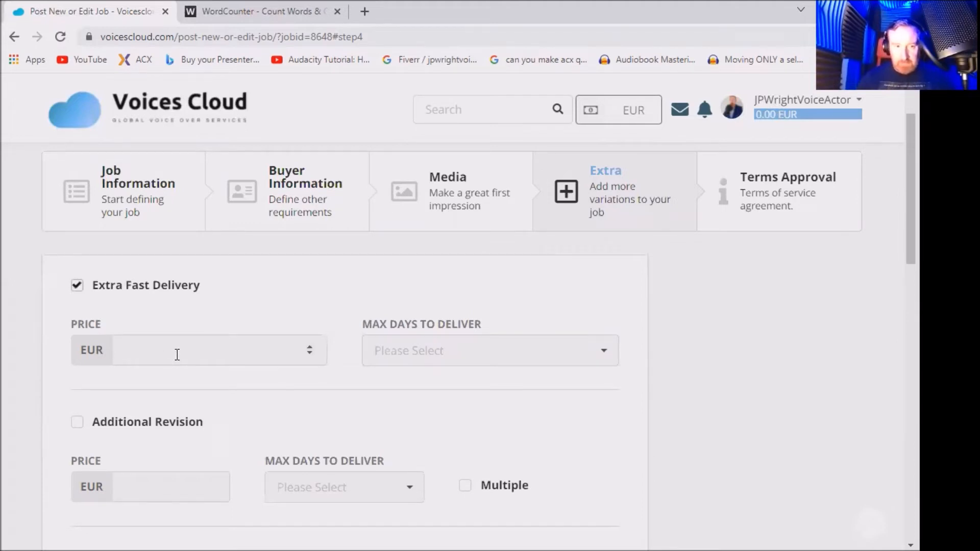
{"action": "left_click", "coordinate": [178, 351]}
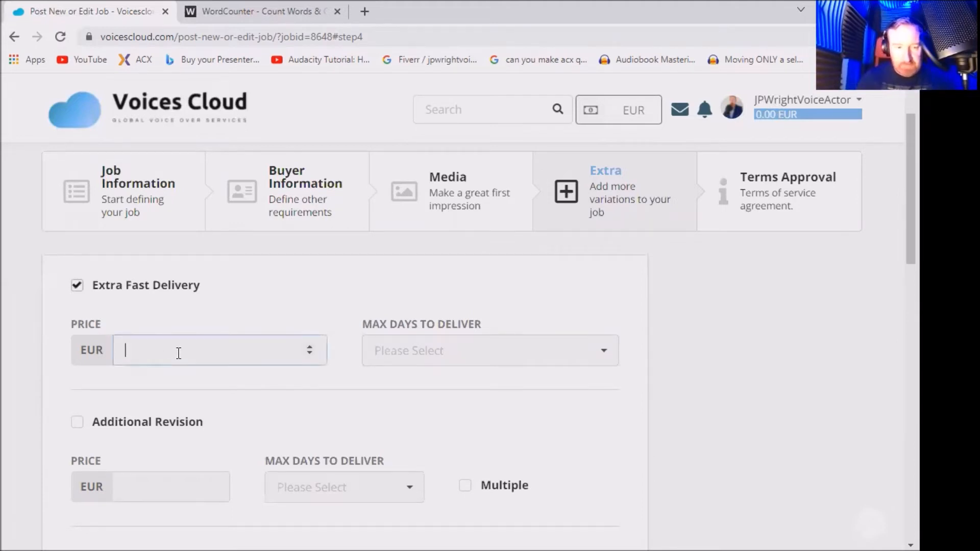
{"action": "type", "text": "25"}
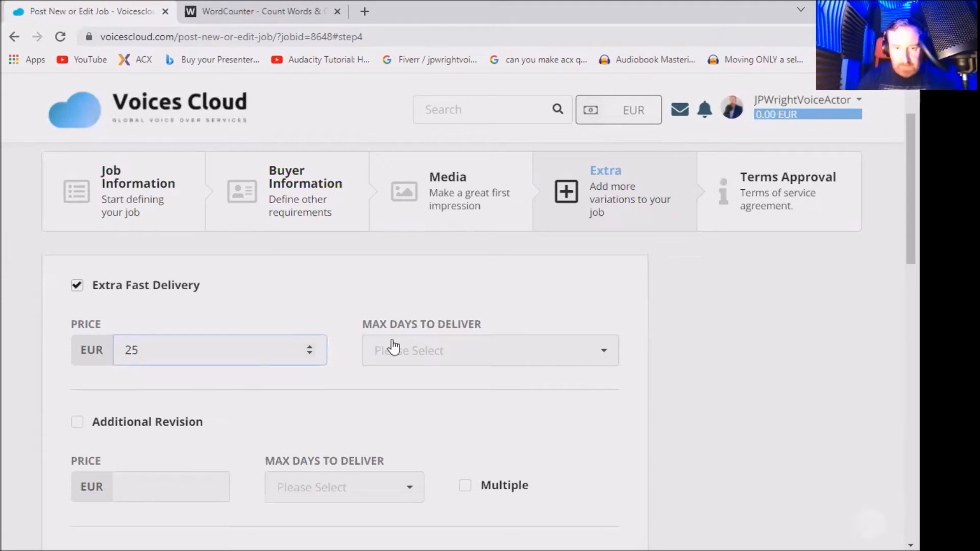
{"action": "left_click", "coordinate": [489, 350]}
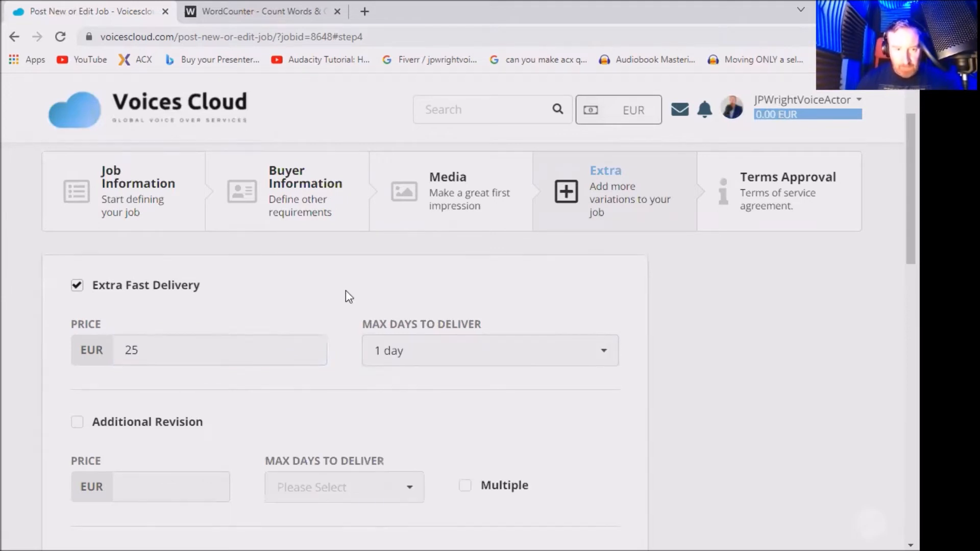
{"action": "scroll", "scroll_direction": "down", "scroll_amount": 3}
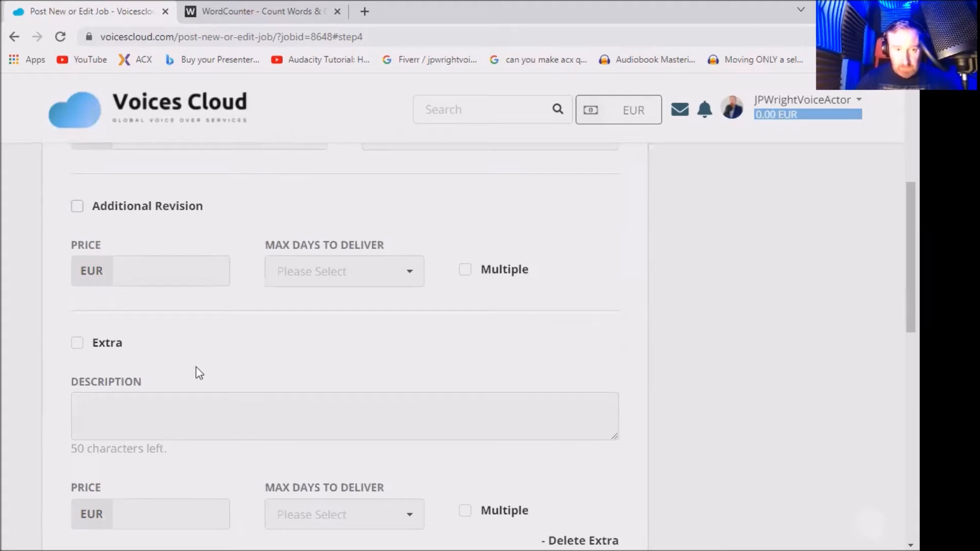
Enable Additional Revision priced at 40 EUR with delivery within 1 day
{"action": "left_click", "coordinate": [76, 206]}
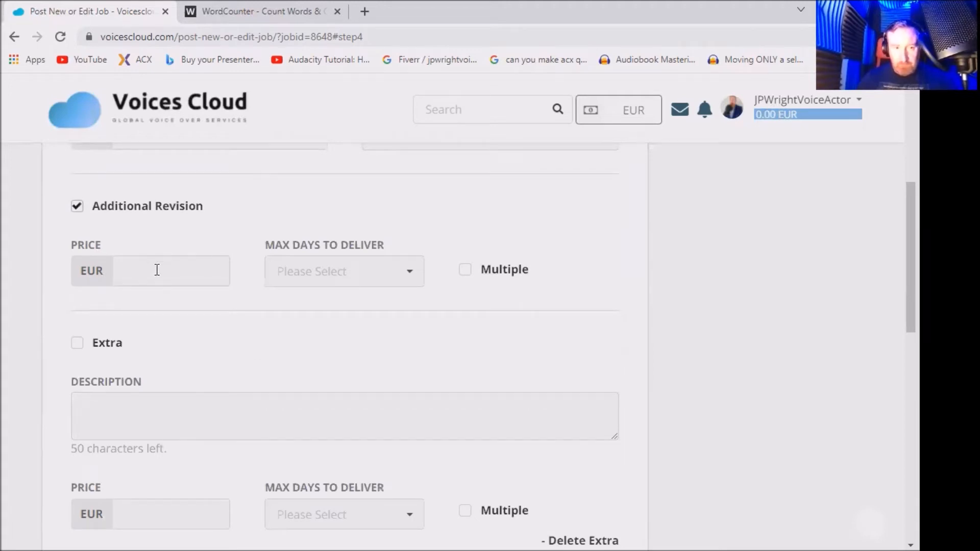
{"action": "left_click", "coordinate": [157, 270]}
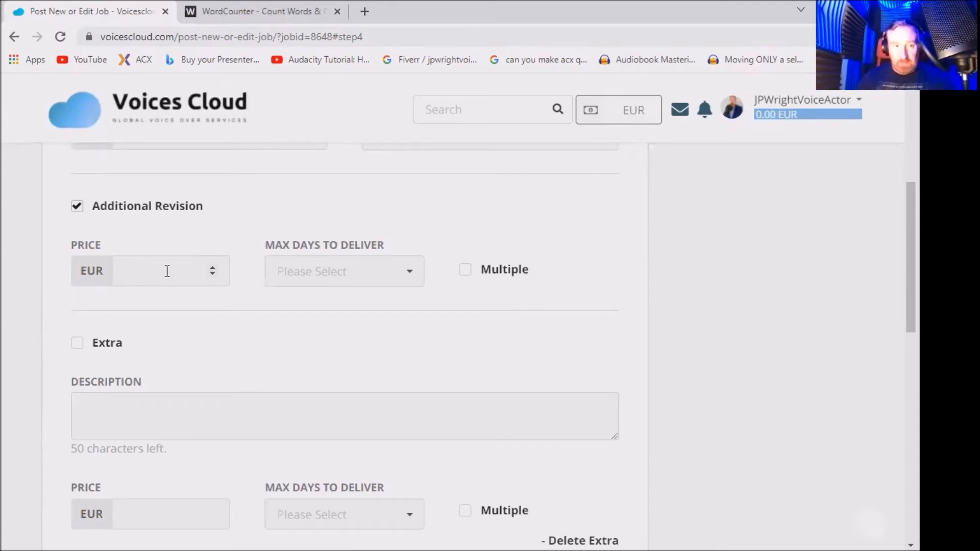
{"action": "left_click", "coordinate": [77, 207]}
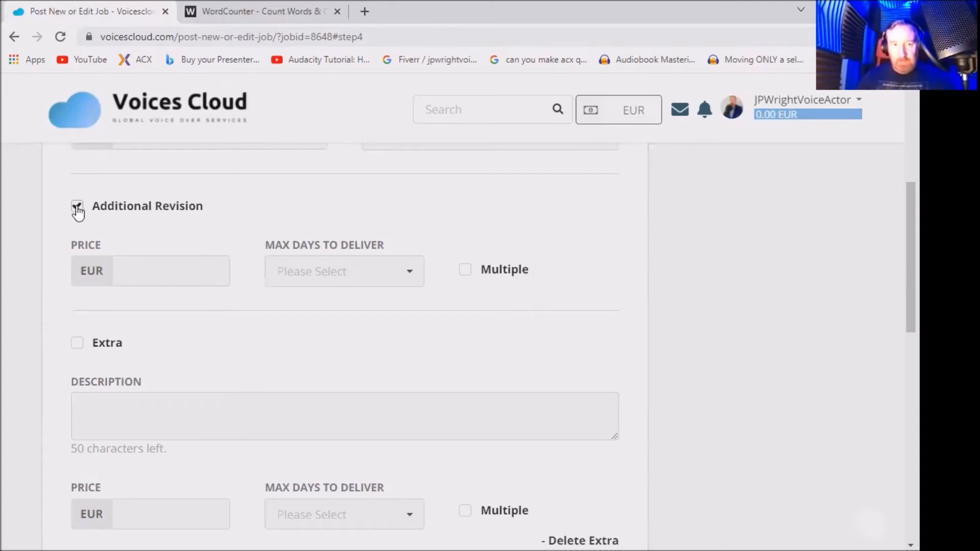
{"action": "left_click", "coordinate": [77, 206]}
{"action": "type", "text": "20"}
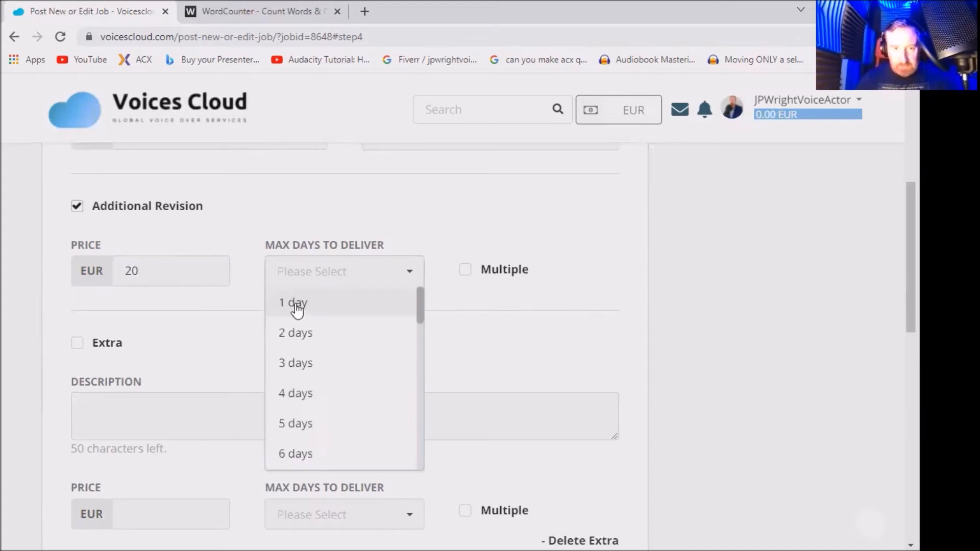
{"action": "left_click", "coordinate": [294, 303]}
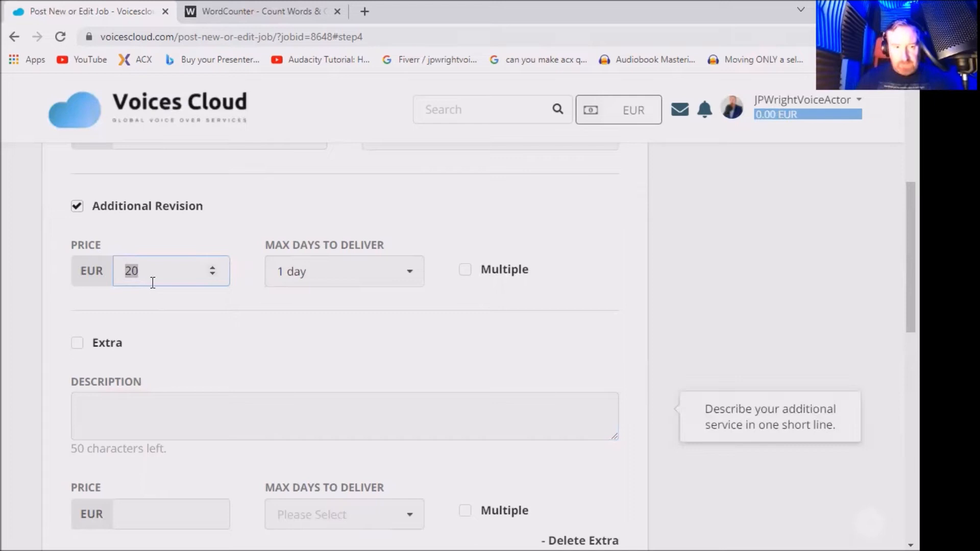
{"action": "type", "text": "40"}
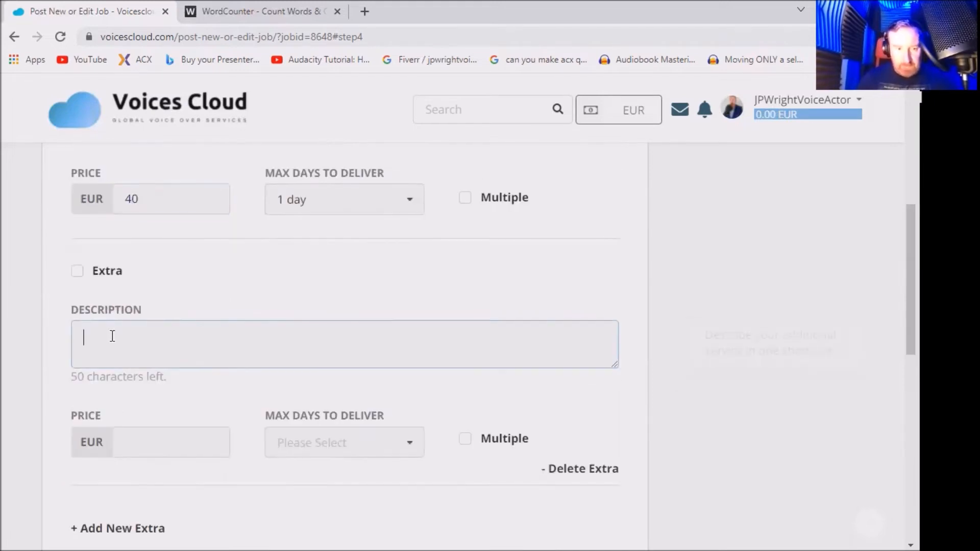
Describe the custom extra as 'Up to 100 words.'
{"action": "type", "text": "Up to"}
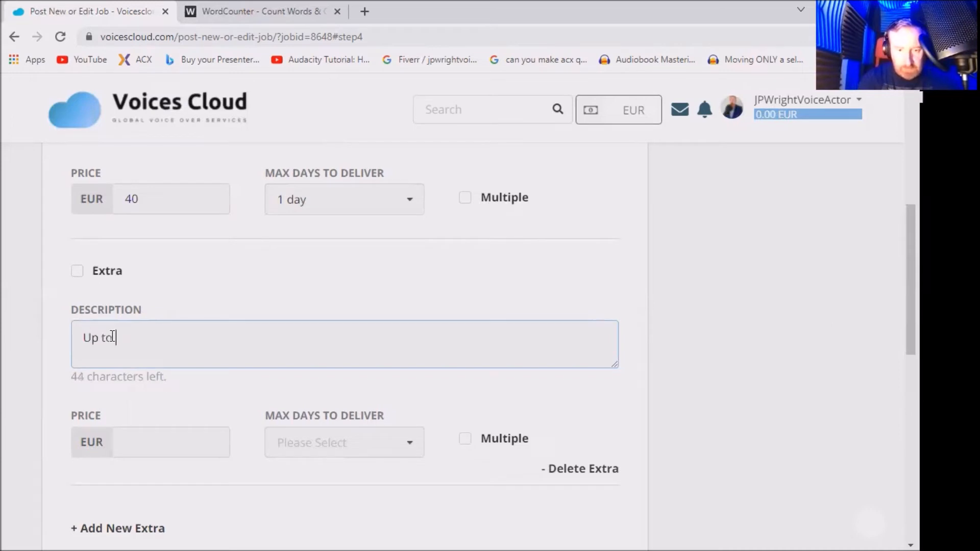
{"action": "type", "text": "100 words"}
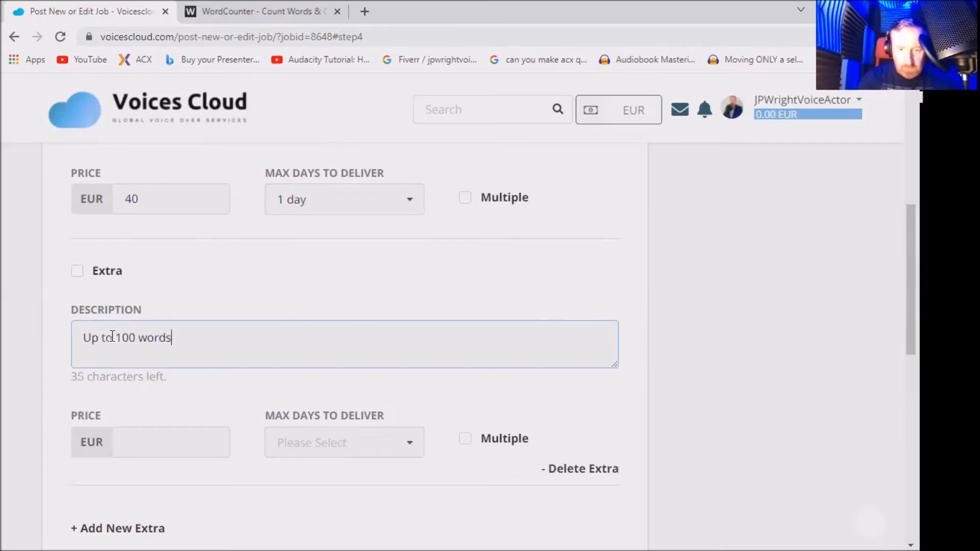
{"action": "type", "text": "."}
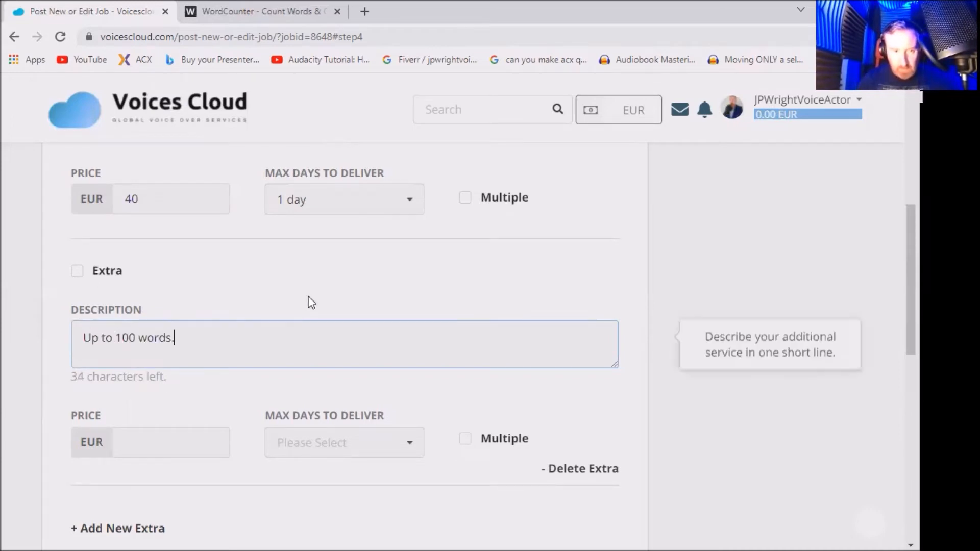
{"action": "scroll", "scroll_direction": "down", "scroll_amount": 3}
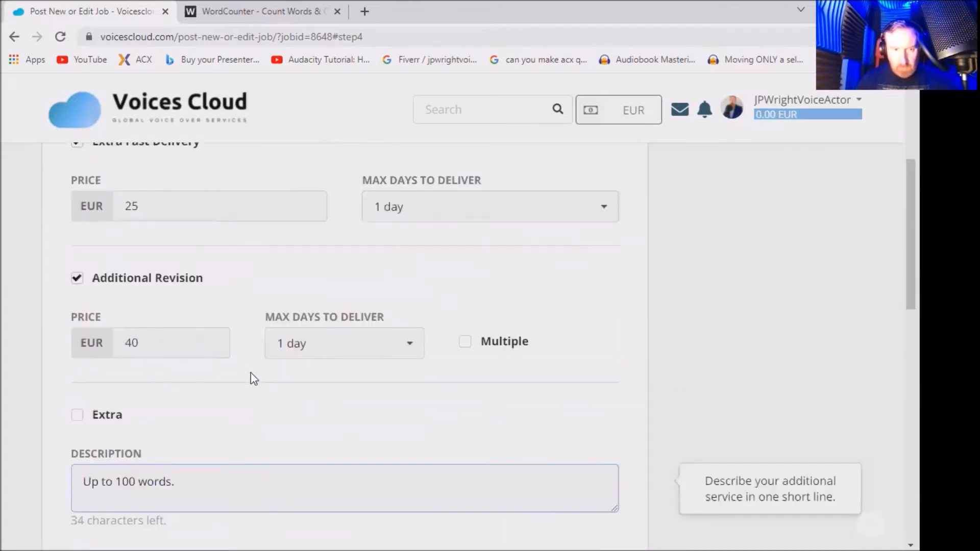
{"action": "scroll", "scroll_direction": "up", "scroll_amount": 3}
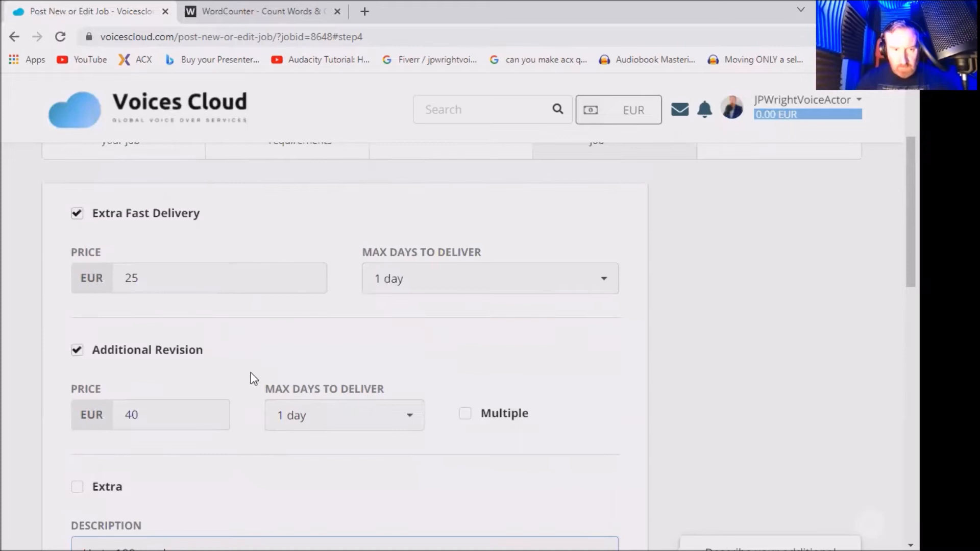
{"action": "scroll", "scroll_direction": "down", "scroll_amount": 3}
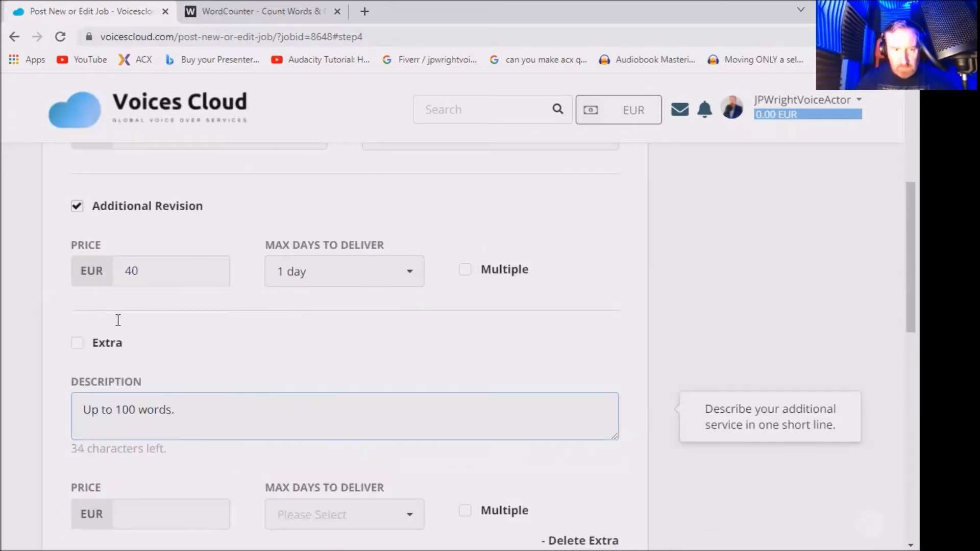
Switch on the custom Extra add-on and clear its 'Up to 100 words' description
{"action": "left_click", "coordinate": [78, 343]}
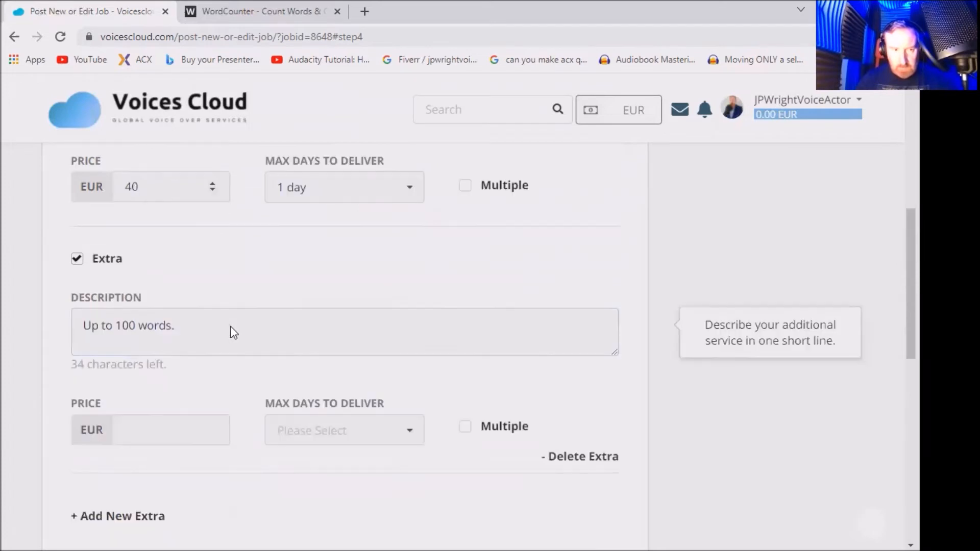
{"action": "scroll", "scroll_direction": "down", "scroll_amount": 3}
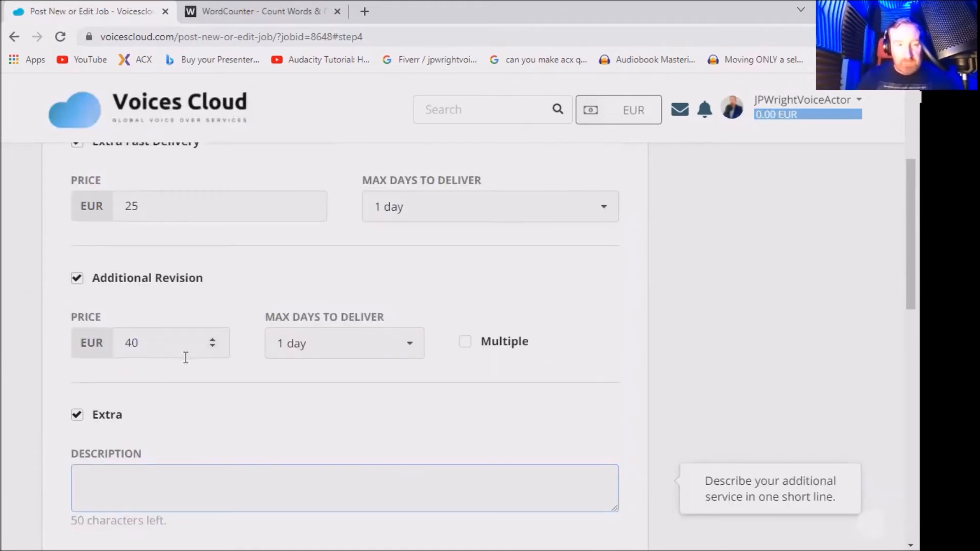
{"action": "mouse_move", "coordinate": [194, 382]}
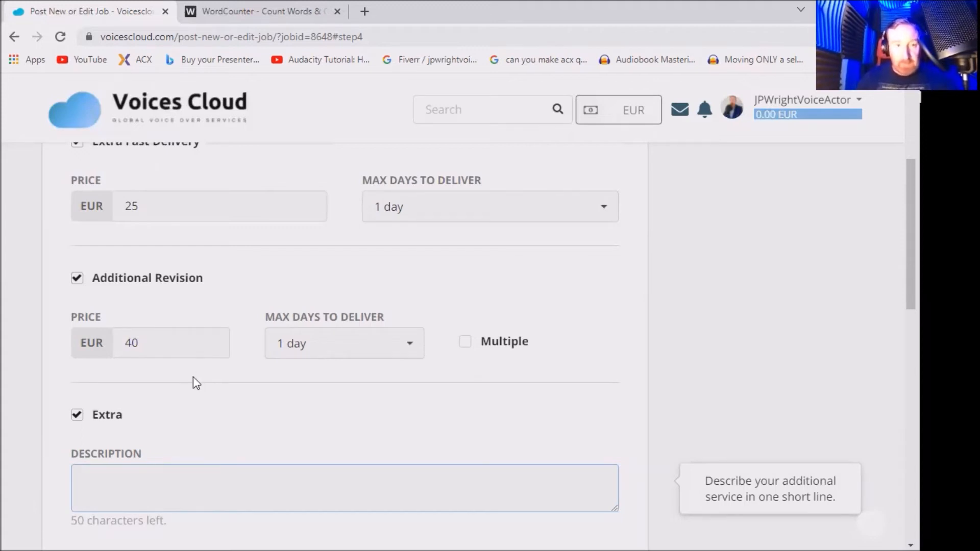
{"action": "scroll", "scroll_direction": "down", "scroll_amount": 3}
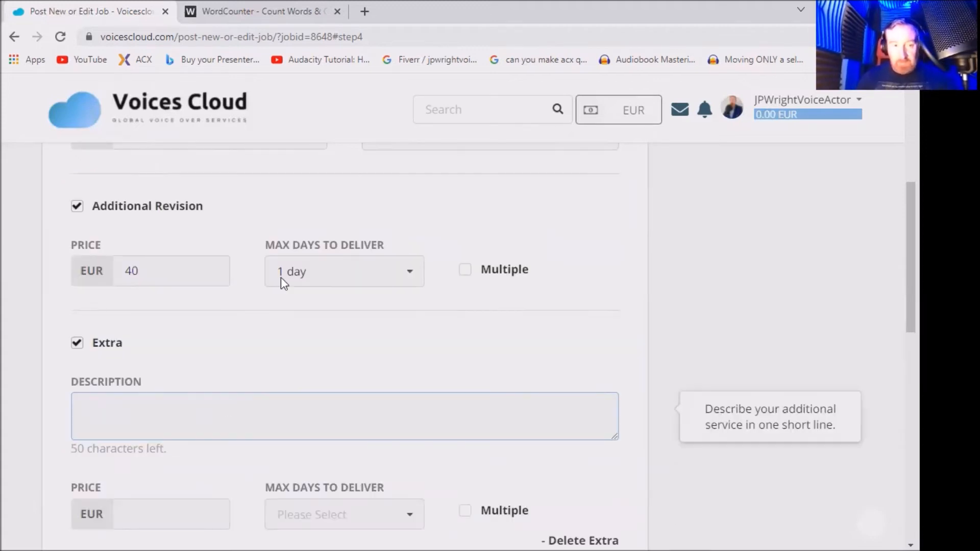
{"action": "mouse_move", "coordinate": [284, 316]}
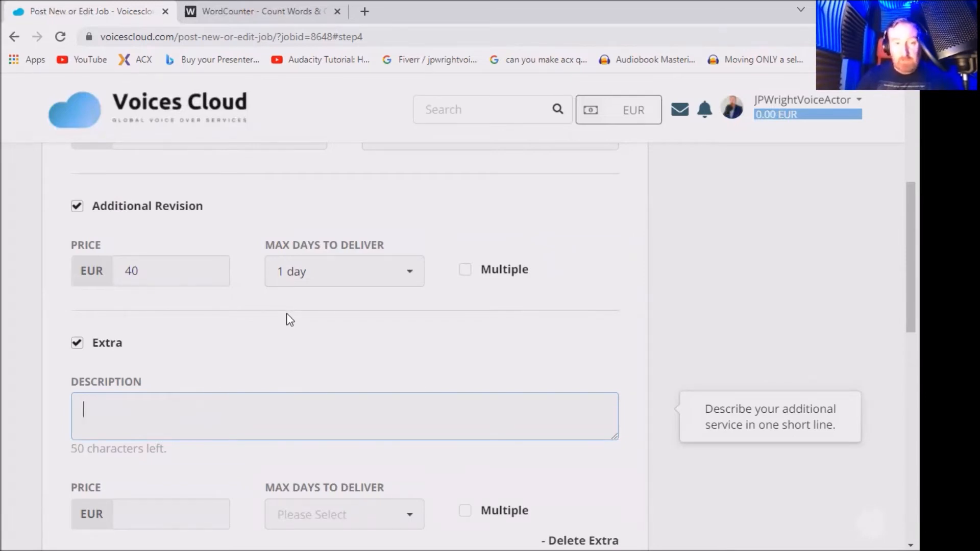
{"action": "mouse_move", "coordinate": [218, 332]}
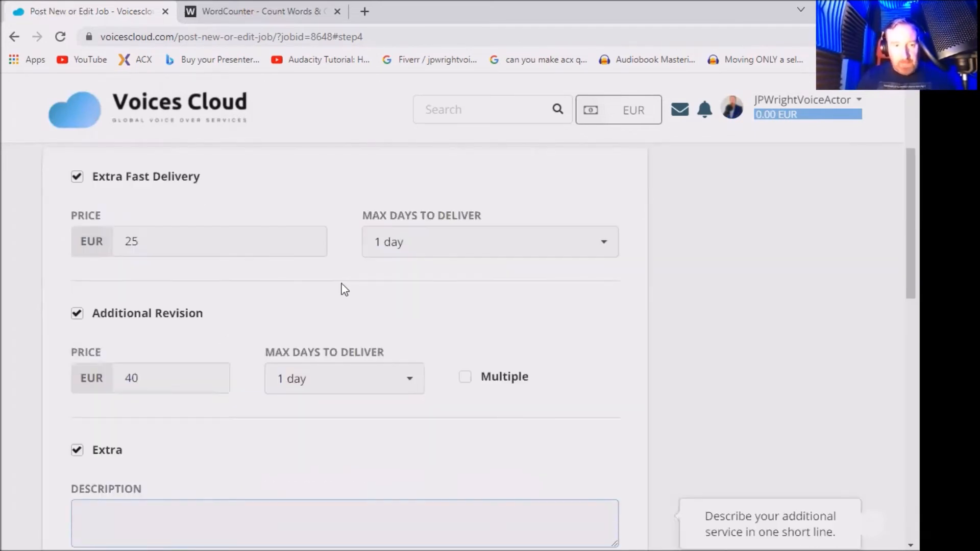
{"action": "scroll", "scroll_direction": "down", "scroll_amount": 3}
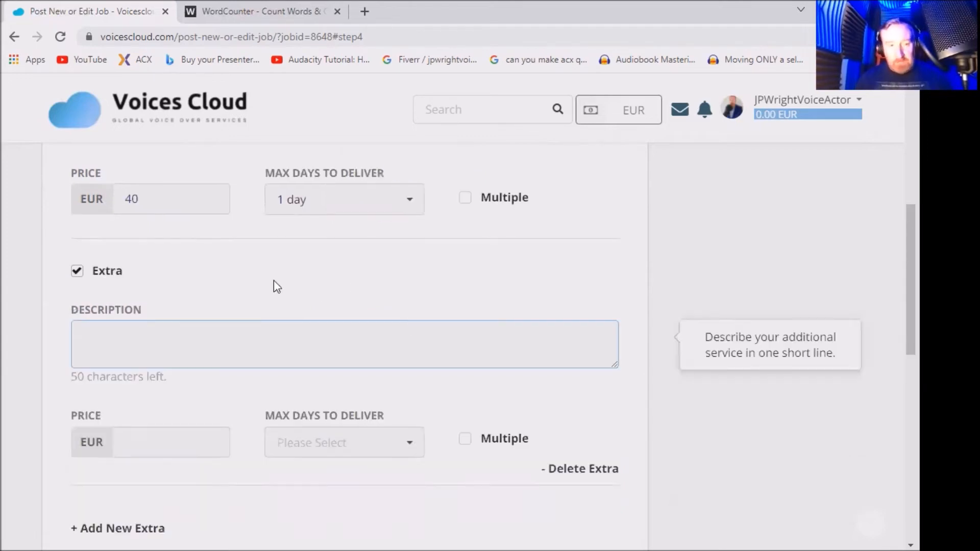
Describe the extra as 'Commercial rights for non paid online use .' at 25 EUR within 1 day
{"action": "scroll", "scroll_direction": "down", "scroll_amount": 3}
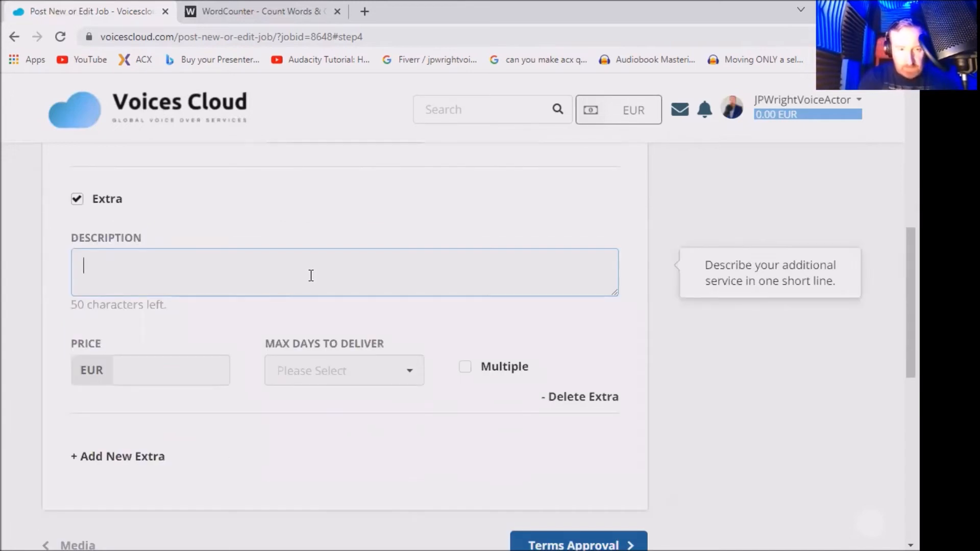
{"action": "type", "text": "Commercial ri"}
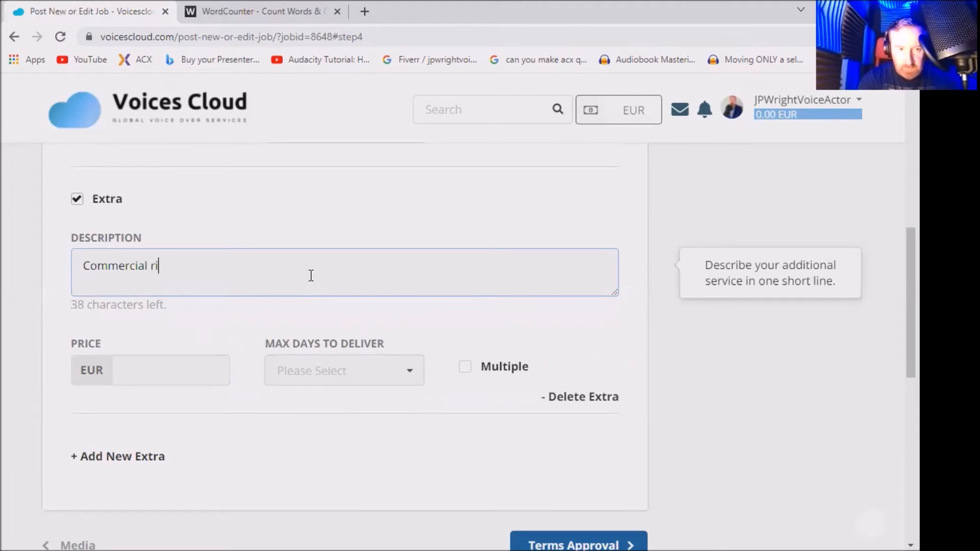
{"action": "type", "text": "ghts for no"}
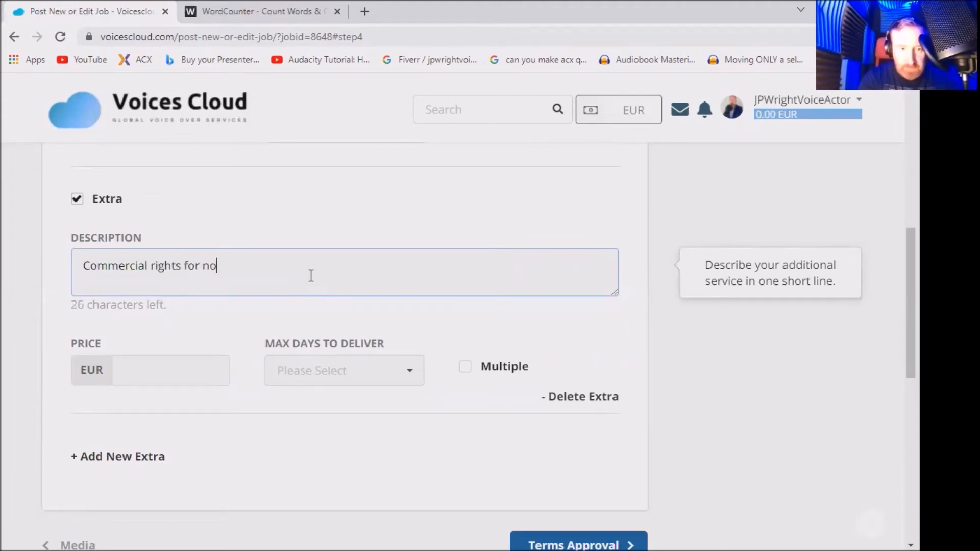
{"action": "type", "text": "n paid online"}
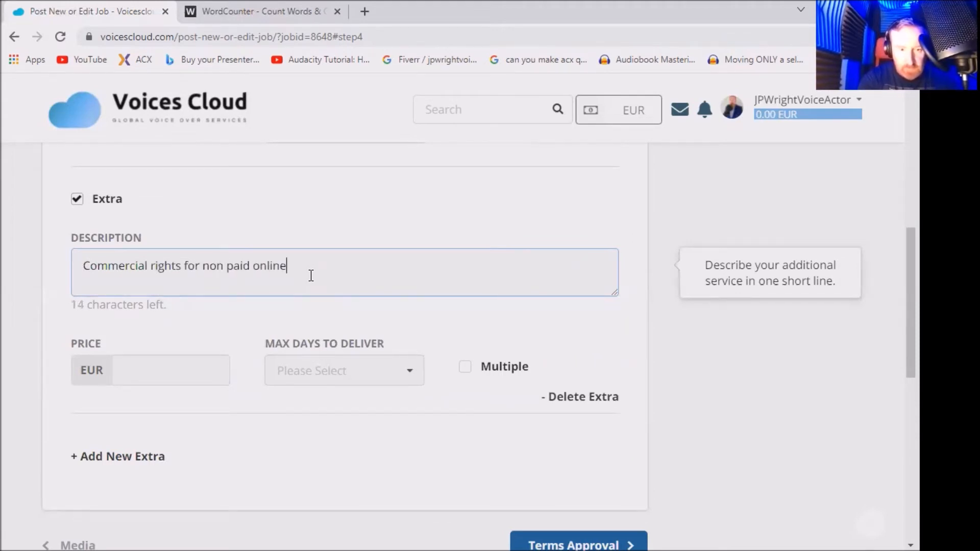
{"action": "type", "text": "use ."}
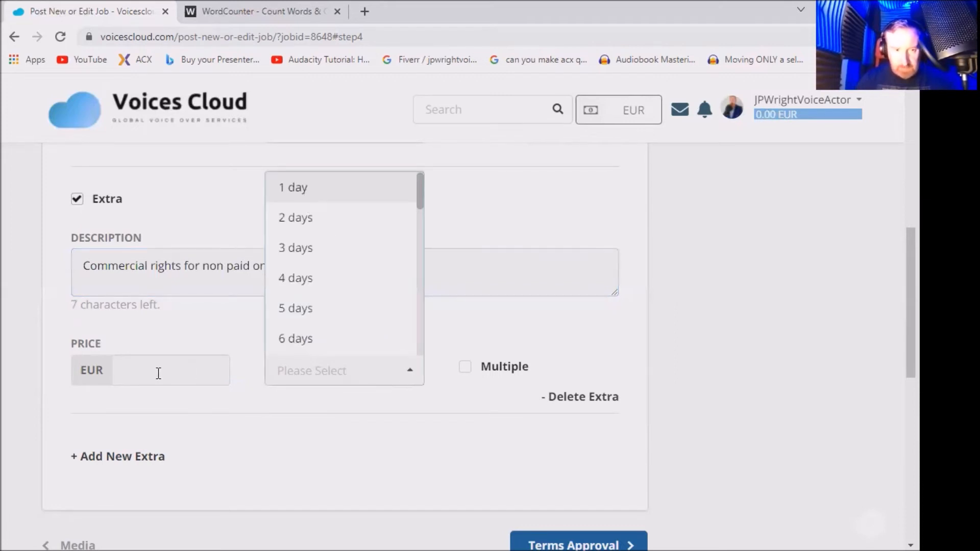
{"action": "left_click", "coordinate": [293, 188]}
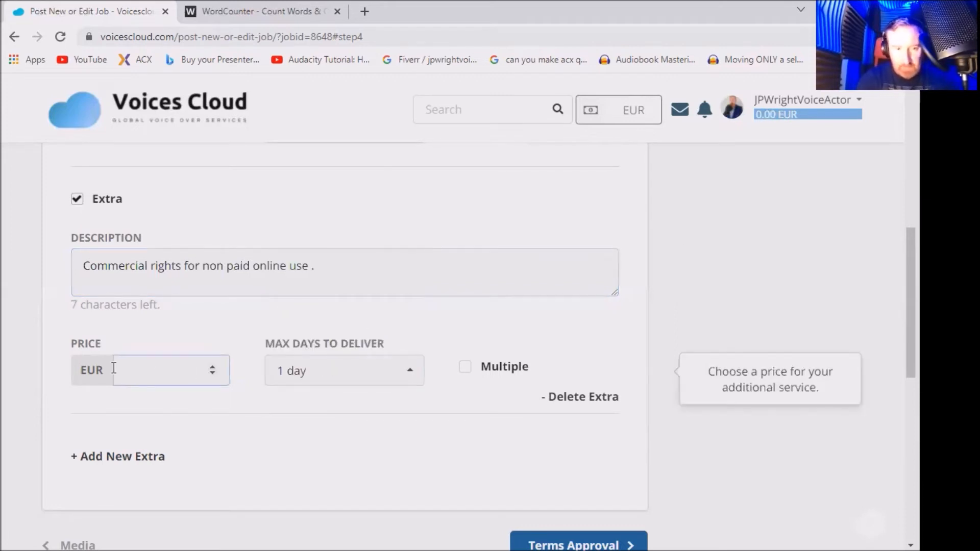
{"action": "type", "text": "25"}
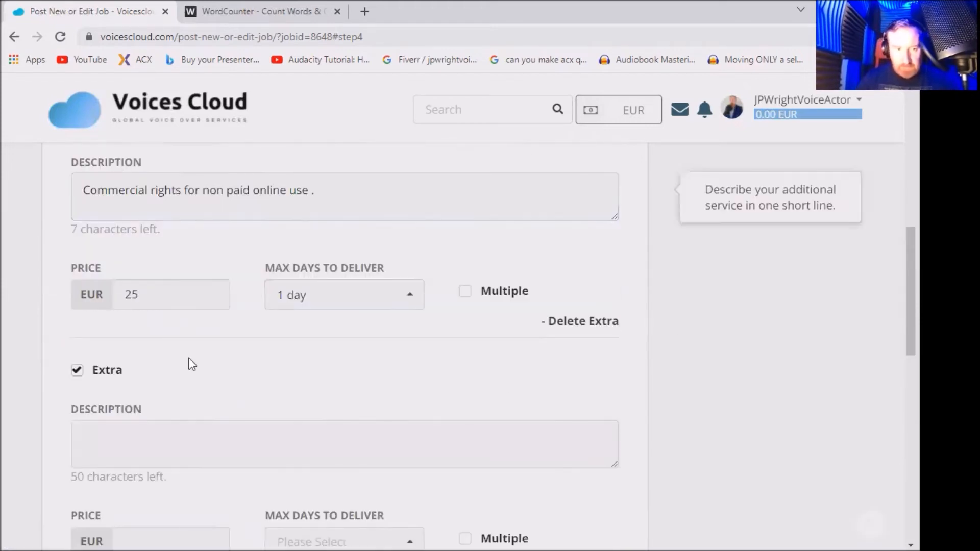
Name the new extra Broadcasting Rights, priced at 100 EUR with 1-day delivery
{"action": "type", "text": "Broadcasting Rights"}
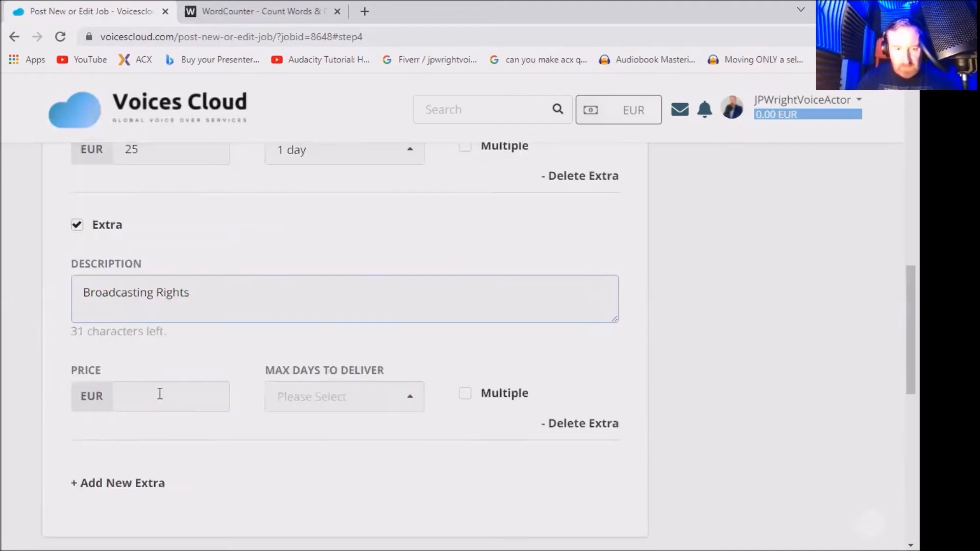
{"action": "type", "text": "100"}
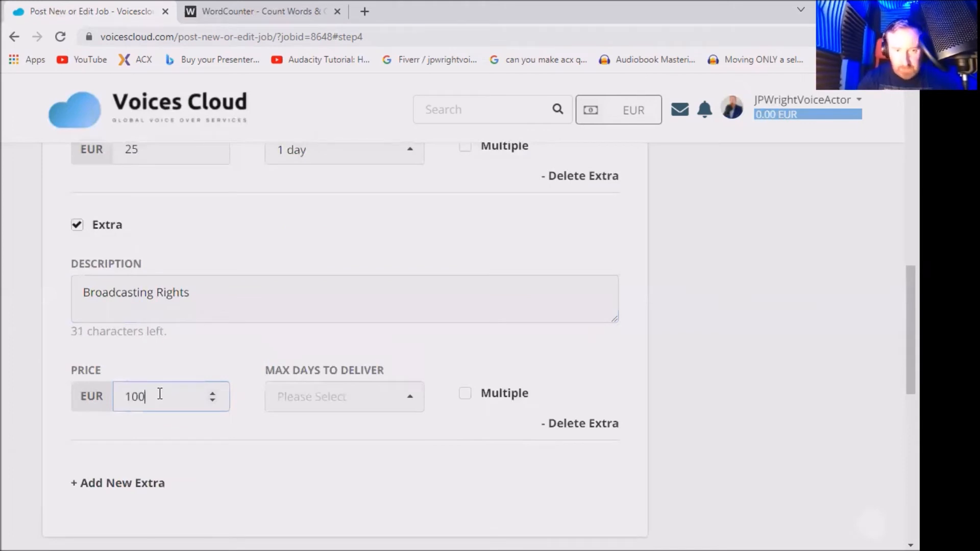
{"action": "left_click", "coordinate": [345, 396]}
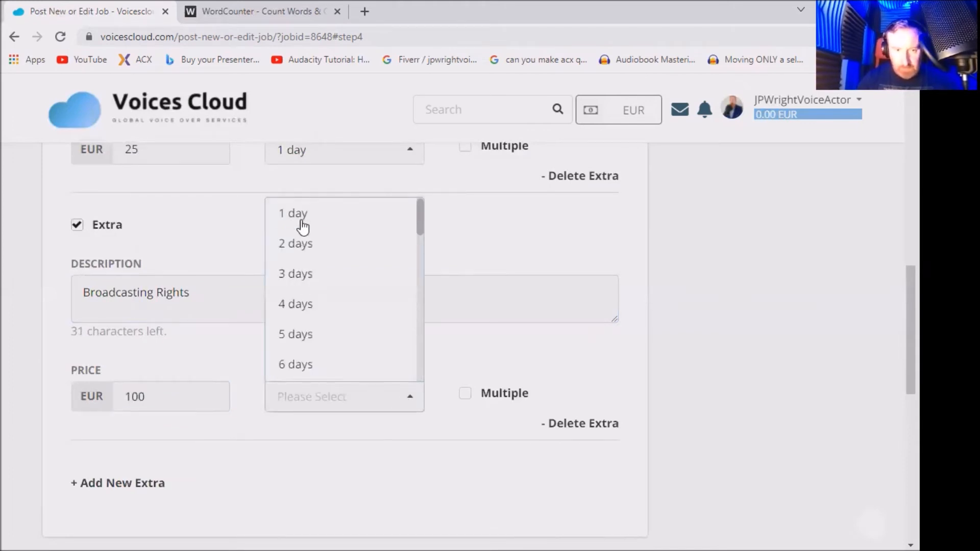
{"action": "left_click", "coordinate": [293, 213]}
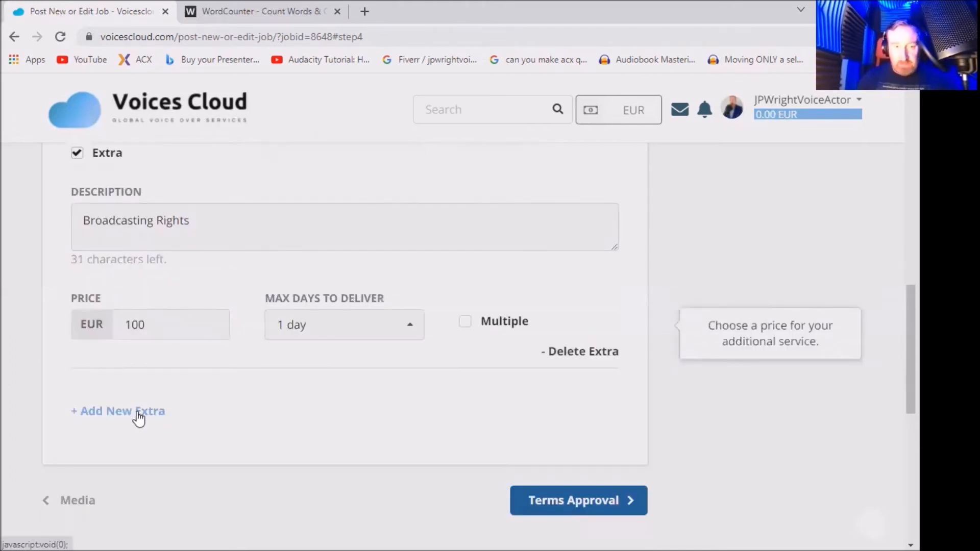
{"action": "mouse_move", "coordinate": [154, 439]}
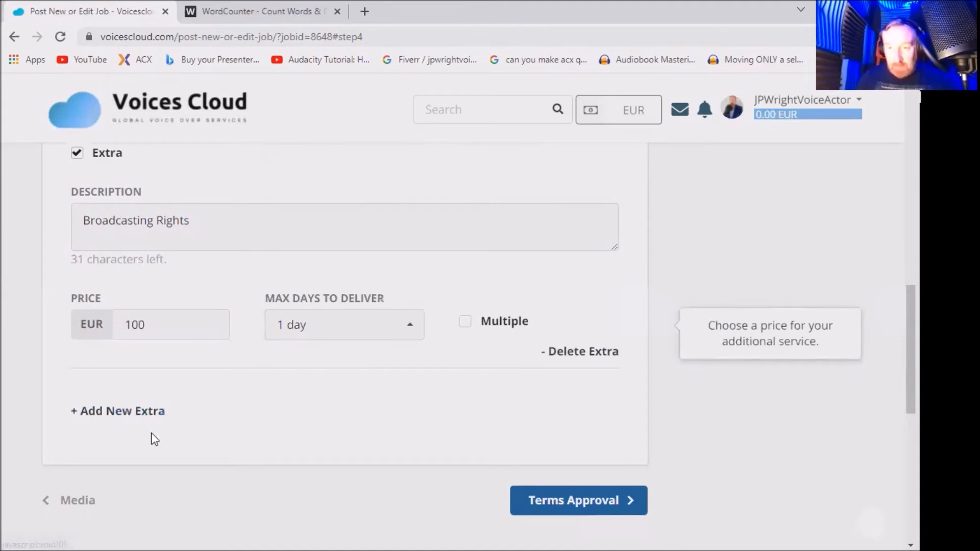
{"action": "mouse_move", "coordinate": [338, 389]}
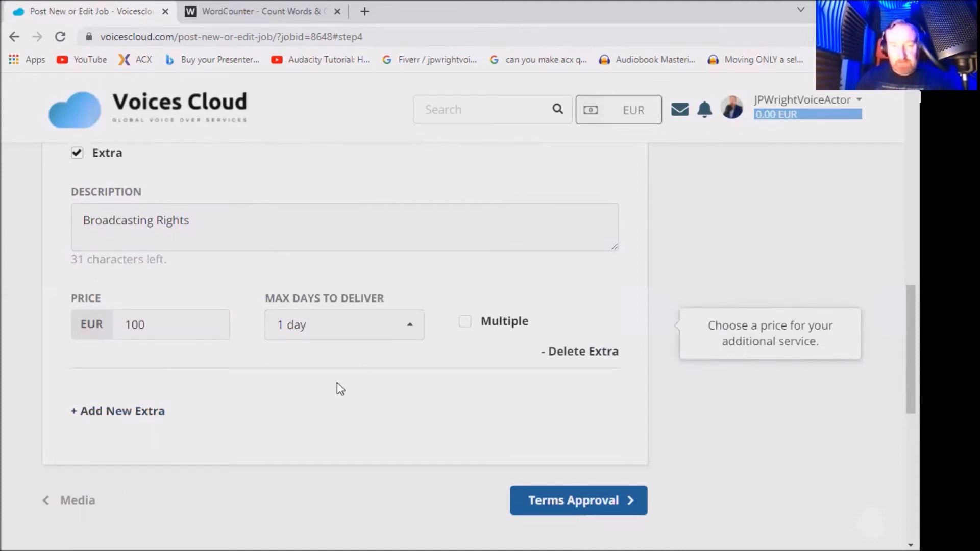
{"action": "mouse_move", "coordinate": [275, 352]}
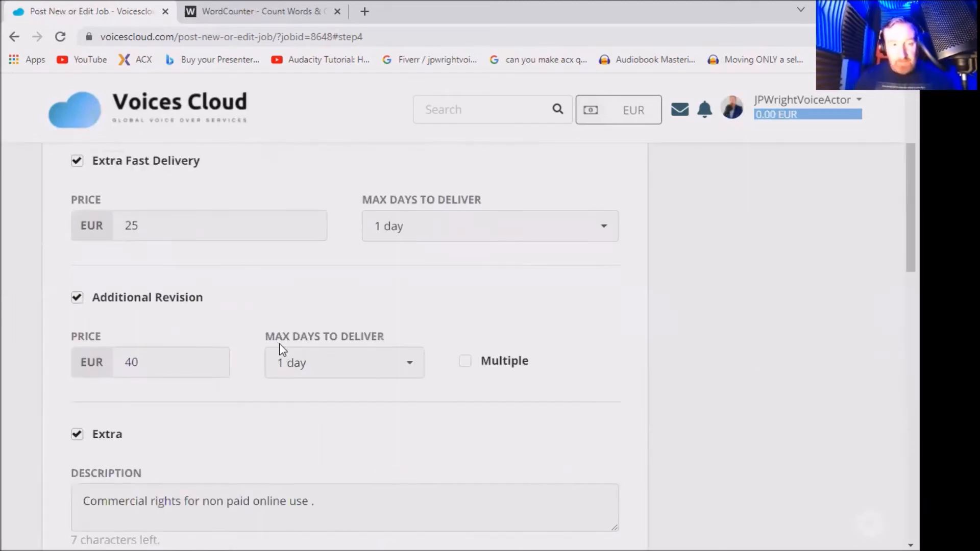
{"action": "scroll", "scroll_direction": "down", "scroll_amount": 3}
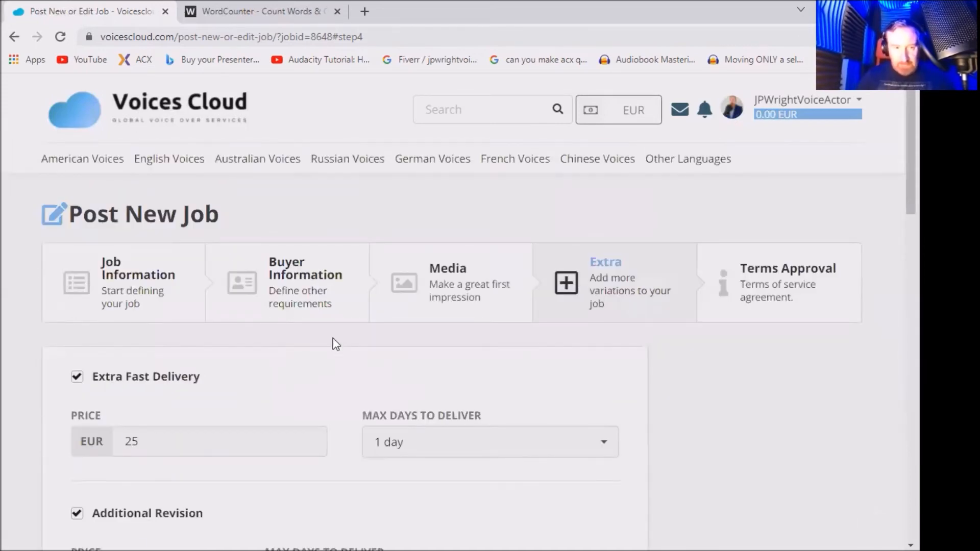
{"action": "scroll", "scroll_direction": "down", "scroll_amount": 3}
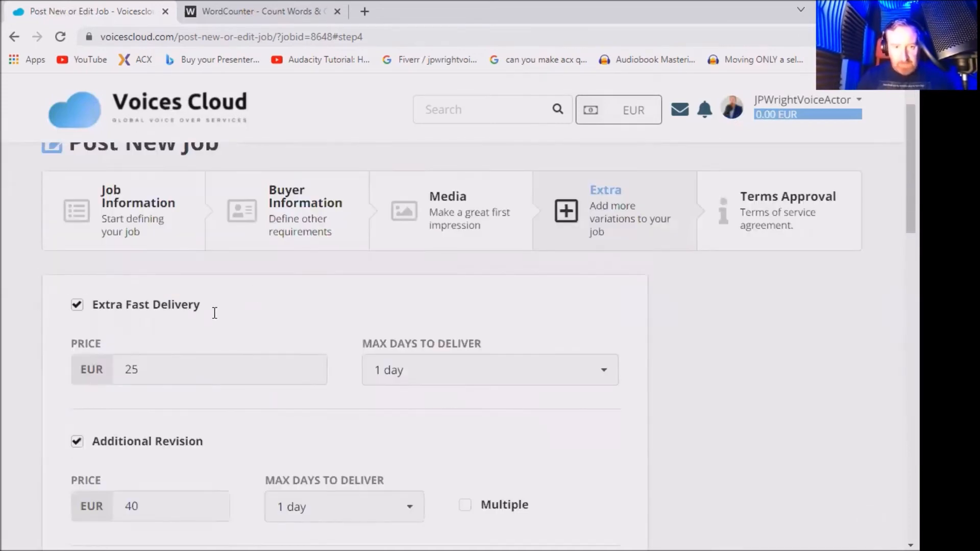
{"action": "scroll", "scroll_direction": "down", "scroll_amount": 3}
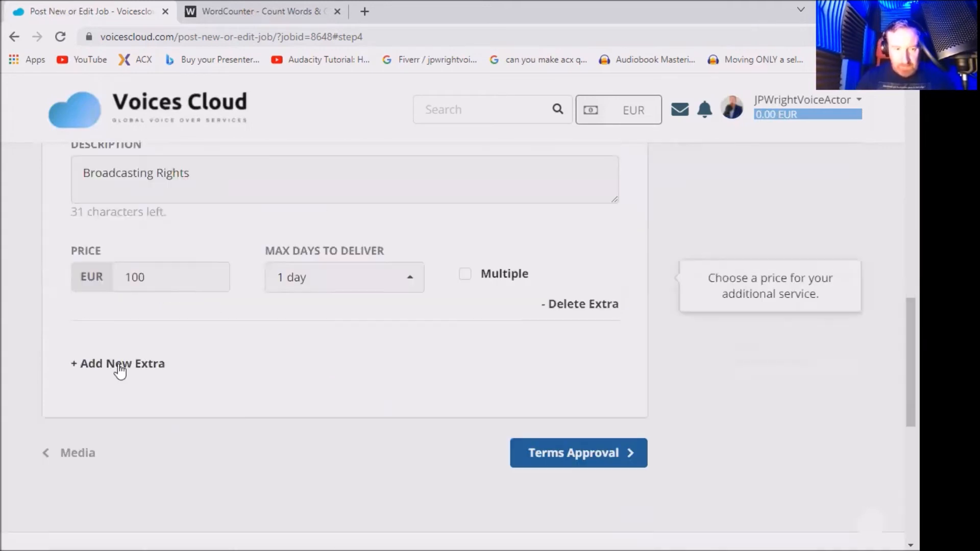
Add a third extra 'Super fast 12 hour delivery' priced at 80 EUR
{"action": "left_click", "coordinate": [118, 363]}
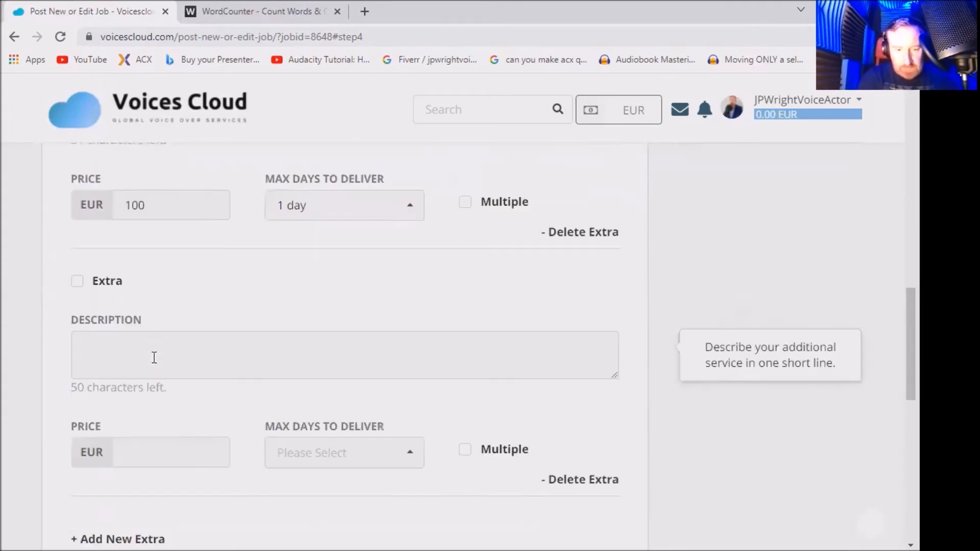
{"action": "type", "text": "Super fast 12 hour delivery"}
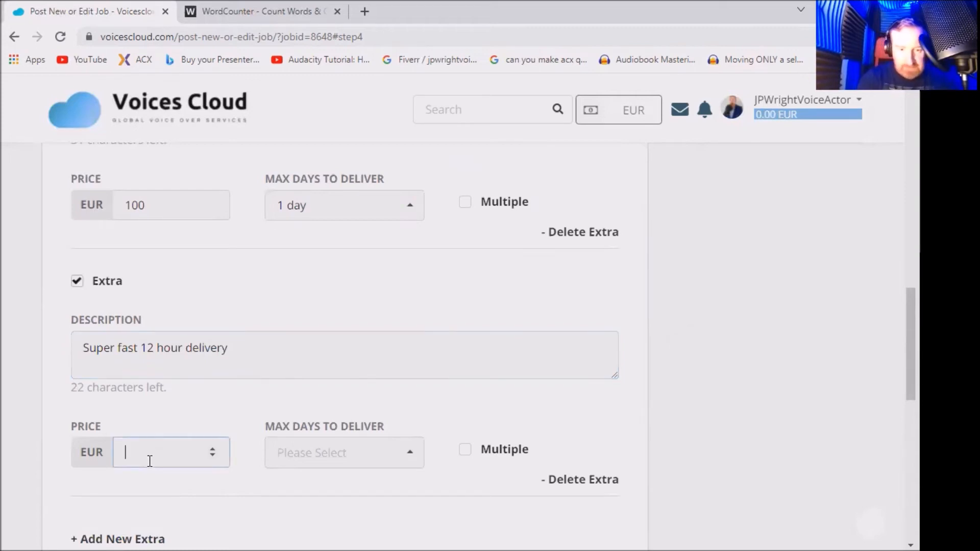
{"action": "type", "text": "80"}
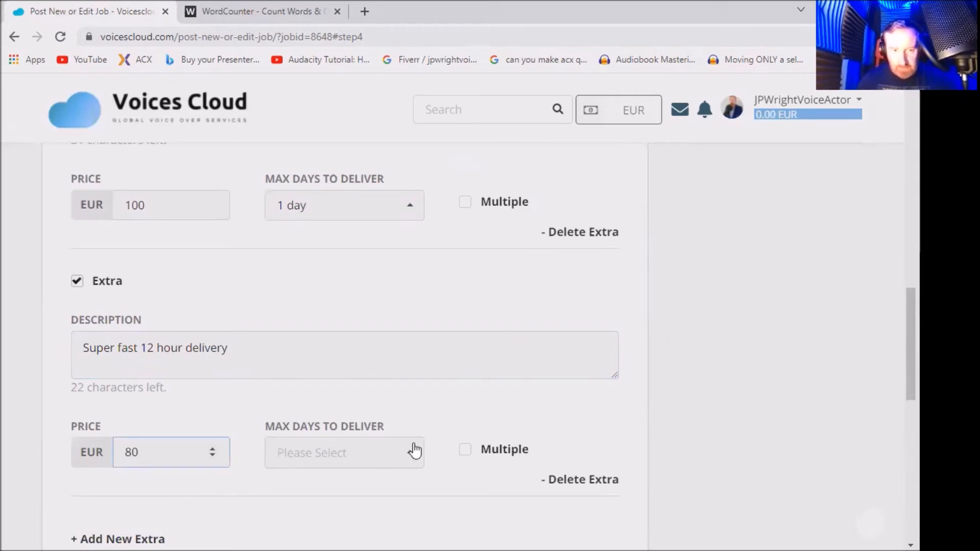
{"action": "scroll", "scroll_direction": "up", "scroll_amount": 3}
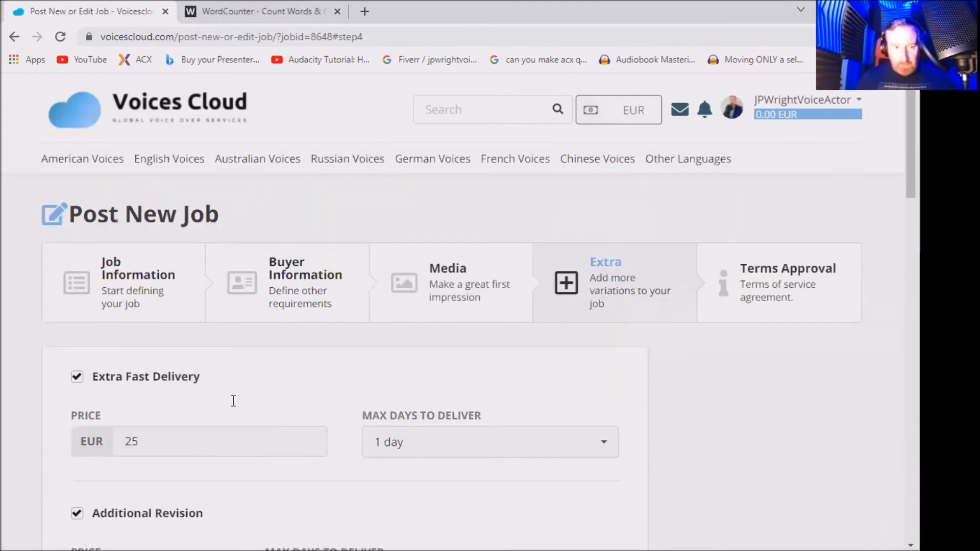
On Terms Approval, agree to the Terms of Service and publish the job
{"action": "scroll", "scroll_direction": "down", "scroll_amount": 3}
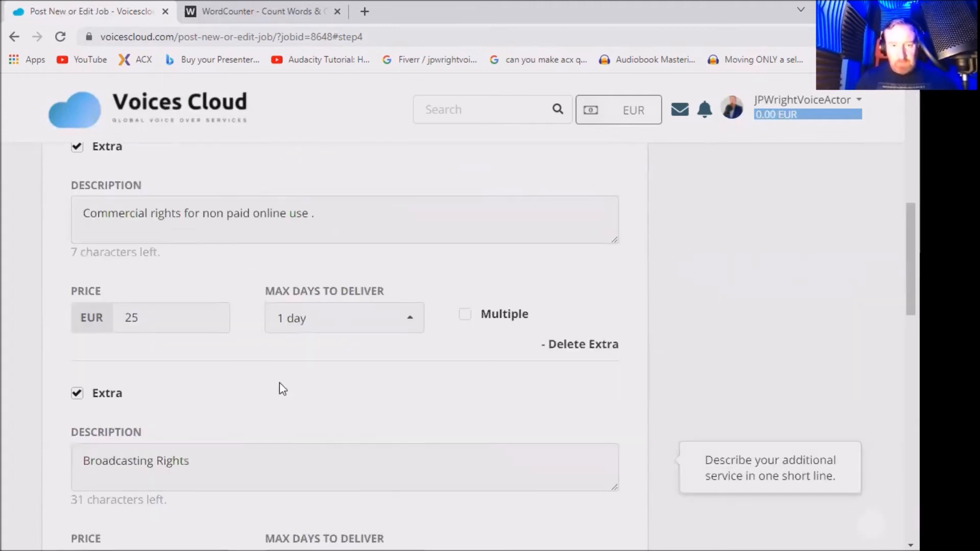
{"action": "scroll", "scroll_direction": "down", "scroll_amount": 3}
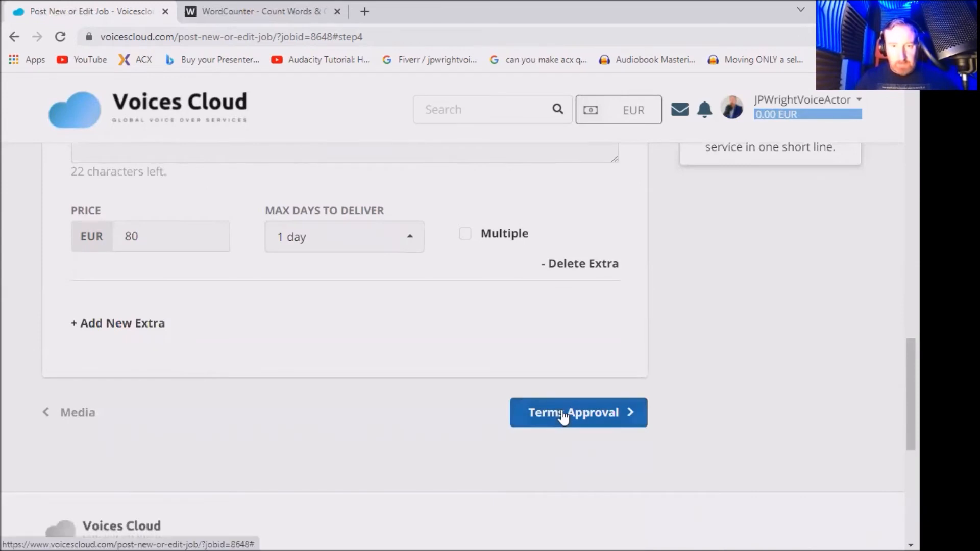
{"action": "left_click", "coordinate": [578, 412]}
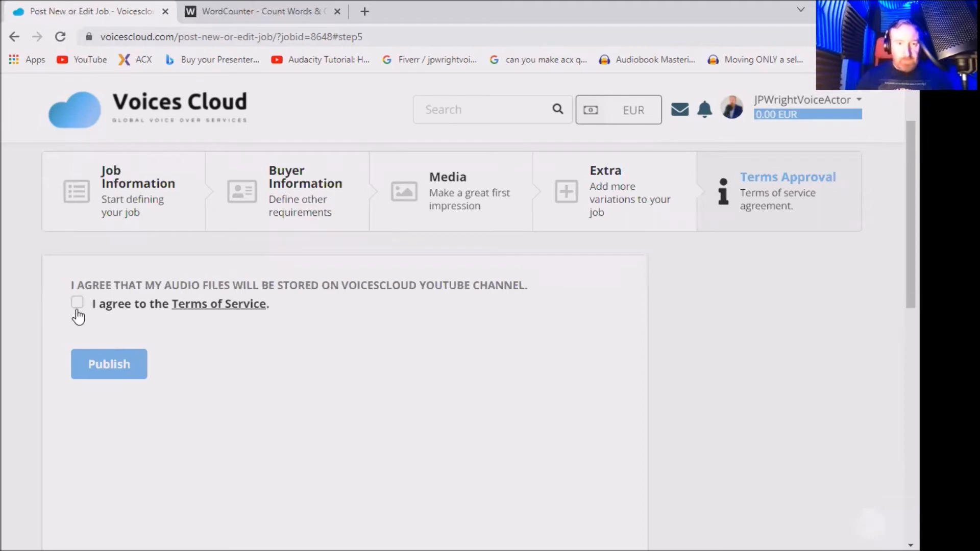
{"action": "left_click", "coordinate": [77, 303]}
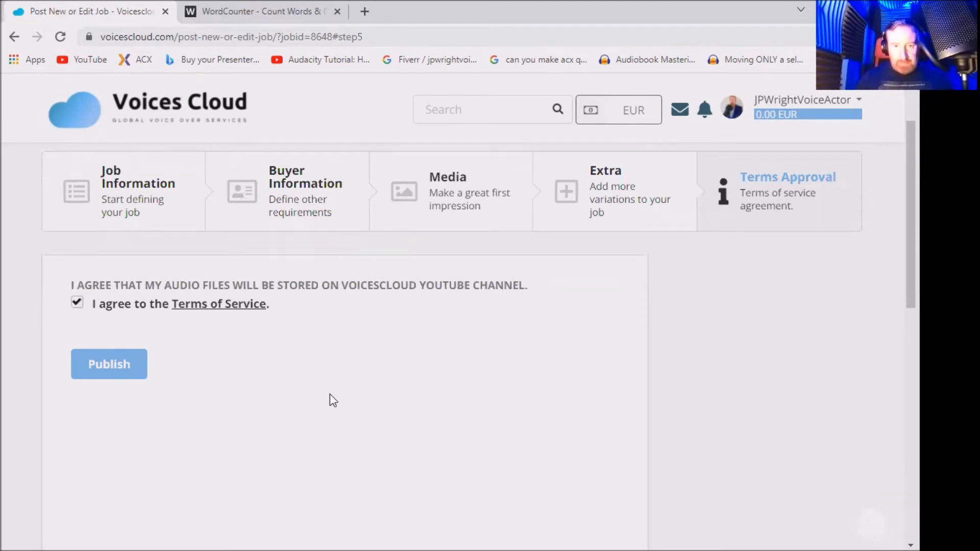
{"action": "left_click", "coordinate": [108, 364]}
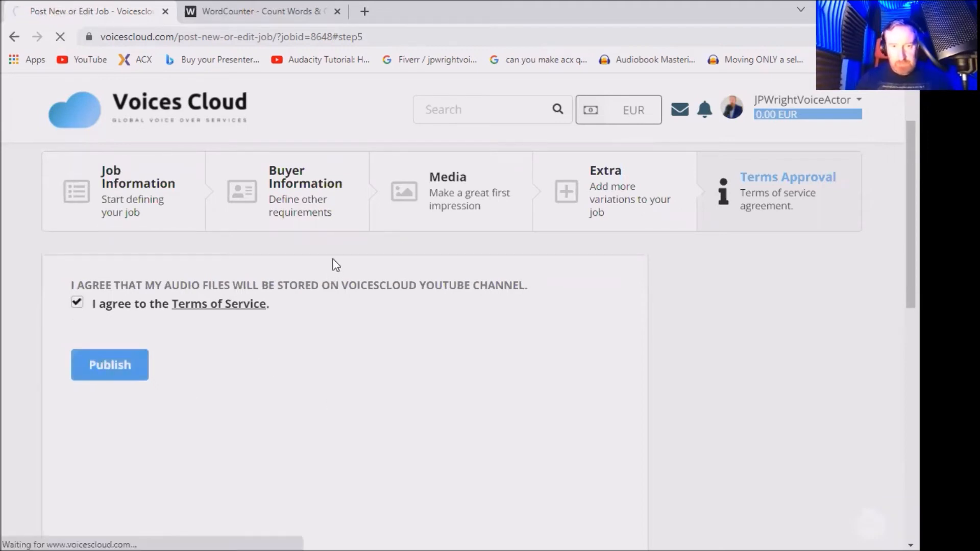
Resubmit the job while the publish page loads, landing it under review
{"action": "scroll", "scroll_direction": "down", "scroll_amount": 3}
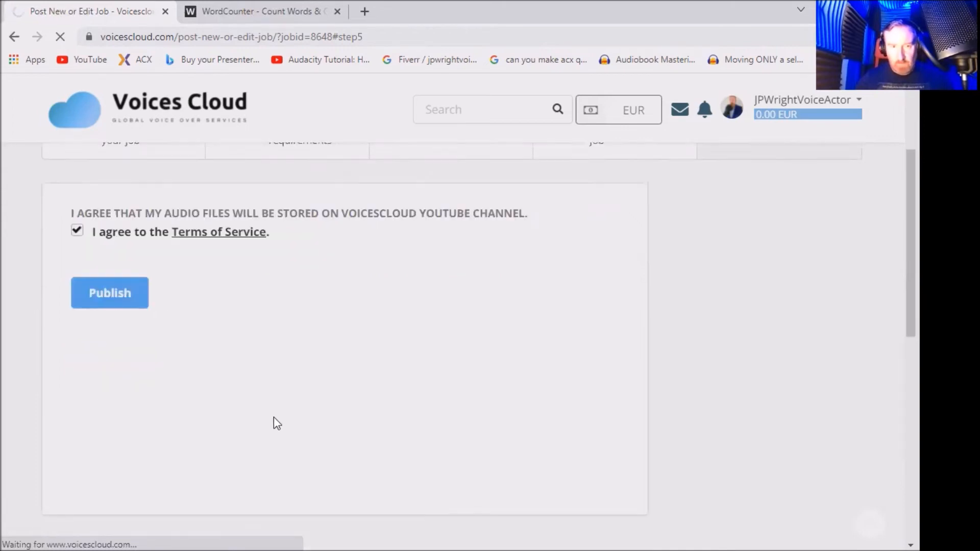
{"action": "scroll", "scroll_direction": "up", "scroll_amount": 3}
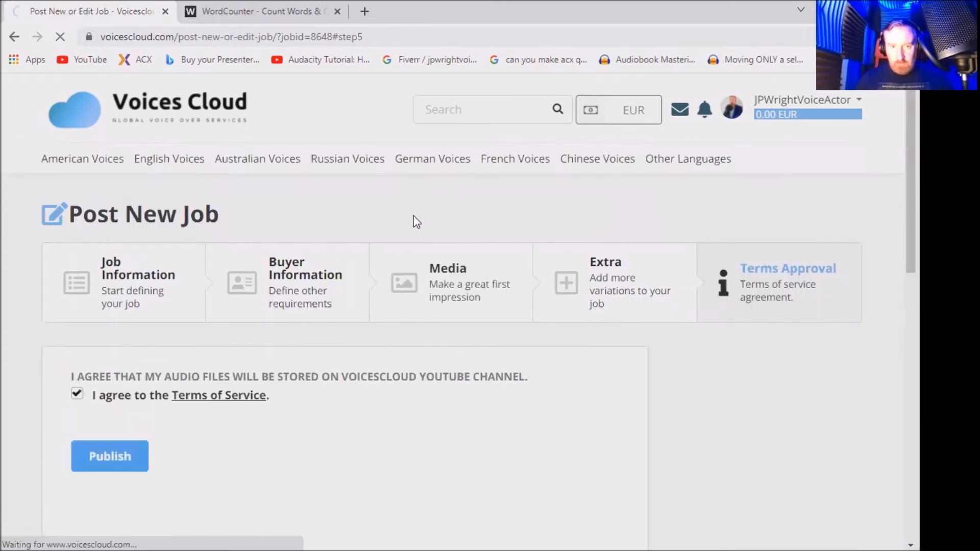
{"action": "left_click", "coordinate": [109, 457]}
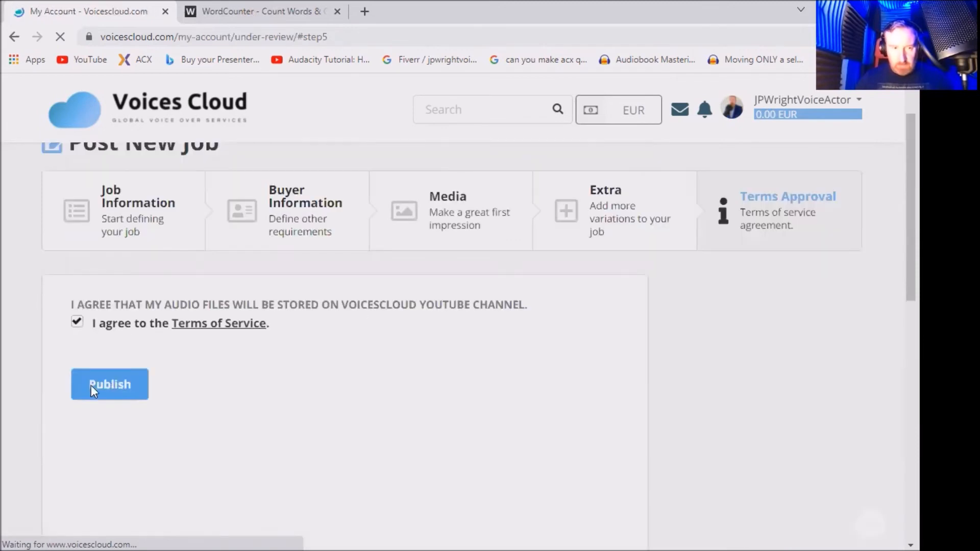
{"action": "left_click", "coordinate": [110, 383]}
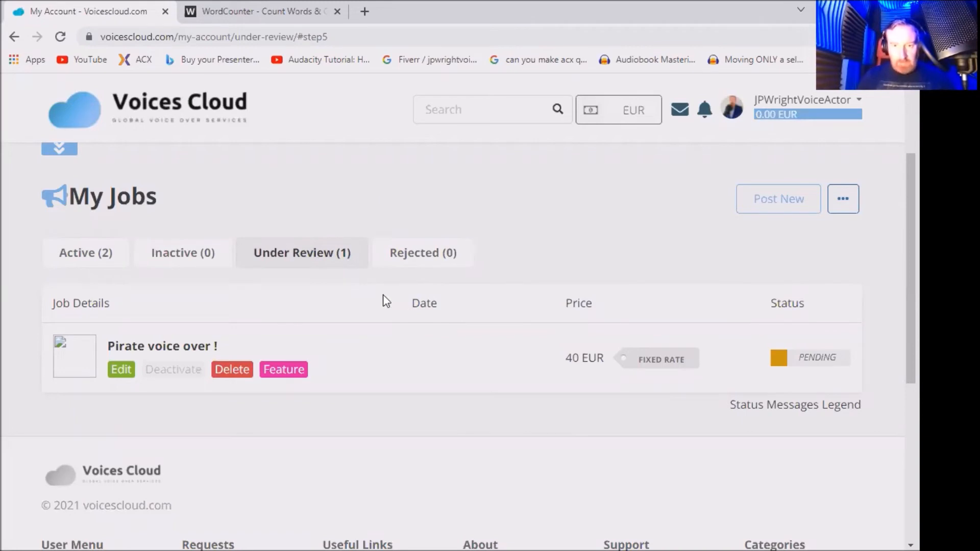
Check the job under review, then go to My Jobs via the account menu's Jobs section
{"action": "scroll", "scroll_direction": "down", "scroll_amount": 3}
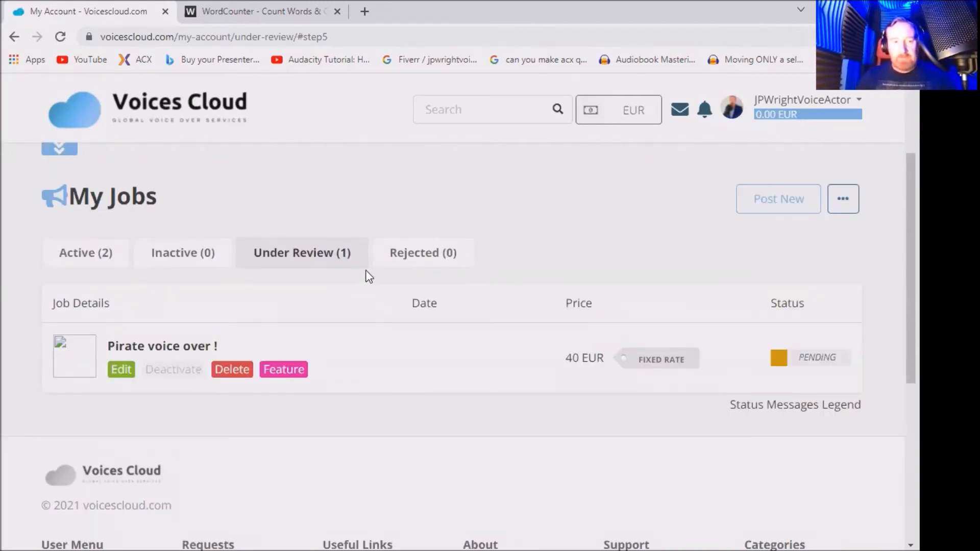
{"action": "mouse_move", "coordinate": [376, 311]}
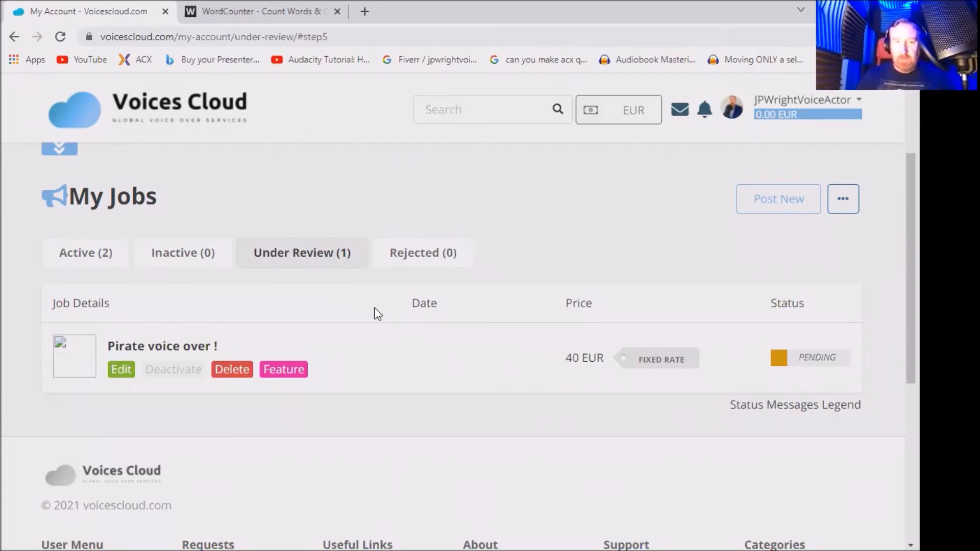
{"action": "mouse_move", "coordinate": [616, 406]}
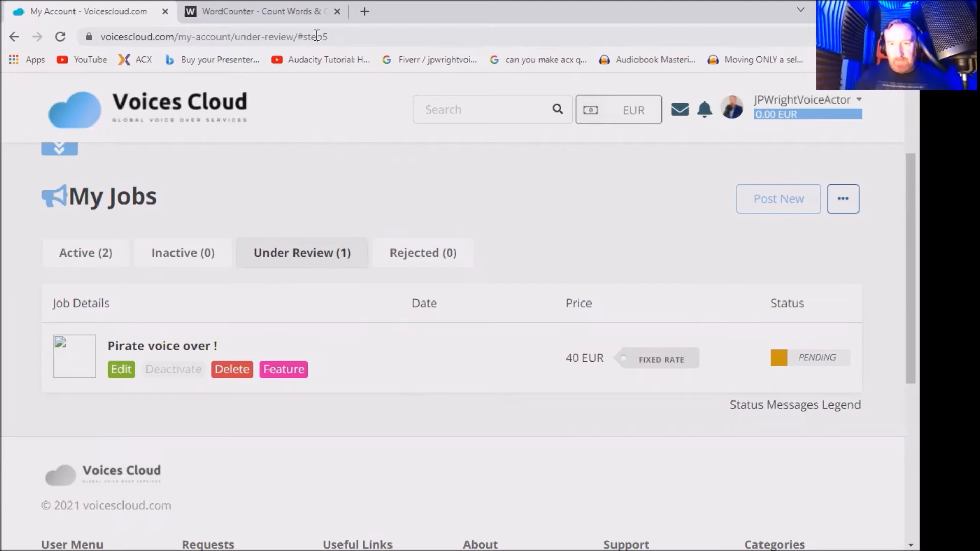
{"action": "left_click", "coordinate": [806, 100]}
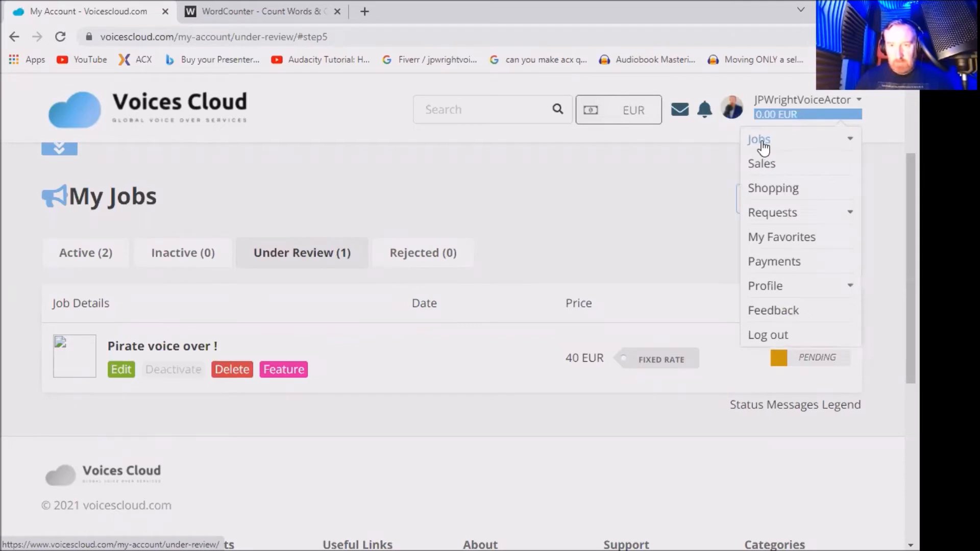
{"action": "left_click", "coordinate": [759, 140]}
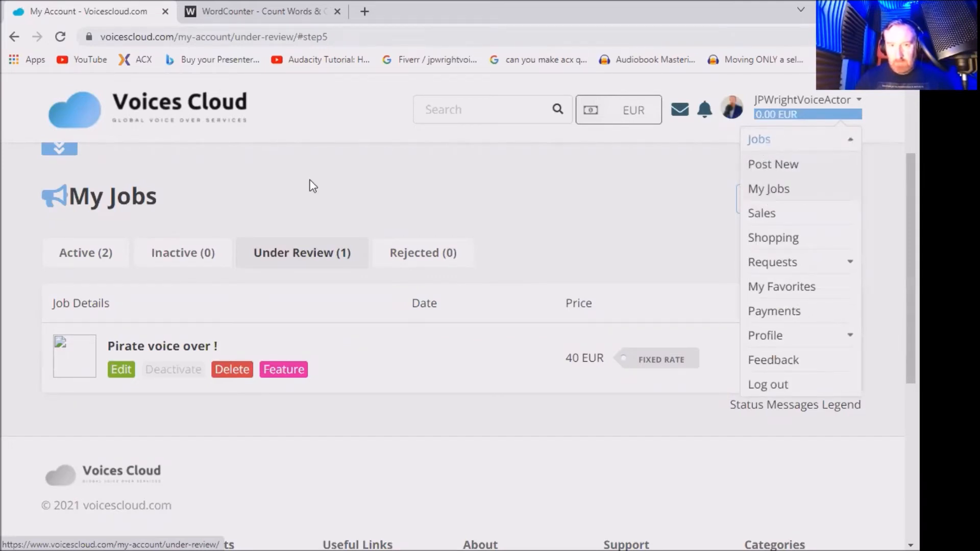
{"action": "left_click", "coordinate": [768, 189]}
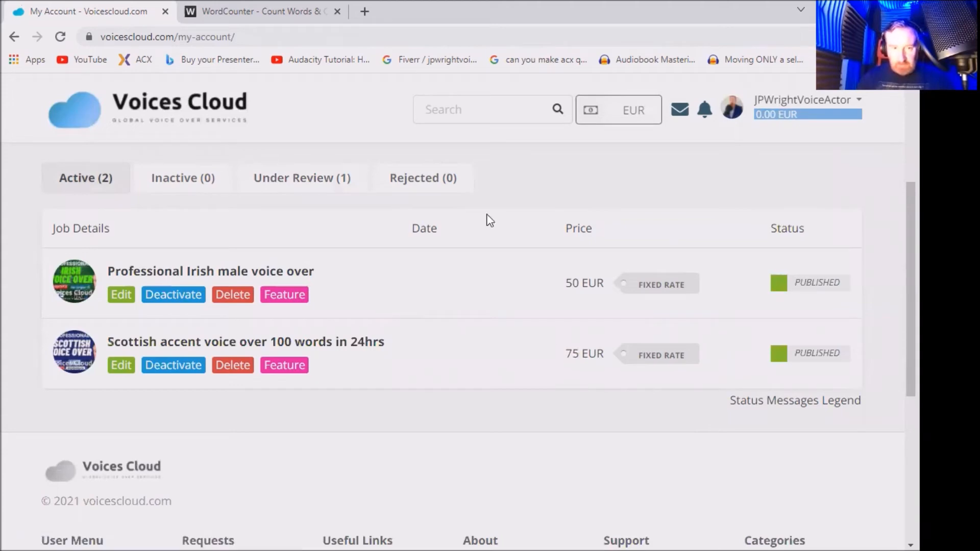
{"action": "mouse_move", "coordinate": [565, 279]}
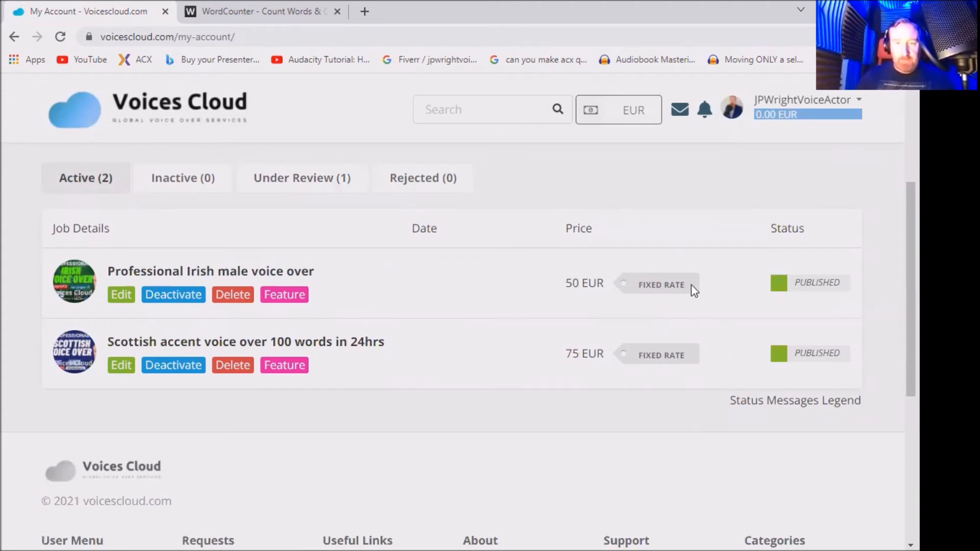
{"action": "mouse_move", "coordinate": [600, 309]}
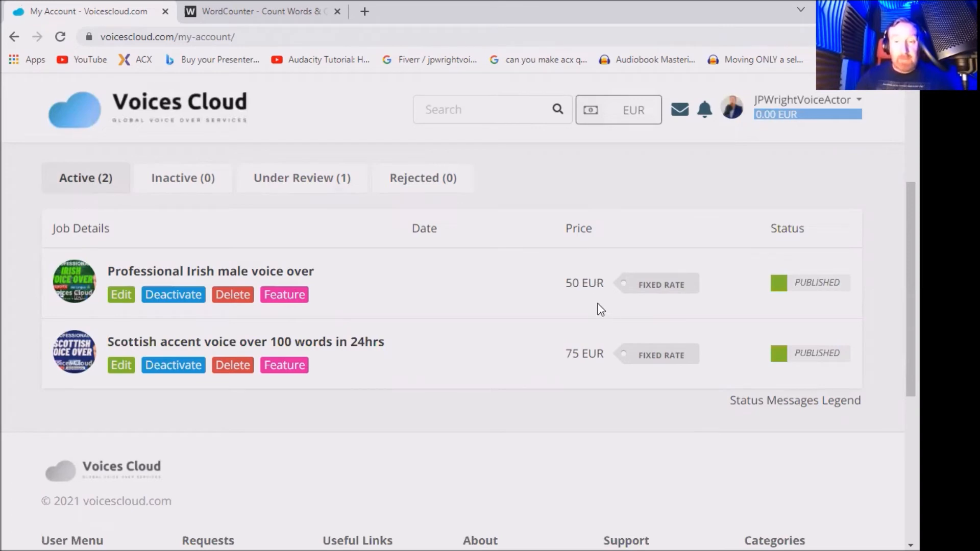
{"action": "mouse_move", "coordinate": [590, 329]}
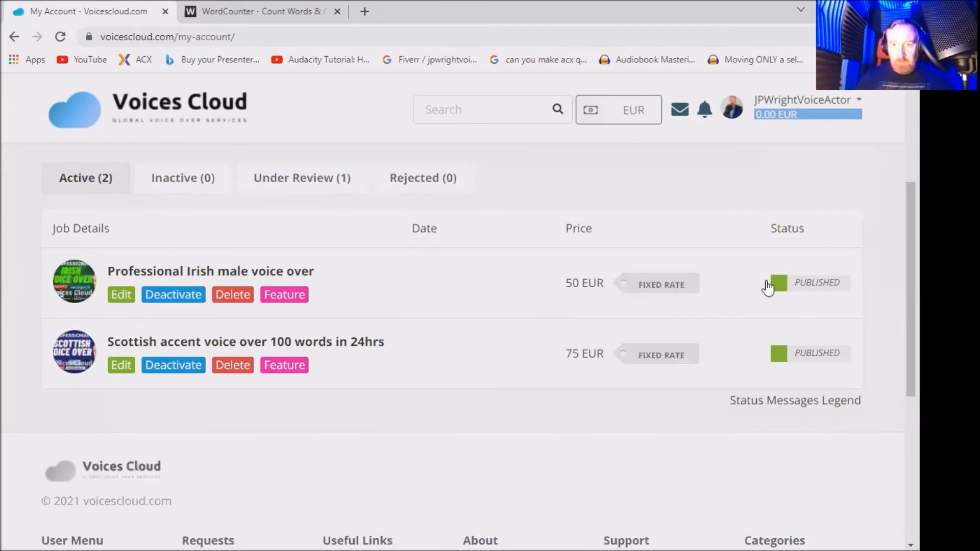
{"action": "mouse_move", "coordinate": [420, 277]}
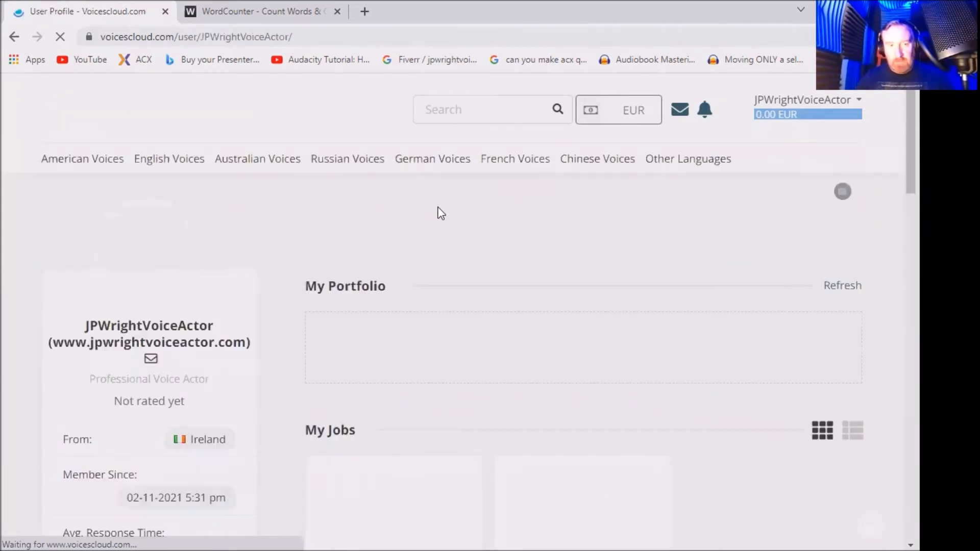
{"action": "scroll", "scroll_direction": "down", "scroll_amount": 3}
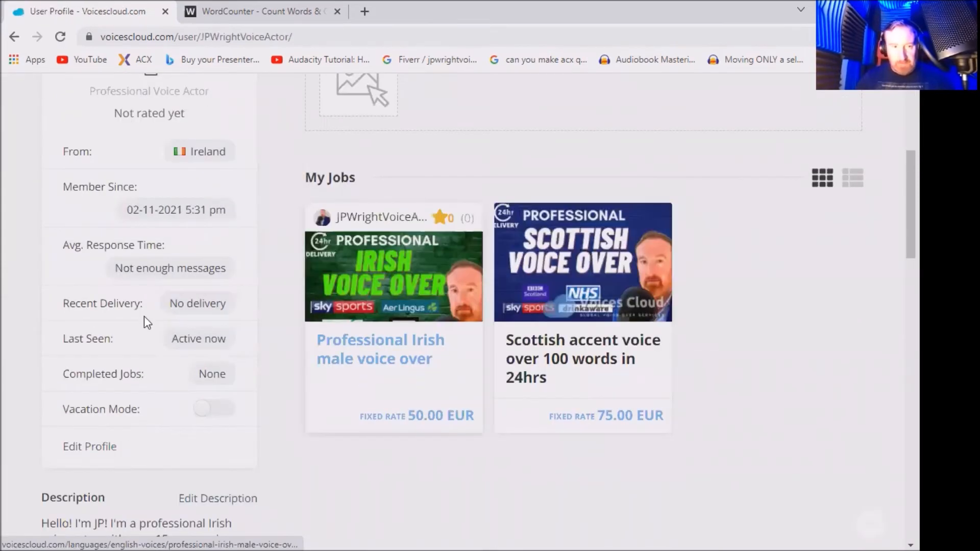
{"action": "scroll", "scroll_direction": "down", "scroll_amount": 3}
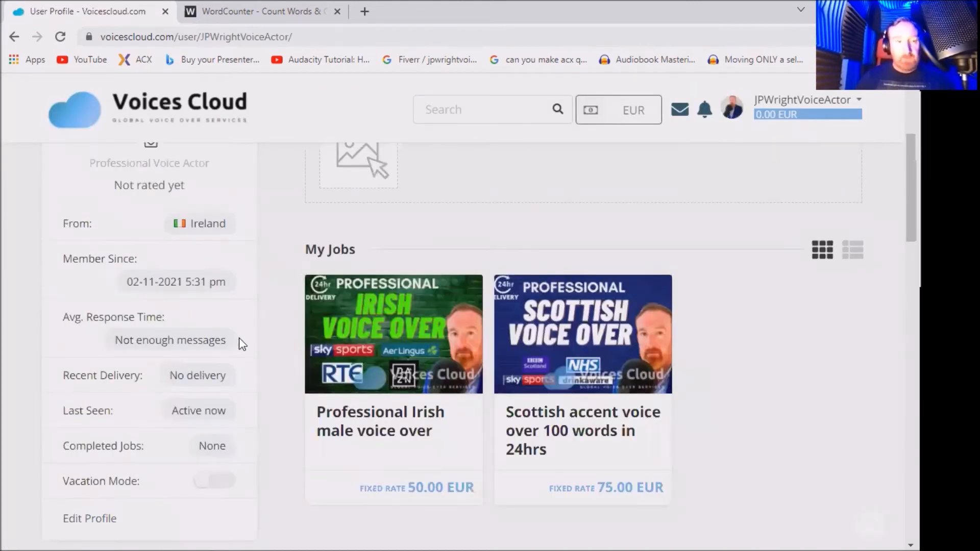
{"action": "scroll", "scroll_direction": "down", "scroll_amount": 3}
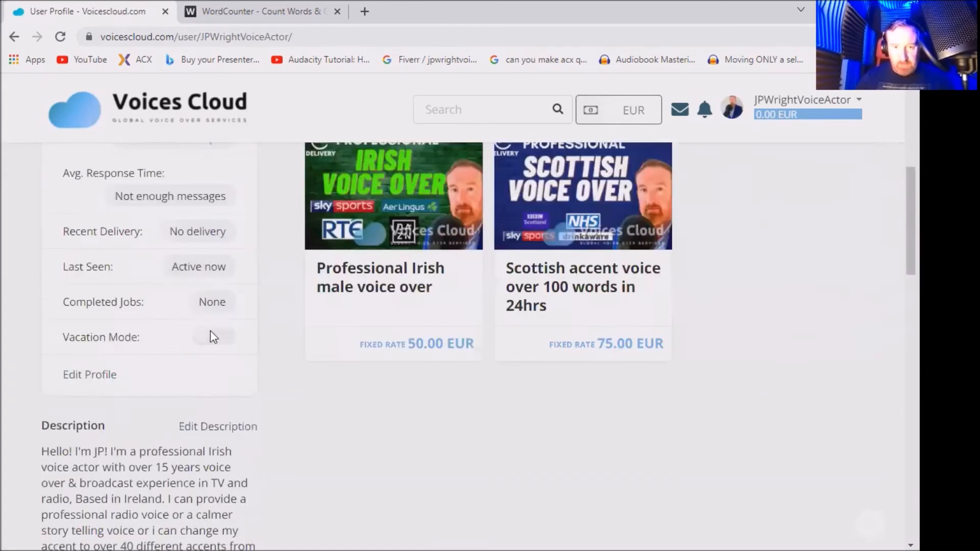
{"action": "scroll", "scroll_direction": "up", "scroll_amount": 3}
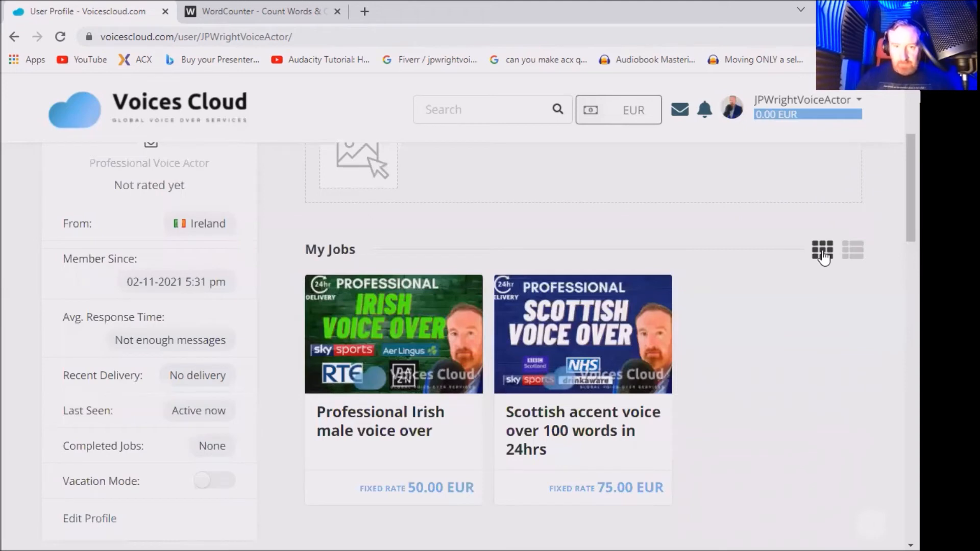
{"action": "mouse_move", "coordinate": [826, 257]}
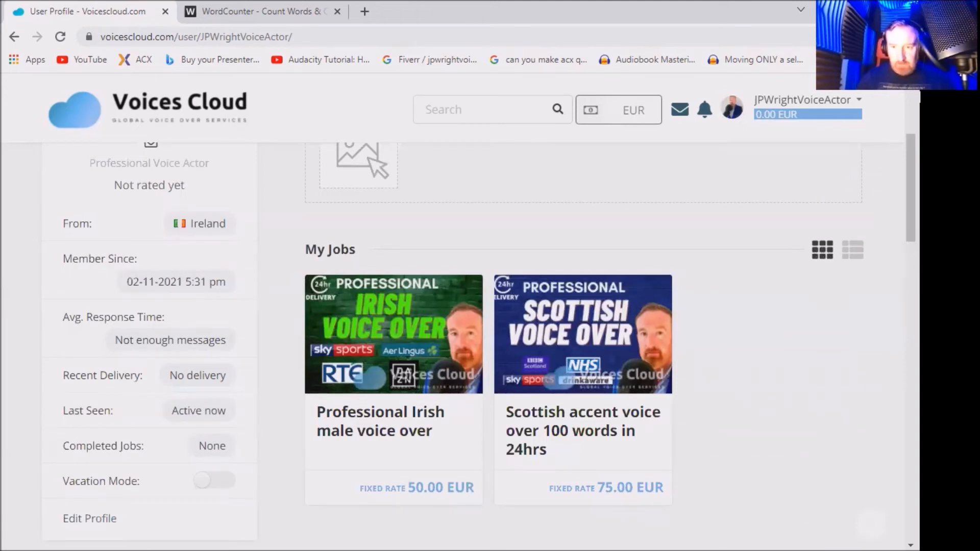
{"action": "left_click", "coordinate": [851, 249]}
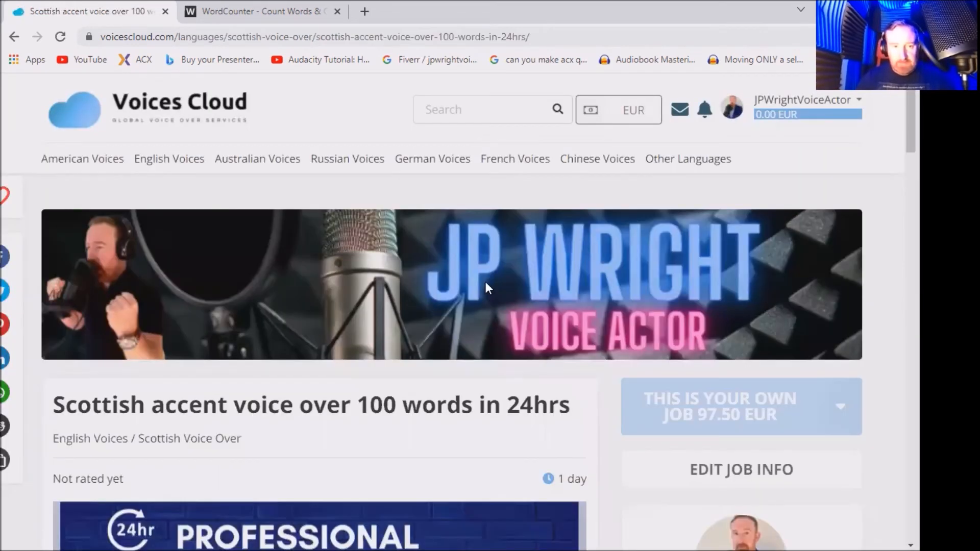
Scroll the Scottish job page down past the description to the Audio demo samples
{"action": "scroll", "scroll_direction": "down", "scroll_amount": 3}
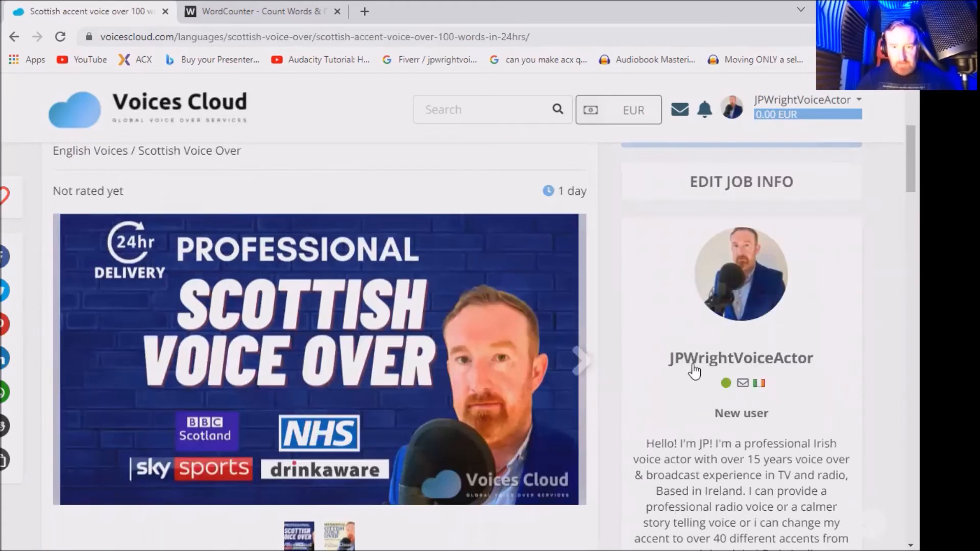
{"action": "scroll", "scroll_direction": "down", "scroll_amount": 3}
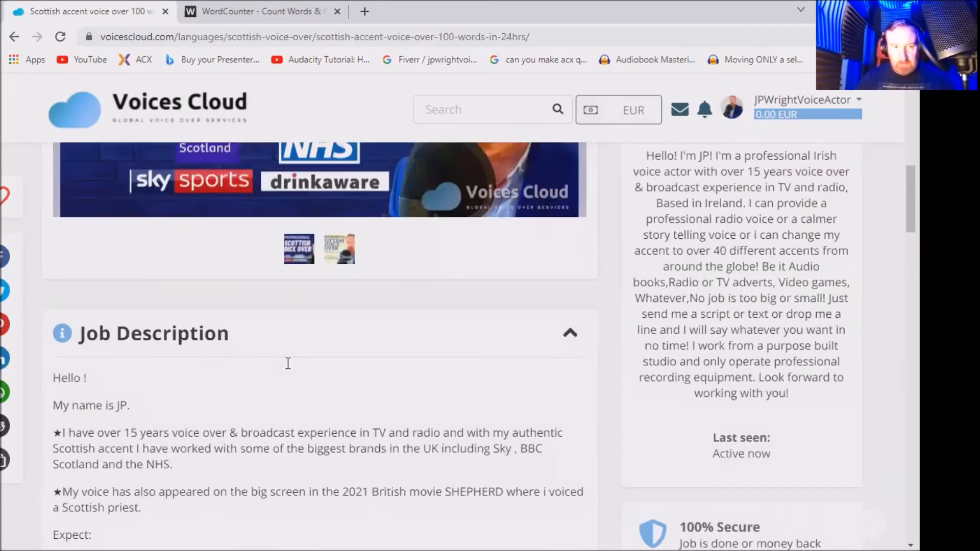
{"action": "scroll", "scroll_direction": "down", "scroll_amount": 3}
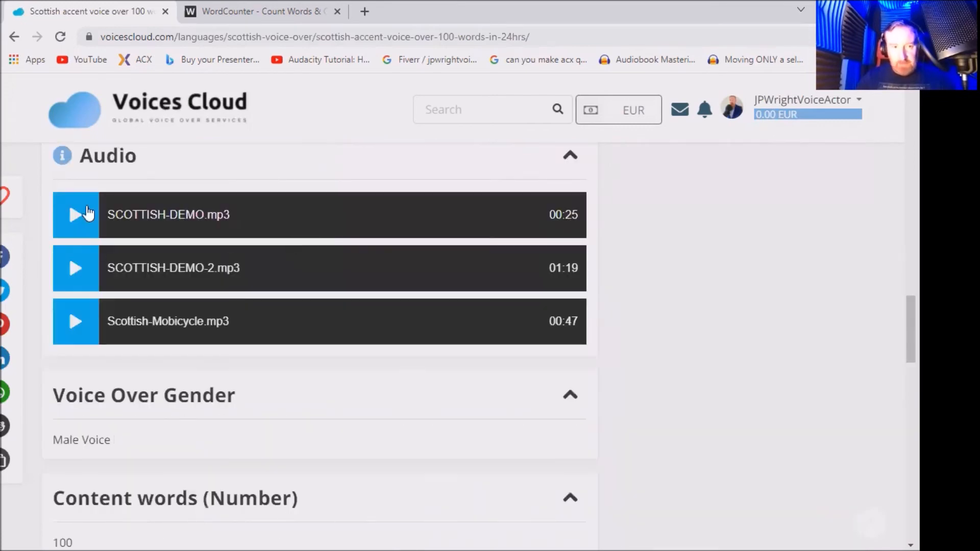
{"action": "mouse_move", "coordinate": [102, 320]}
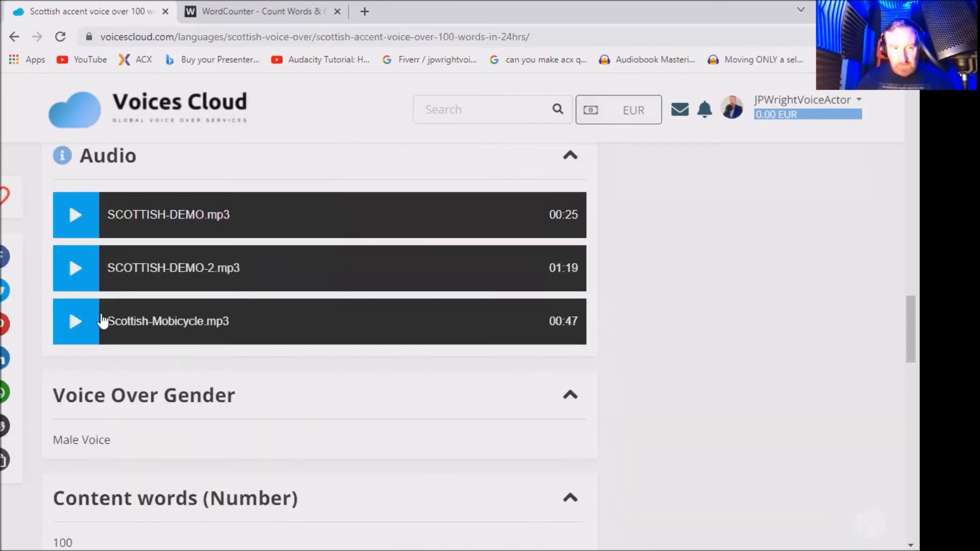
{"action": "mouse_move", "coordinate": [77, 274]}
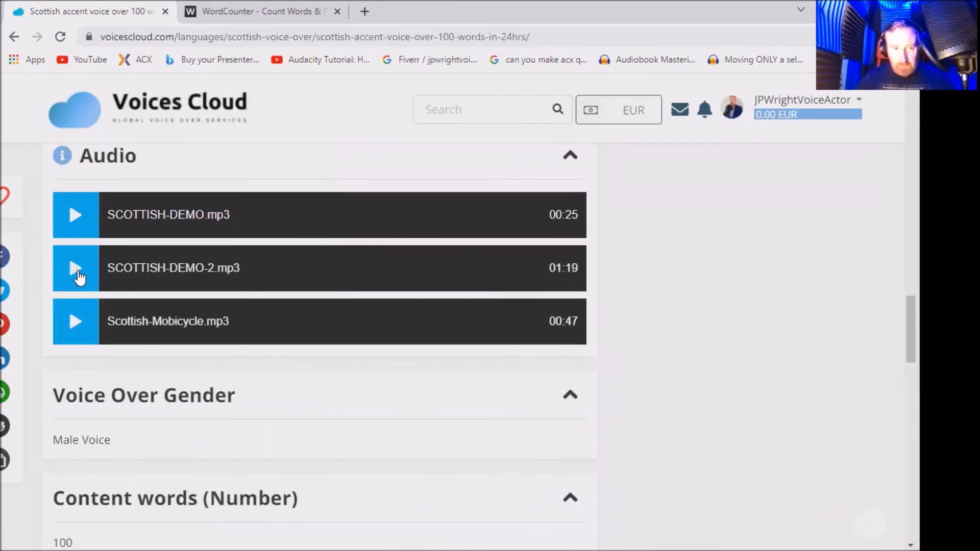
Play and pause SCOTTISH-DEMO-2.mp3, then play and pause Scottish-Mobicycle.mp3 partway
{"action": "left_click", "coordinate": [76, 268]}
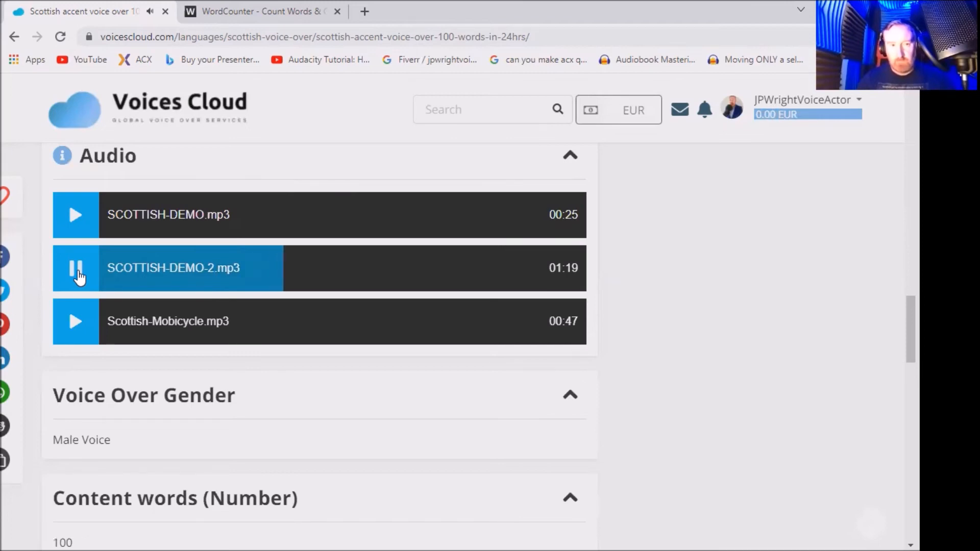
{"action": "left_click", "coordinate": [76, 268]}
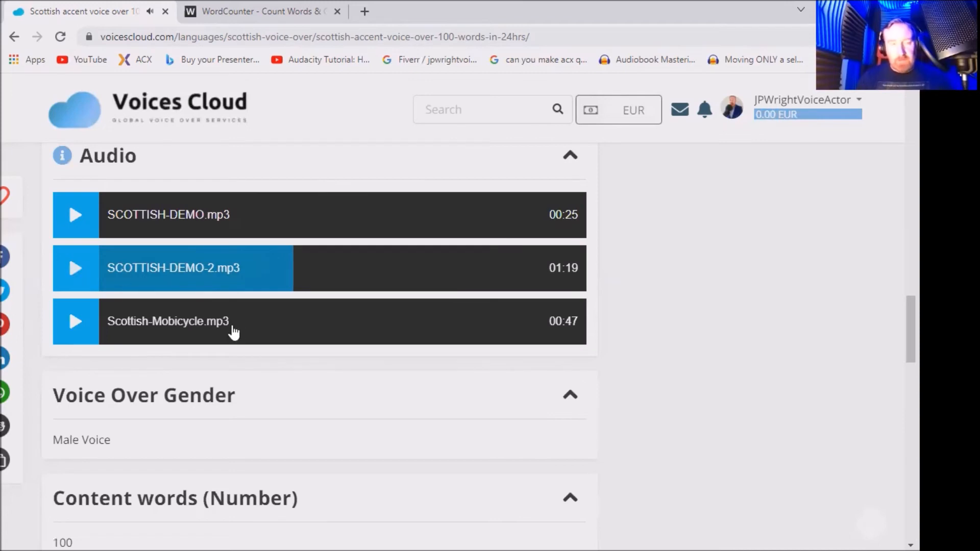
{"action": "mouse_move", "coordinate": [213, 275]}
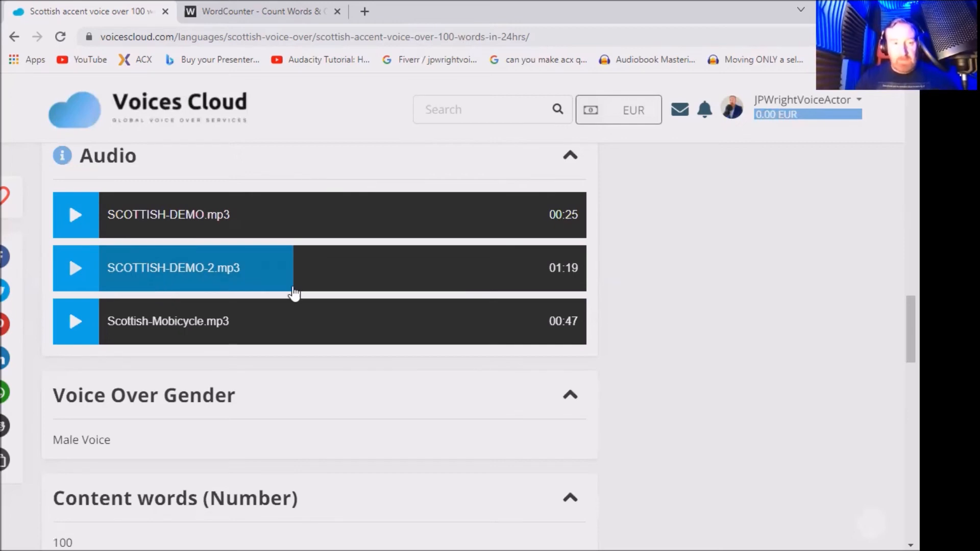
{"action": "mouse_move", "coordinate": [301, 269]}
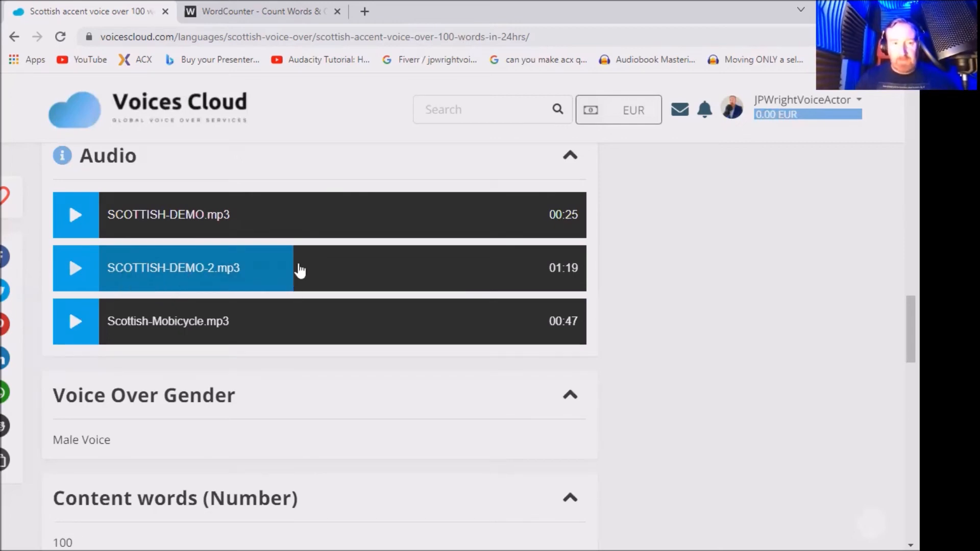
{"action": "mouse_move", "coordinate": [305, 304]}
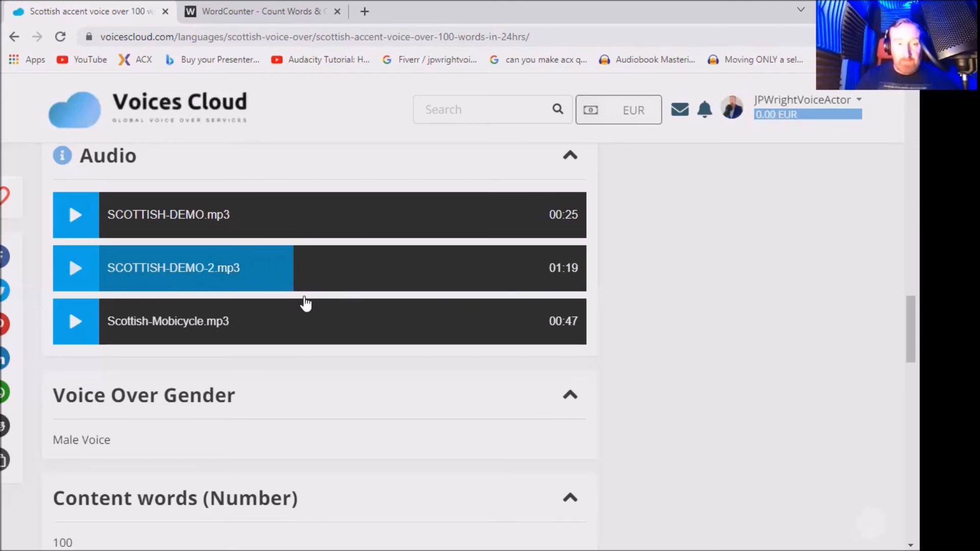
{"action": "mouse_move", "coordinate": [110, 341]}
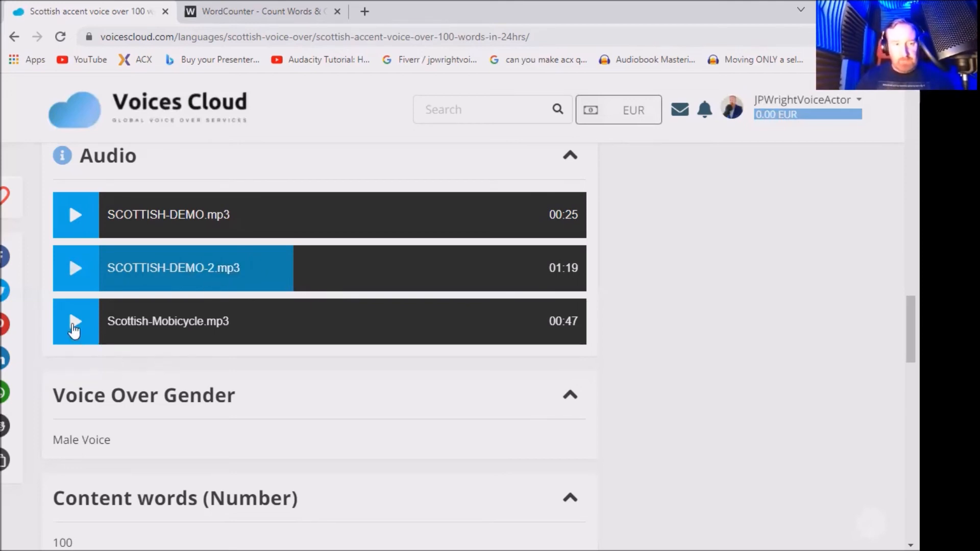
{"action": "left_click", "coordinate": [74, 321]}
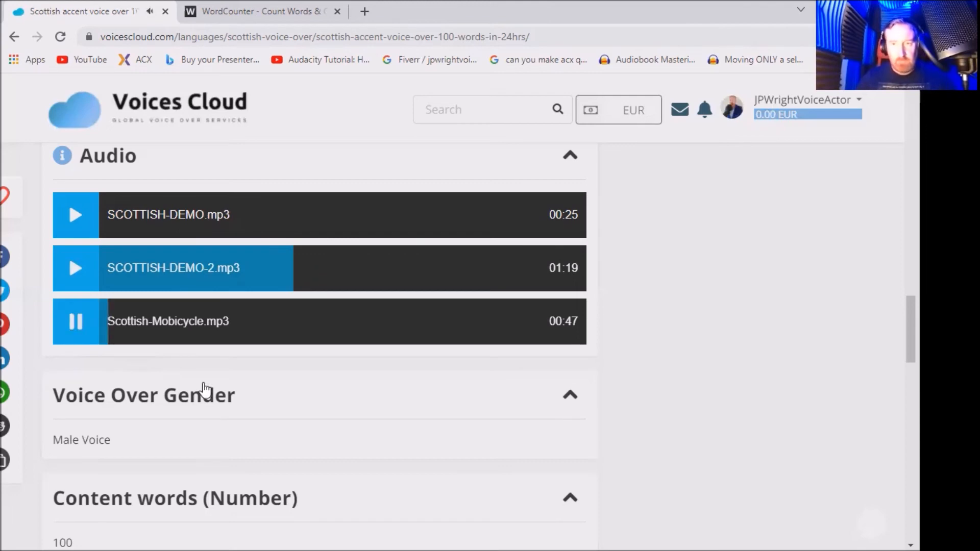
{"action": "left_click", "coordinate": [75, 322]}
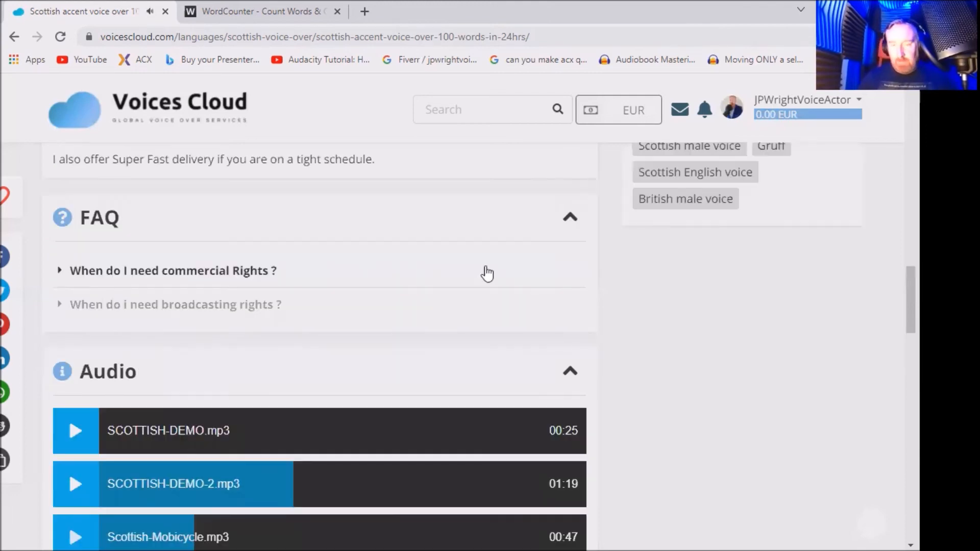
{"action": "scroll", "scroll_direction": "down", "scroll_amount": 3}
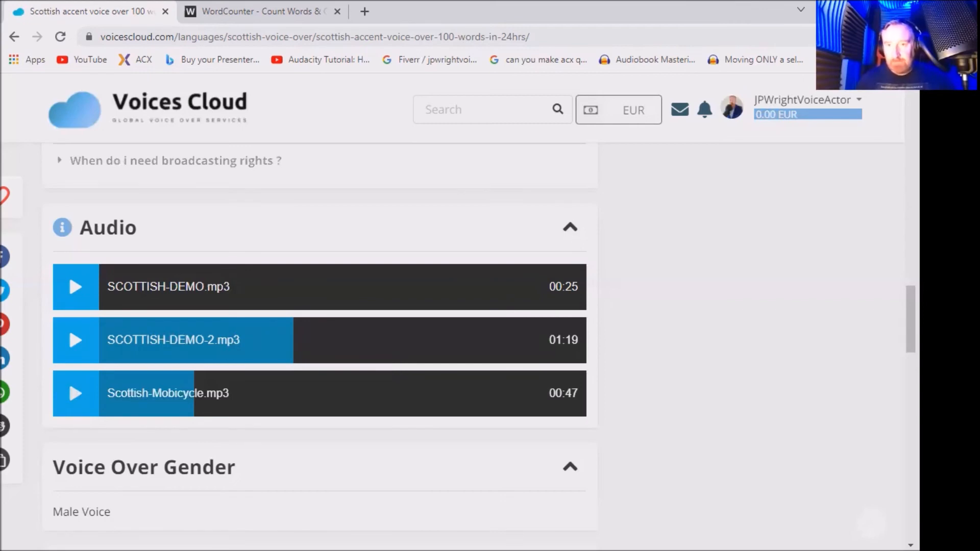
{"action": "mouse_move", "coordinate": [488, 192]}
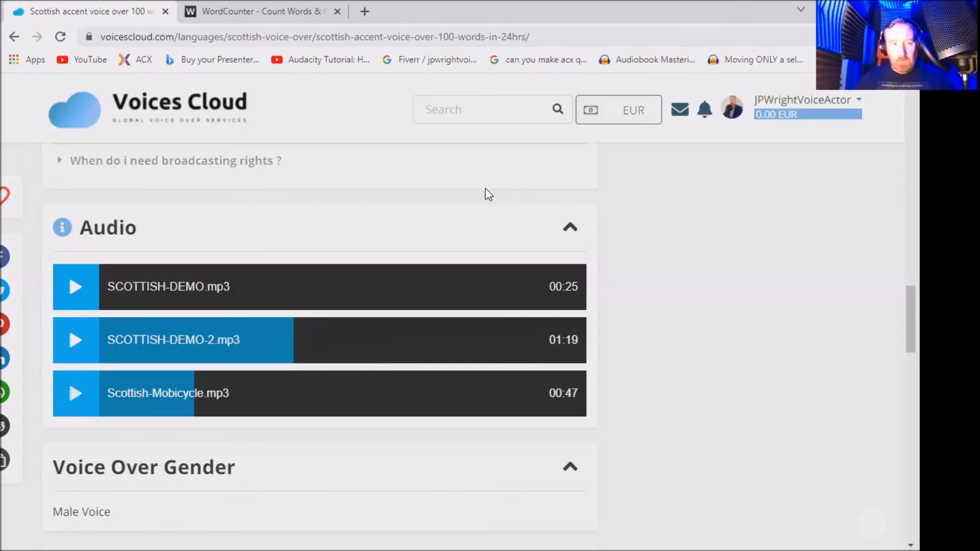
{"action": "scroll", "scroll_direction": "up", "scroll_amount": 3}
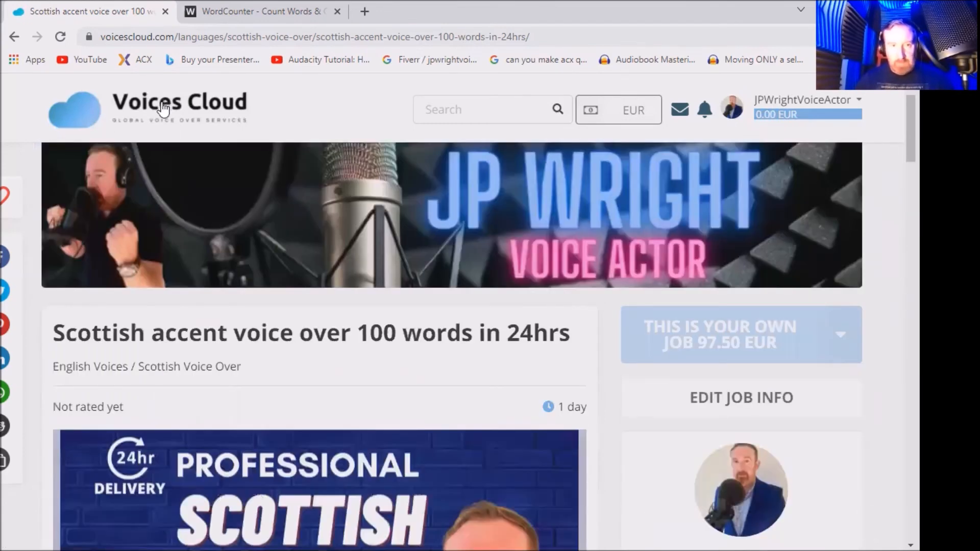
{"action": "mouse_move", "coordinate": [162, 111]}
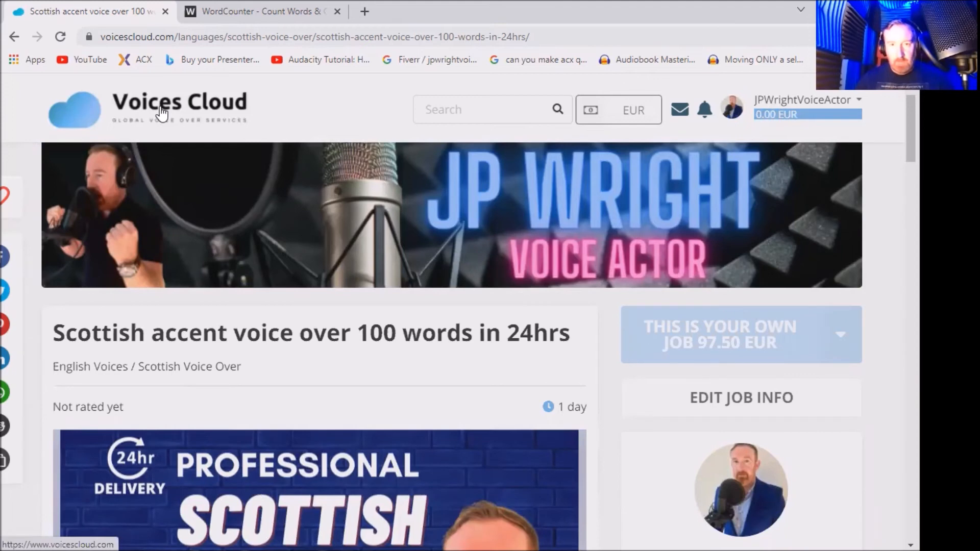